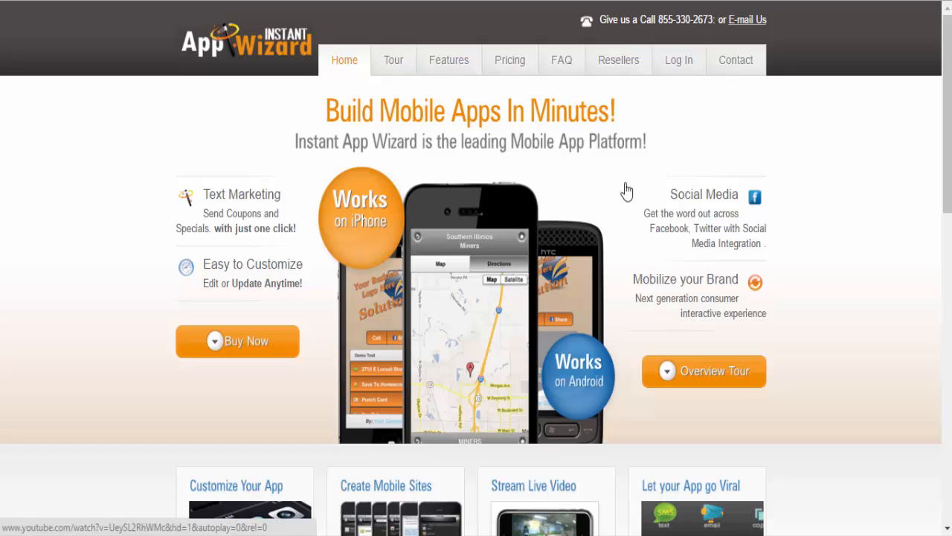
{"action": "mouse_move", "coordinate": [680, 72]}
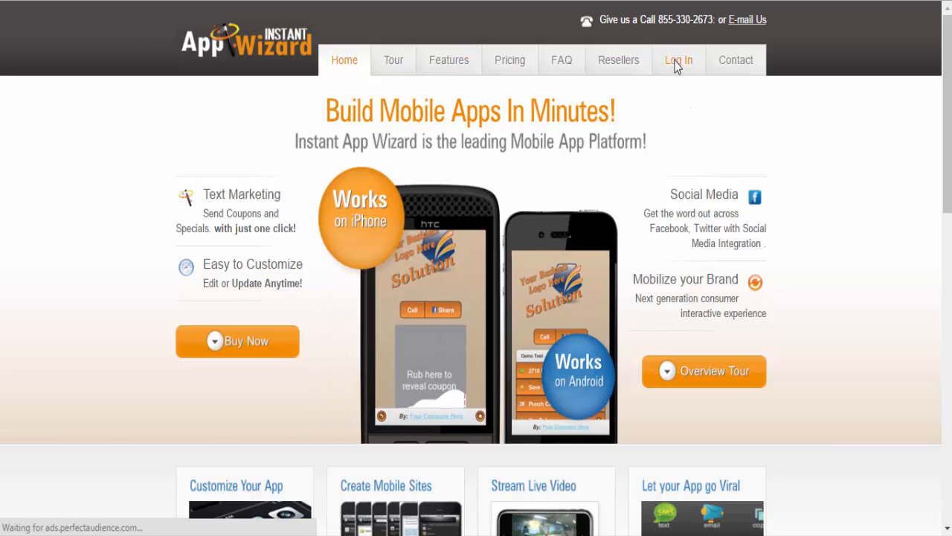
Sign in to the control panel and start a new 2.0-style web app
{"action": "left_click", "coordinate": [678, 60]}
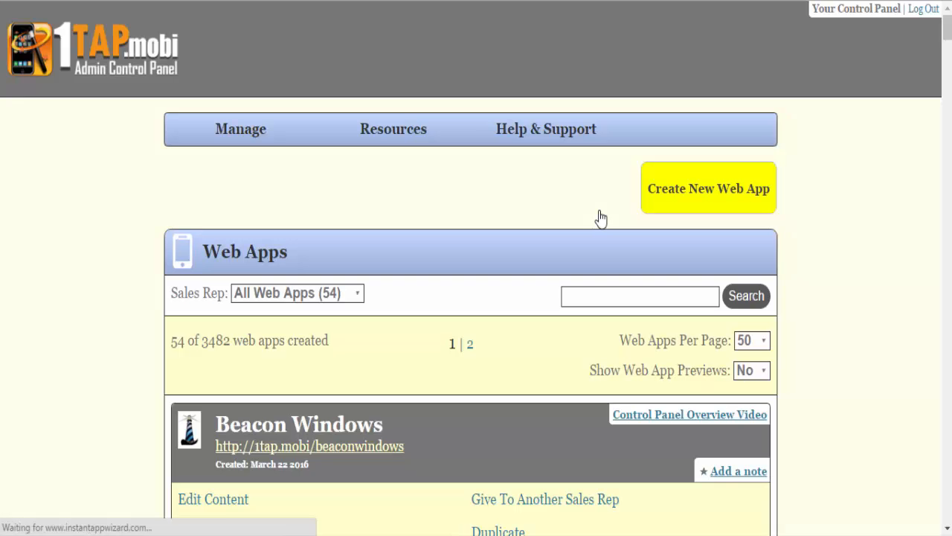
{"action": "mouse_move", "coordinate": [589, 208]}
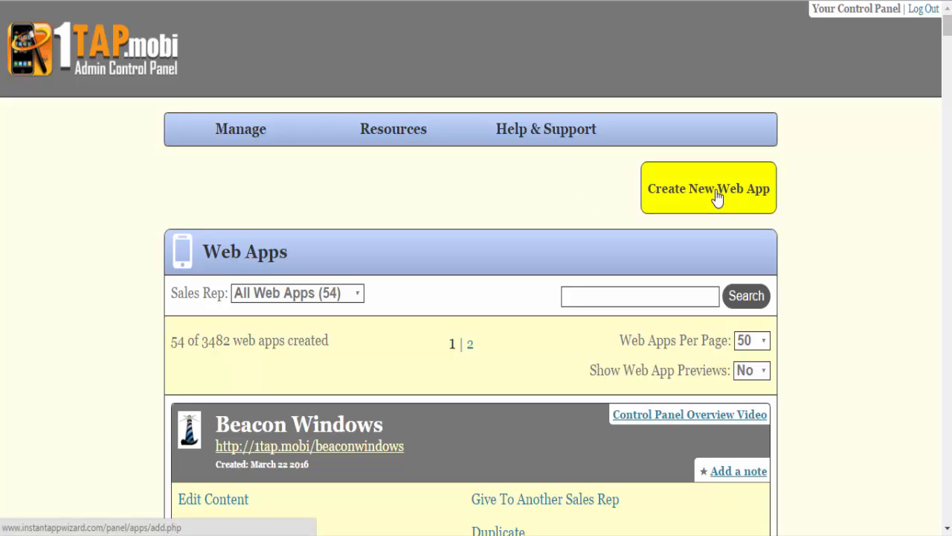
{"action": "left_click", "coordinate": [708, 188]}
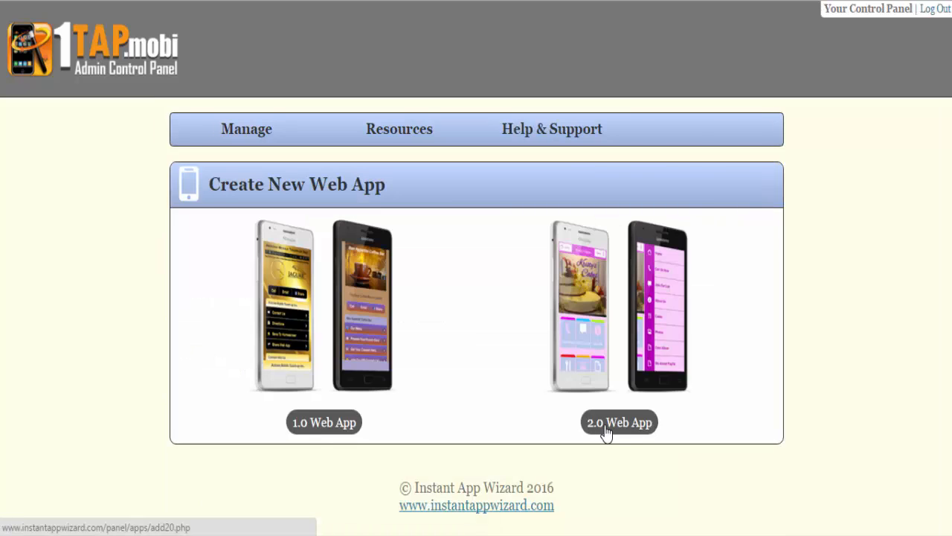
{"action": "left_click", "coordinate": [619, 422]}
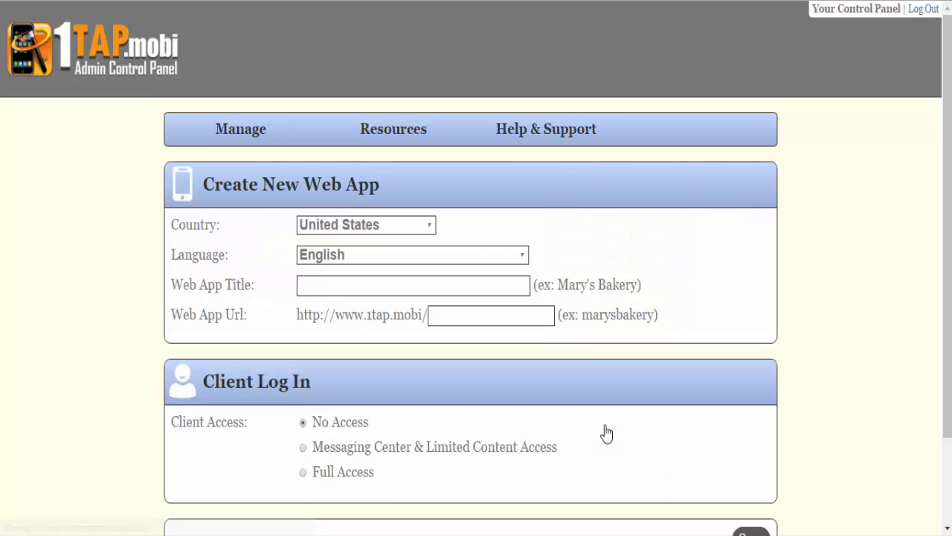
Enter the app title 'DBC 1 1 test' and the web address 'newdbc'
{"action": "left_click", "coordinate": [413, 285]}
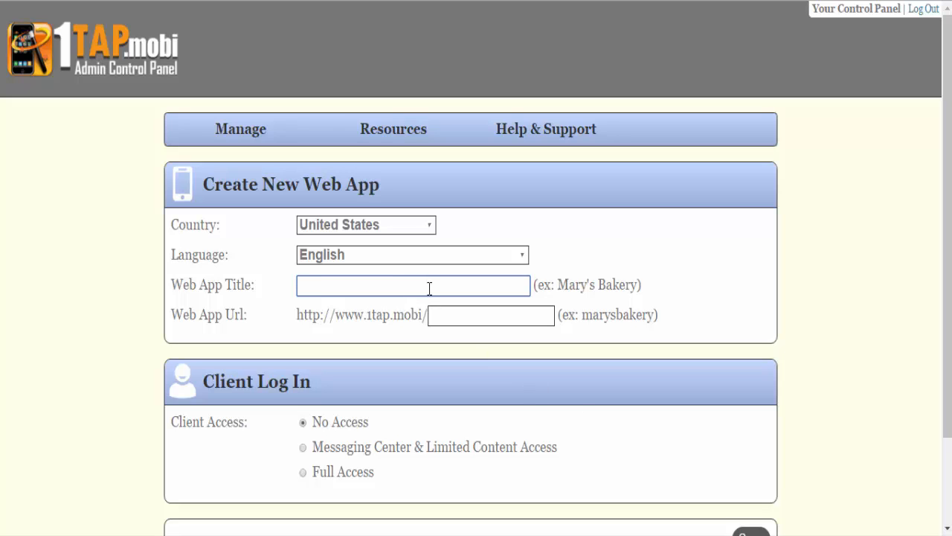
{"action": "type", "text": "DB"}
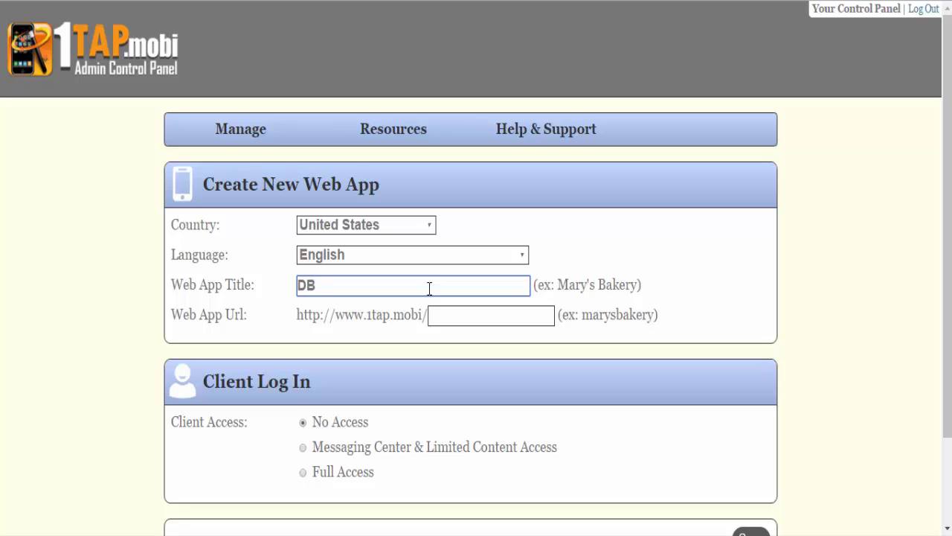
{"action": "type", "text": "C 1 1"}
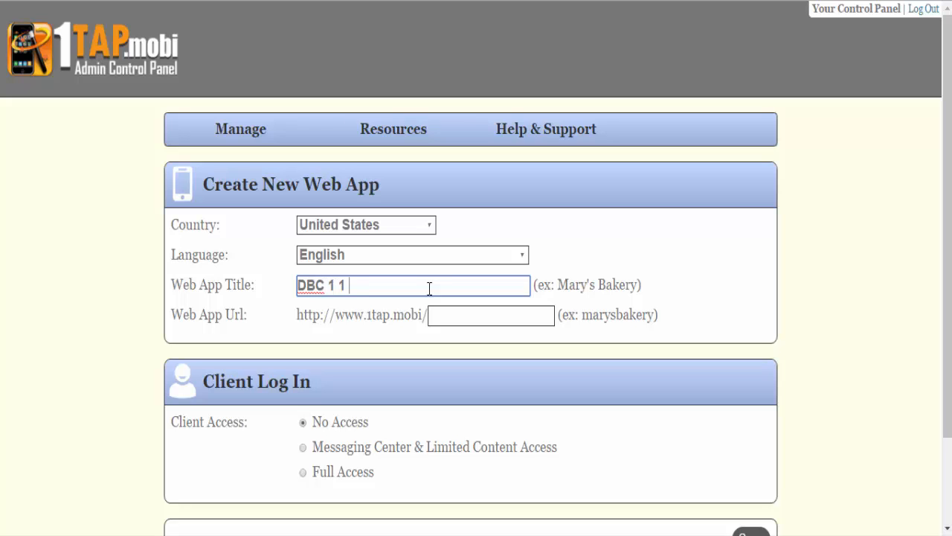
{"action": "type", "text": "test"}
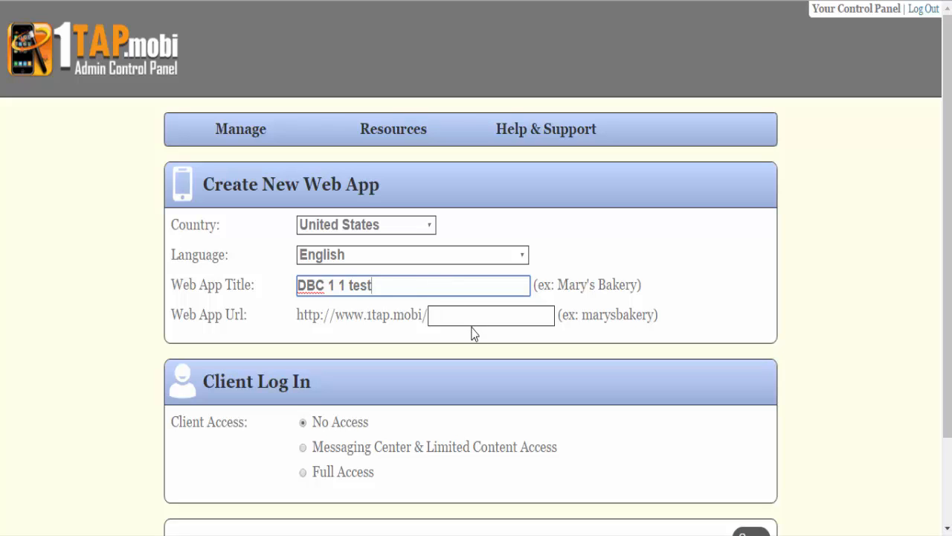
{"action": "type", "text": "newdbc"}
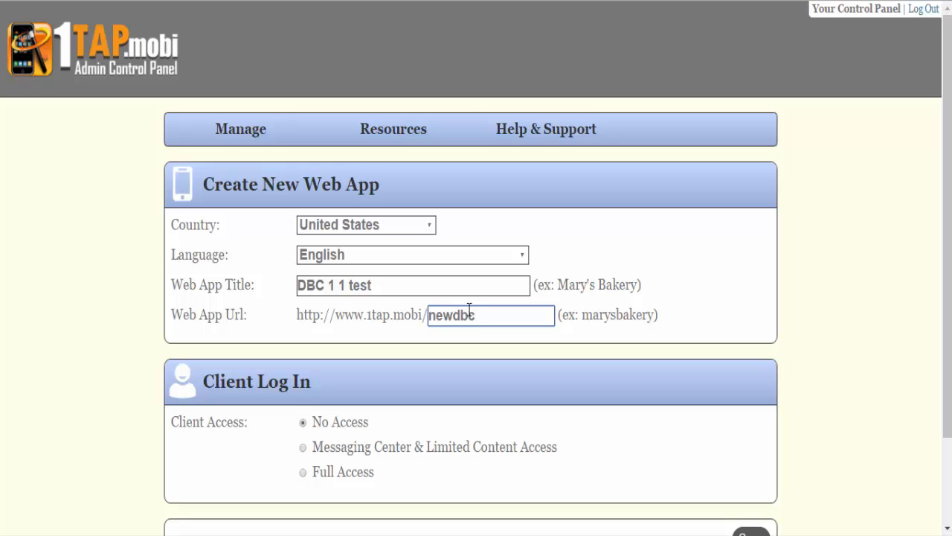
{"action": "mouse_move", "coordinate": [643, 339]}
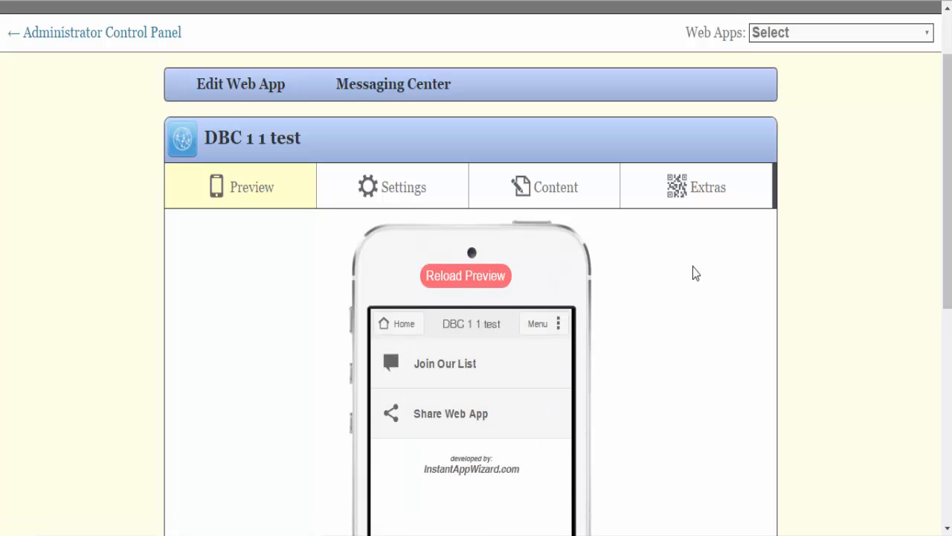
{"action": "mouse_move", "coordinate": [552, 193]}
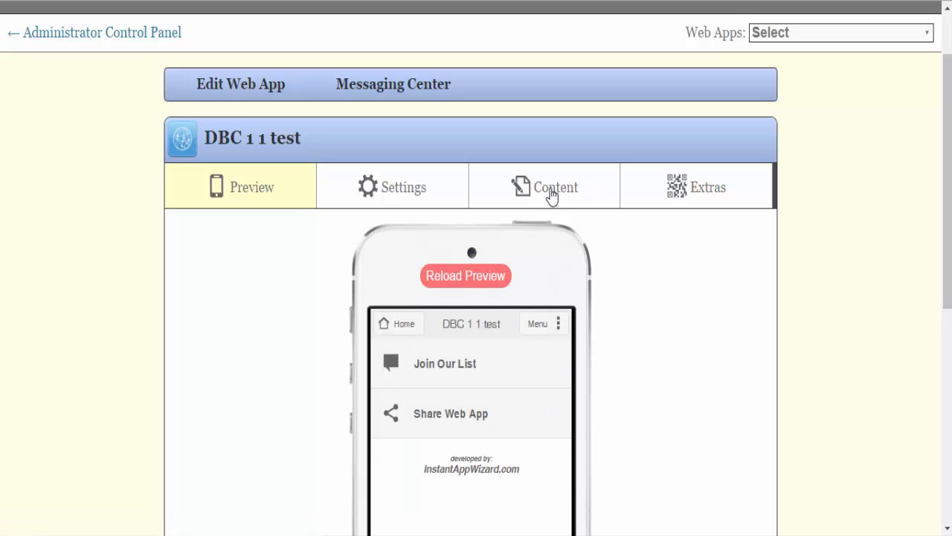
In the app's Content links section, add a new link labelled 'Call Us'
{"action": "left_click", "coordinate": [544, 188]}
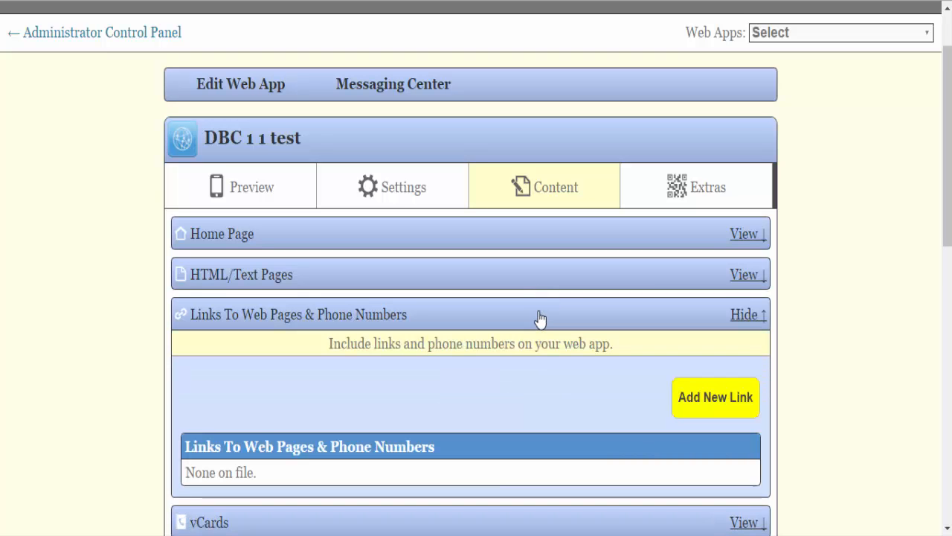
{"action": "scroll", "scroll_direction": "down", "scroll_amount": 3}
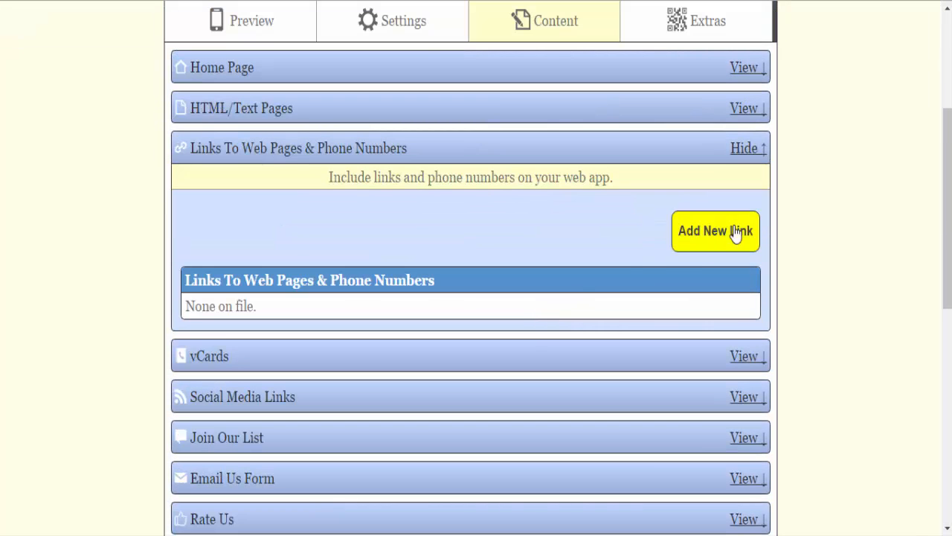
{"action": "left_click", "coordinate": [715, 231]}
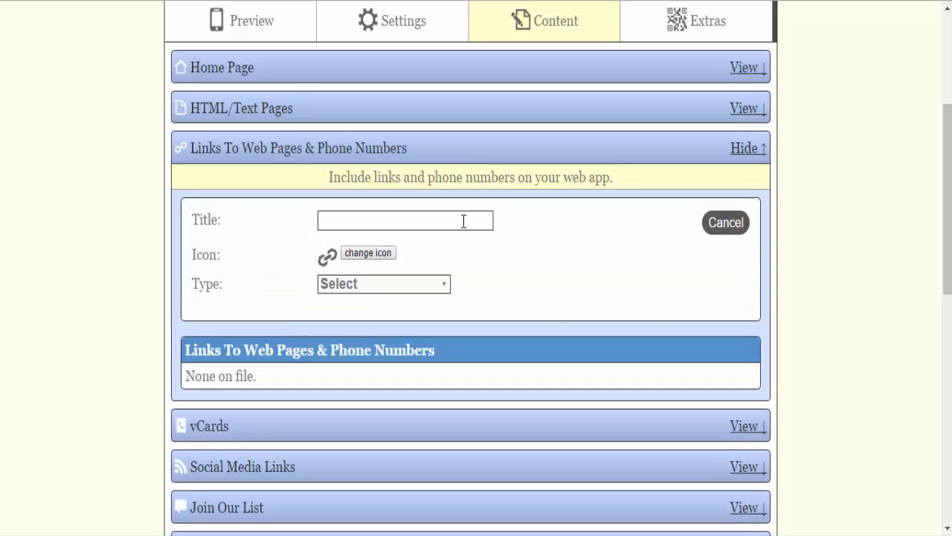
{"action": "type", "text": "Call"}
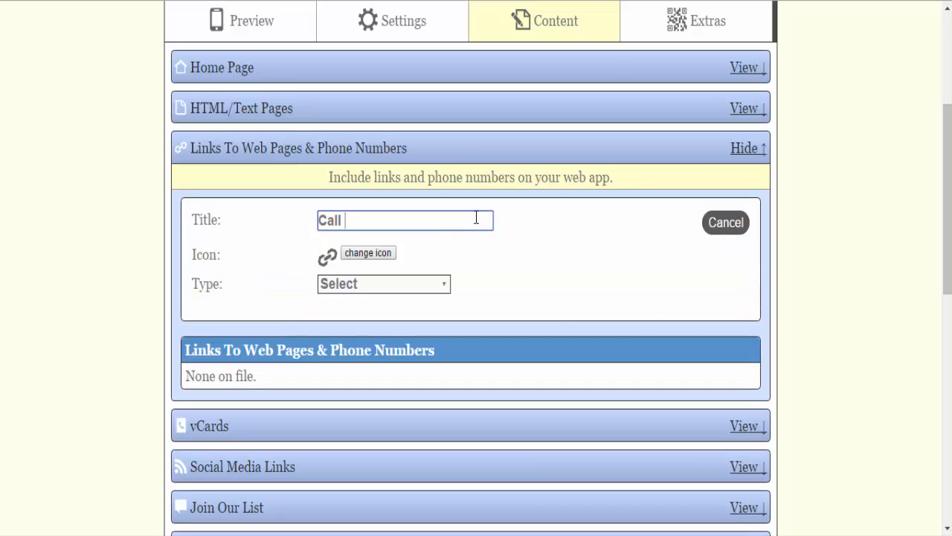
{"action": "type", "text": "Us"}
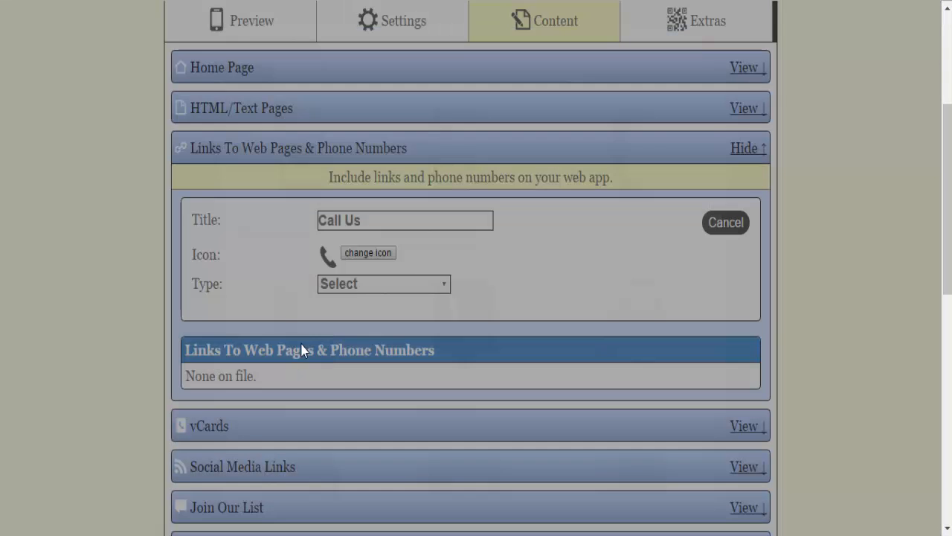
{"action": "left_click", "coordinate": [384, 282]}
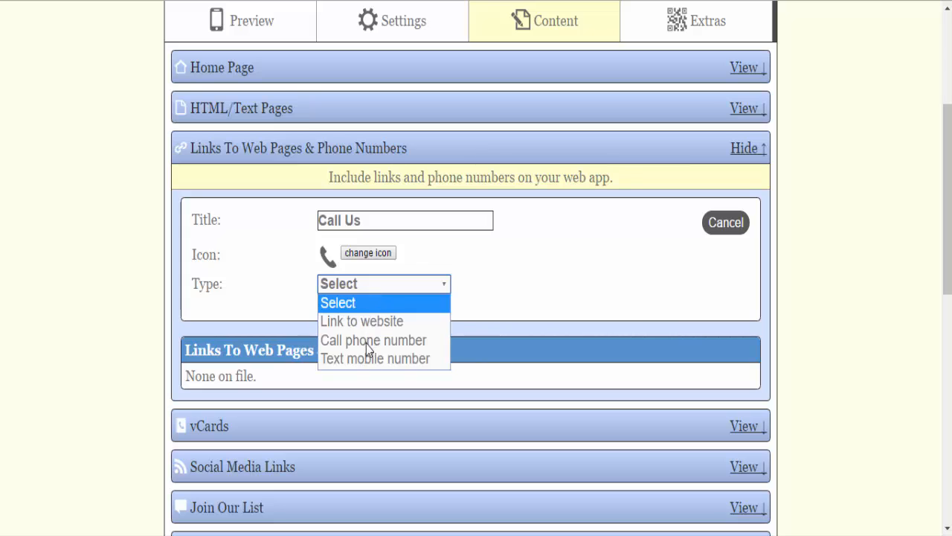
{"action": "left_click", "coordinate": [373, 340]}
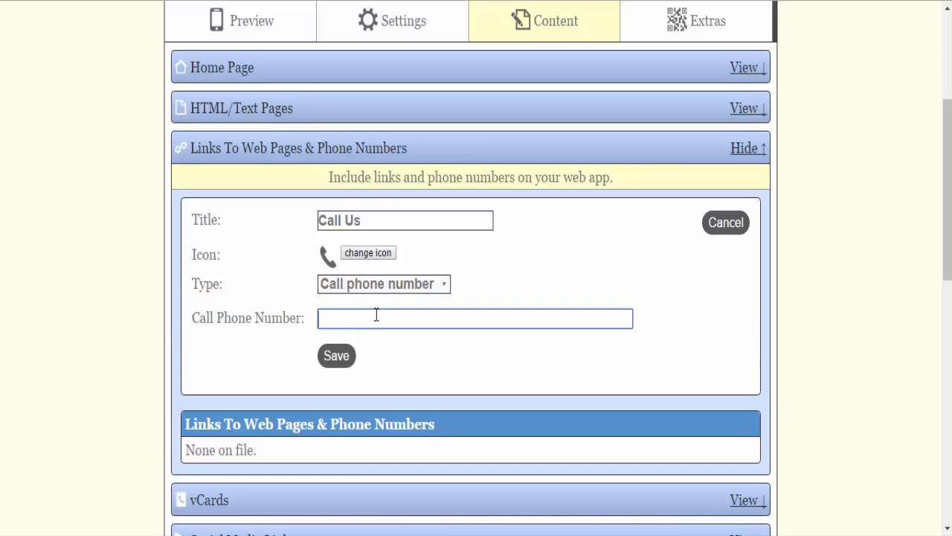
{"action": "type", "text": "555-555-1212"}
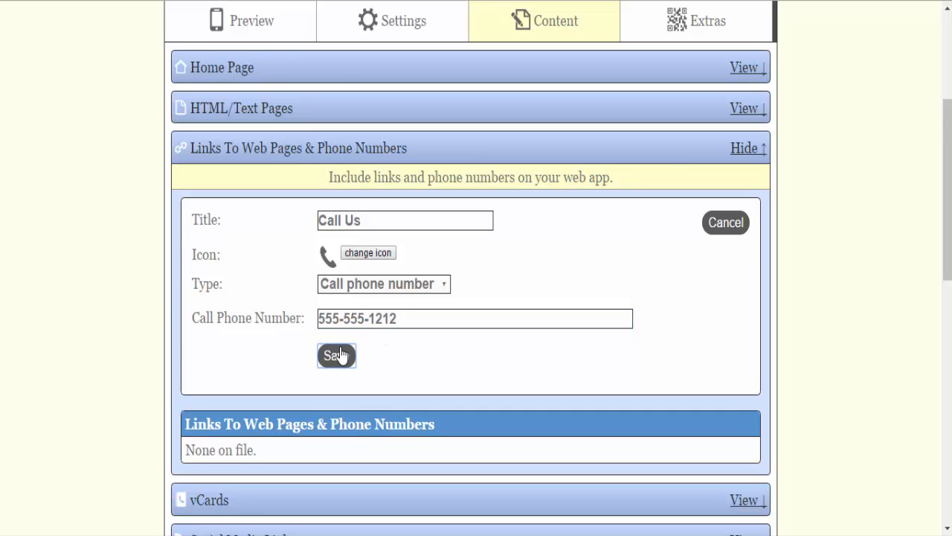
Save the Call Us link, then fill the vCard organization name 'New D...' and email
{"action": "left_click", "coordinate": [336, 354]}
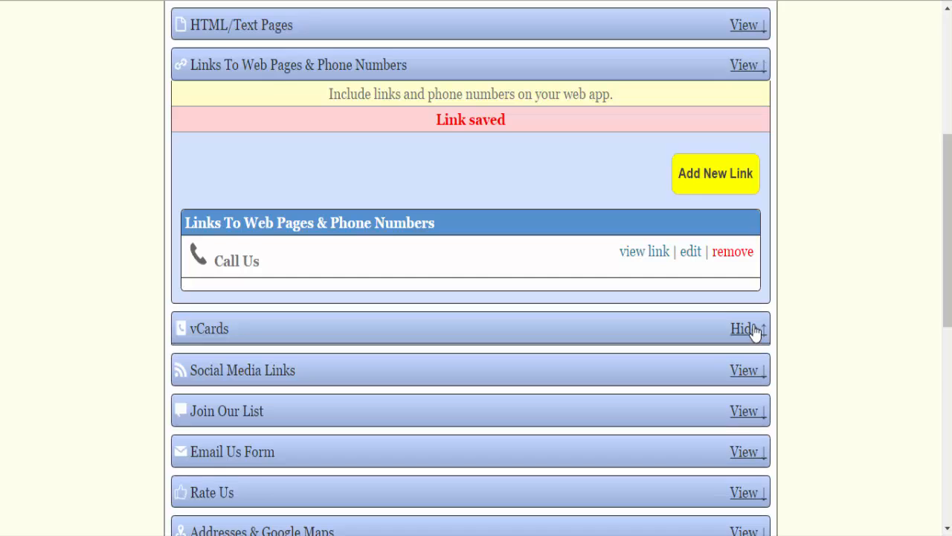
{"action": "left_click", "coordinate": [744, 329]}
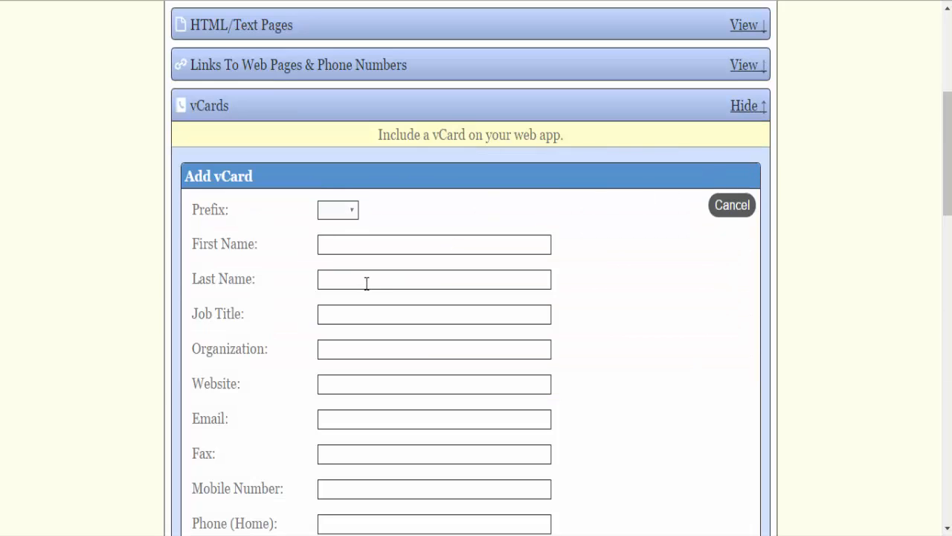
{"action": "left_click", "coordinate": [434, 348]}
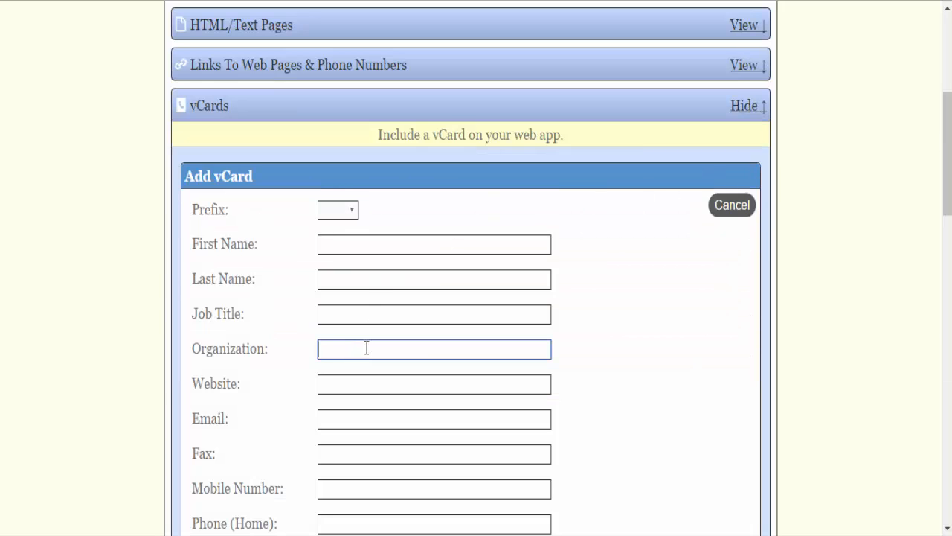
{"action": "type", "text": "New D"}
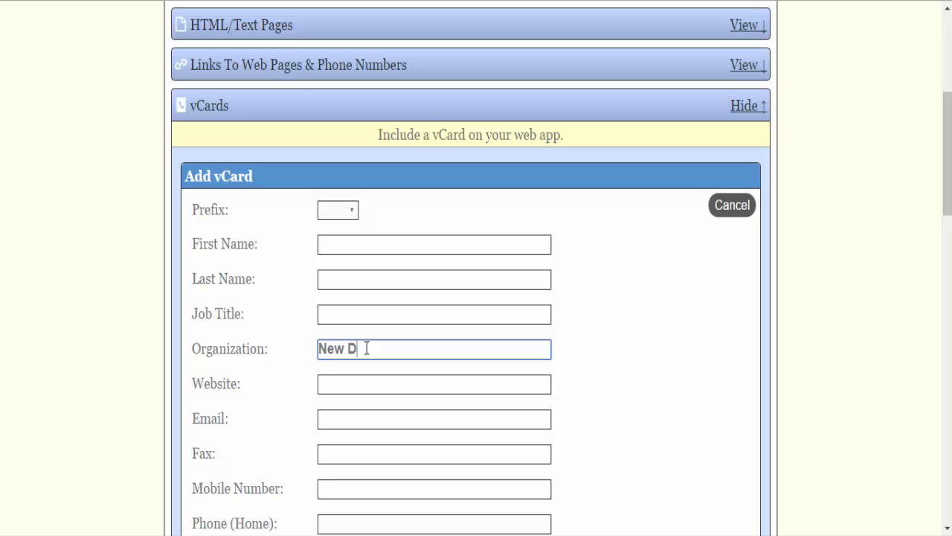
{"action": "scroll", "scroll_direction": "down", "scroll_amount": 3}
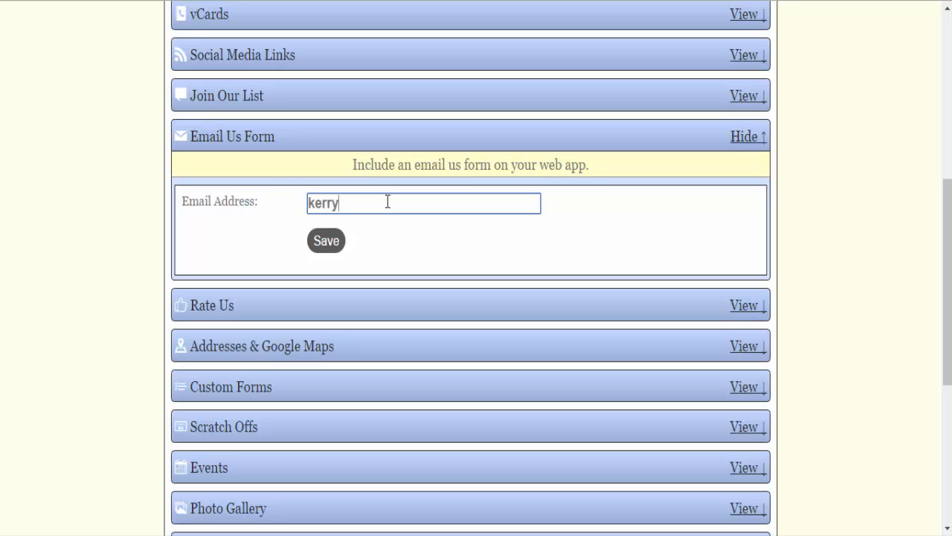
{"action": "type", "text": "@instan"}
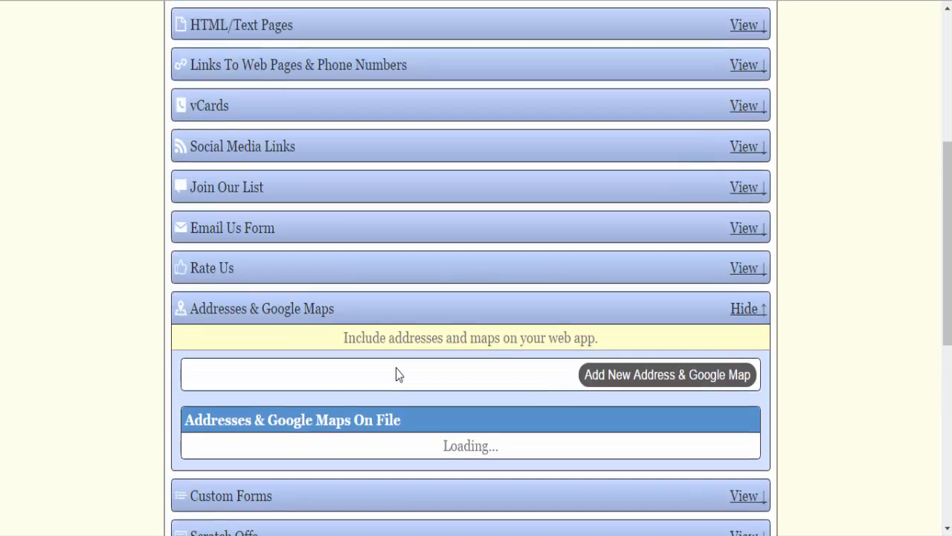
Add the address 555 Main Street, Commerce, Texas 75428 with its Google map
{"action": "left_click", "coordinate": [667, 375]}
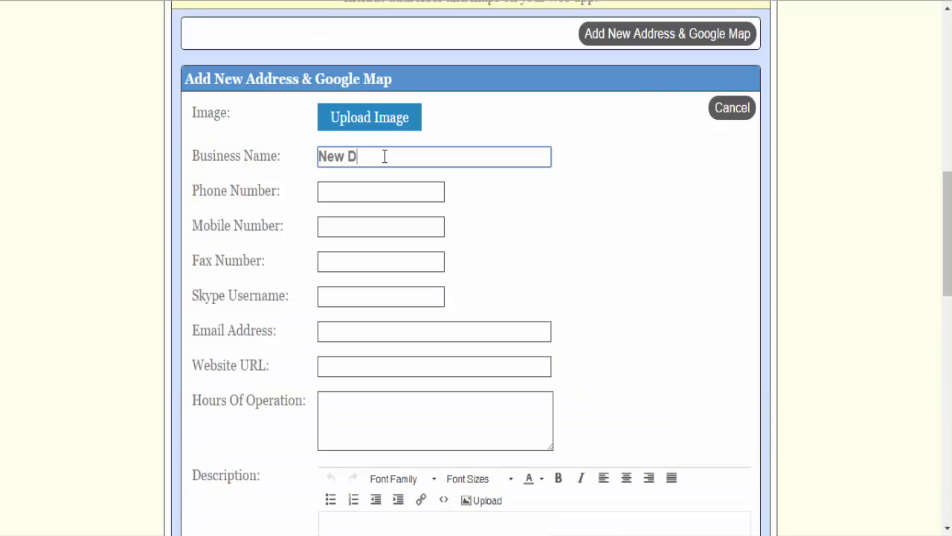
{"action": "scroll", "scroll_direction": "down", "scroll_amount": 3}
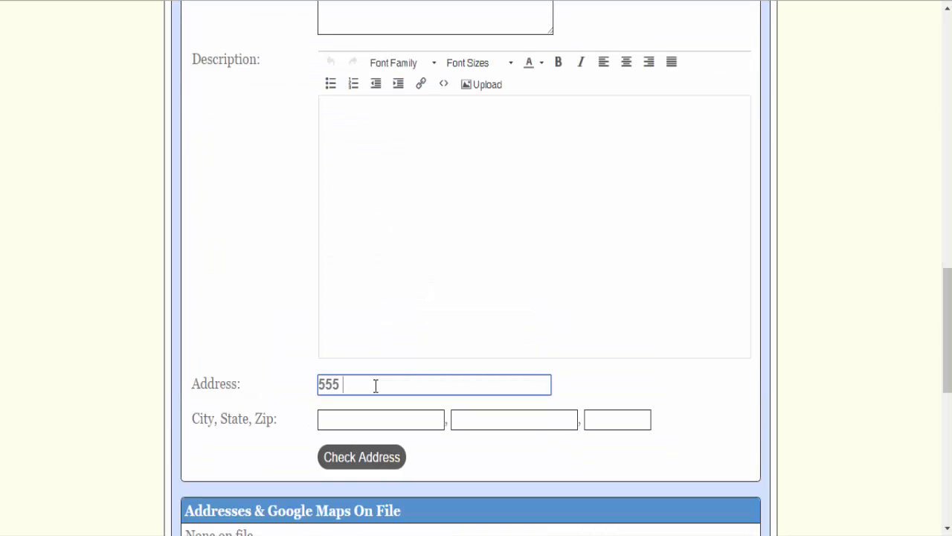
{"action": "left_click", "coordinate": [361, 457]}
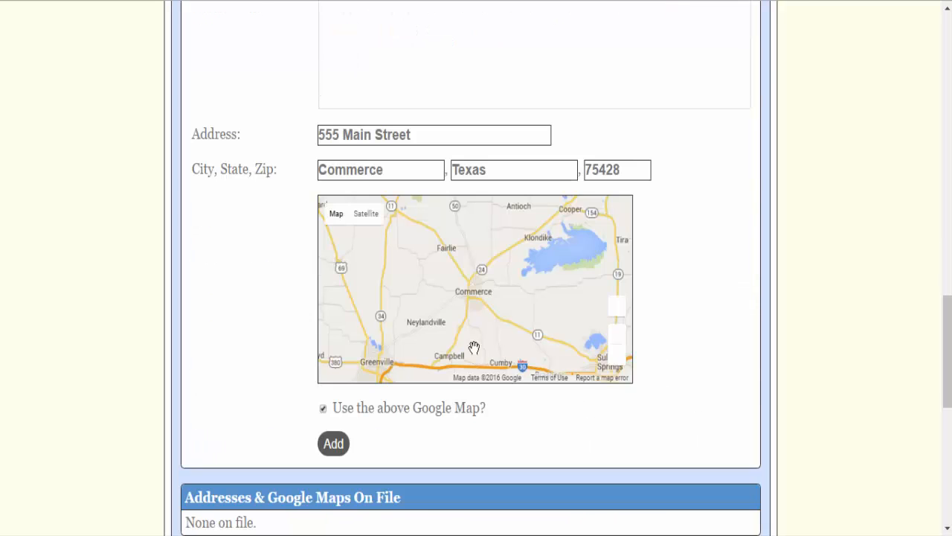
{"action": "left_click", "coordinate": [333, 443]}
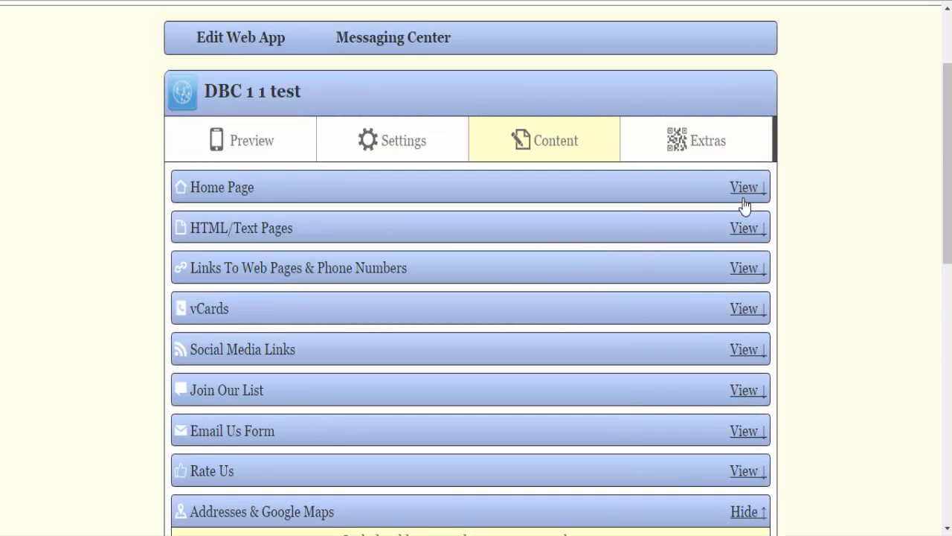
{"action": "mouse_move", "coordinate": [744, 227]}
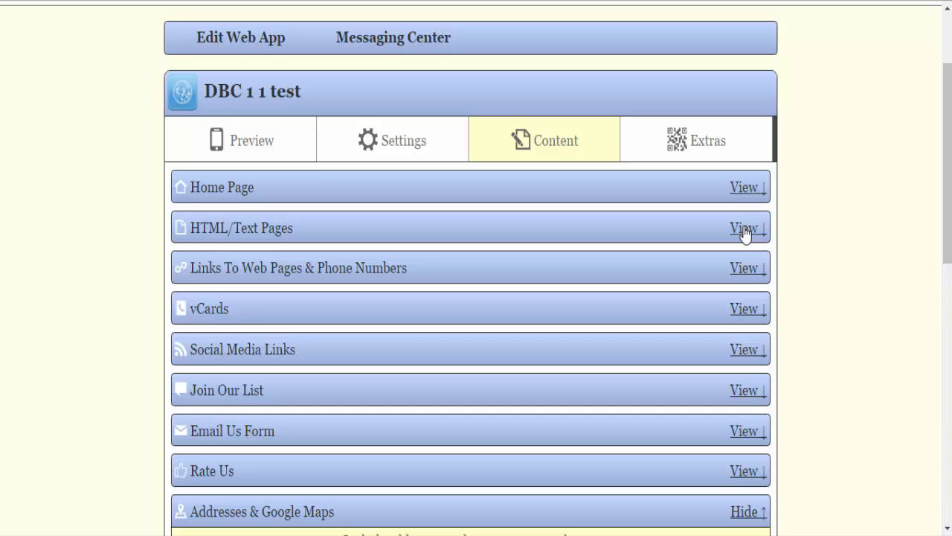
Set the home page's Show On Home Page for links to No and save it
{"action": "left_click", "coordinate": [744, 188]}
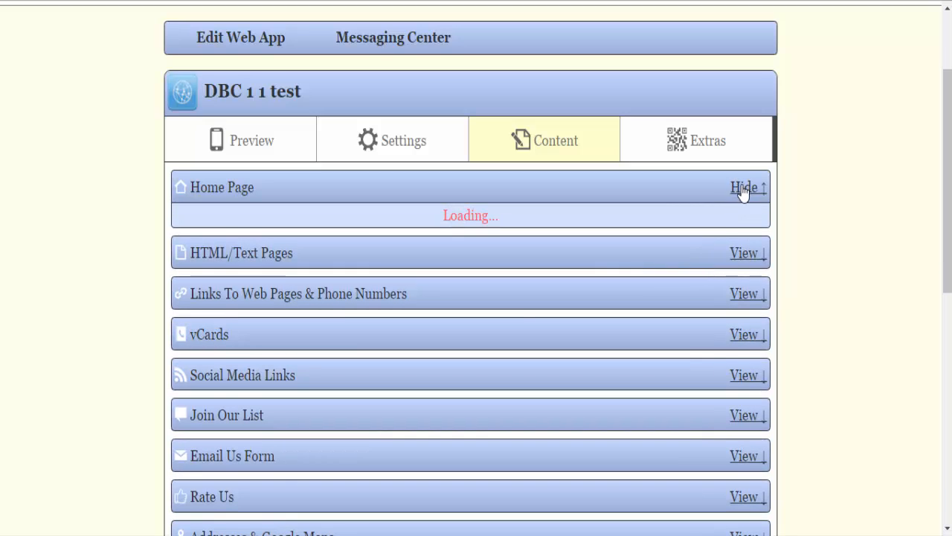
{"action": "mouse_move", "coordinate": [346, 238]}
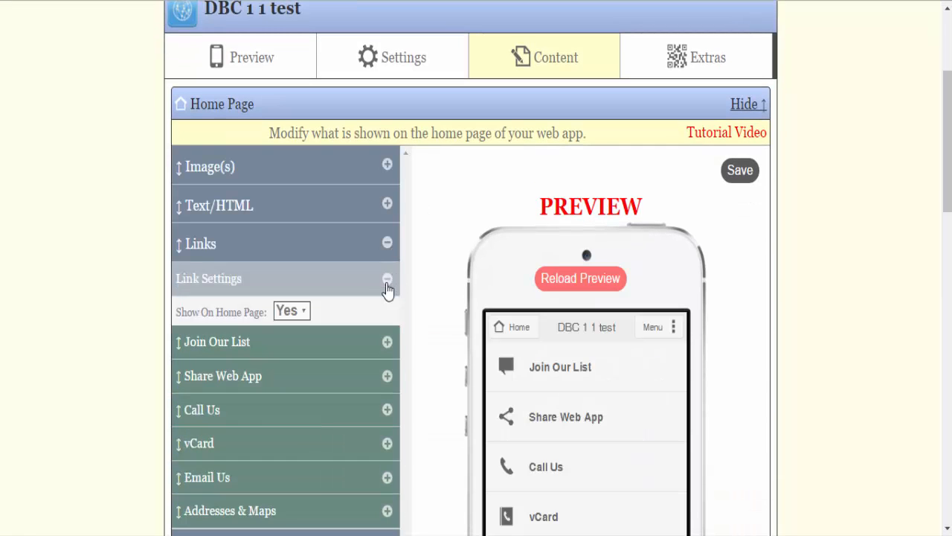
{"action": "left_click", "coordinate": [290, 311]}
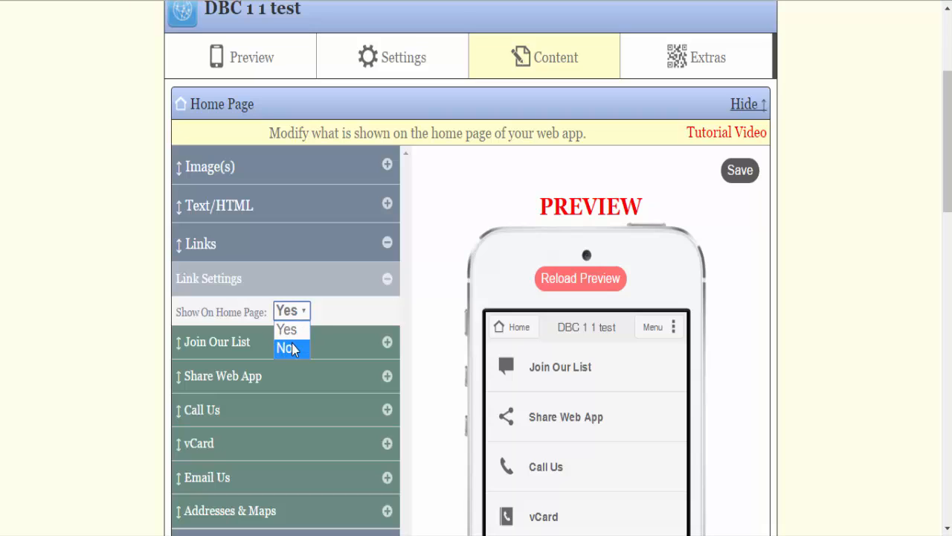
{"action": "left_click", "coordinate": [287, 348]}
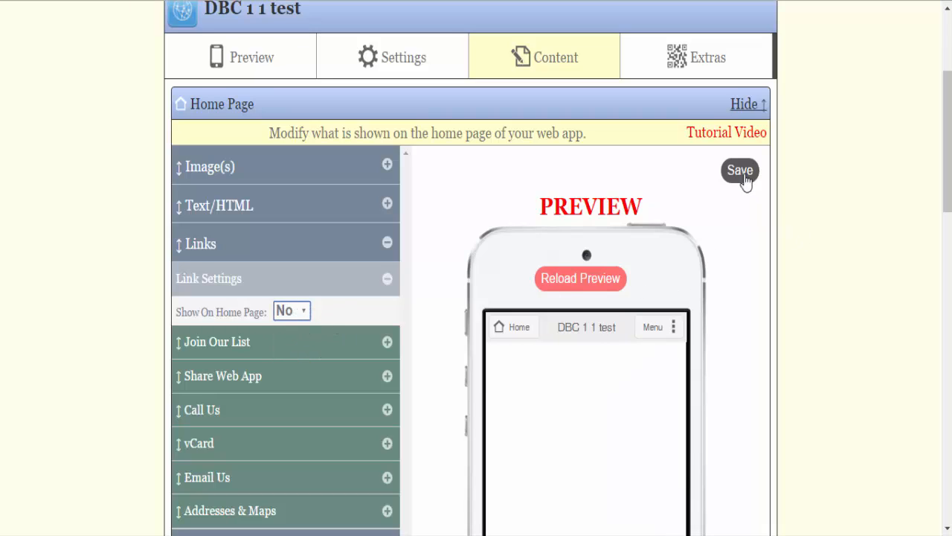
{"action": "left_click", "coordinate": [740, 169]}
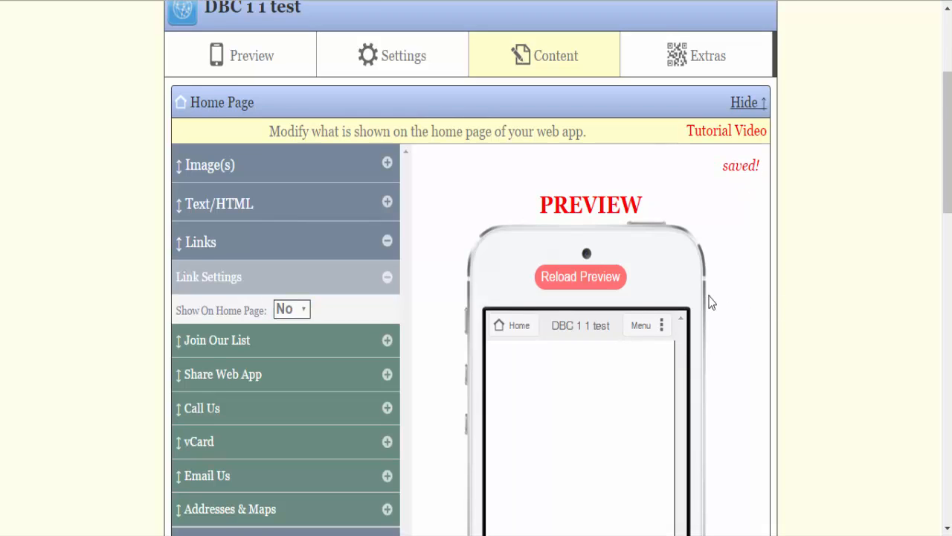
Bring up the settings sections, entering 'Contac...' in a field there
{"action": "scroll", "scroll_direction": "down", "scroll_amount": 3}
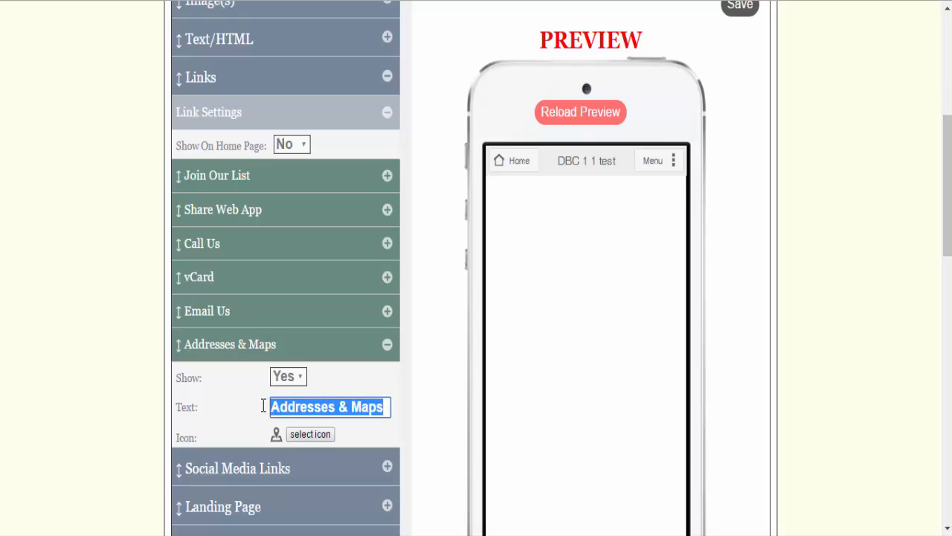
{"action": "type", "text": "Contac"}
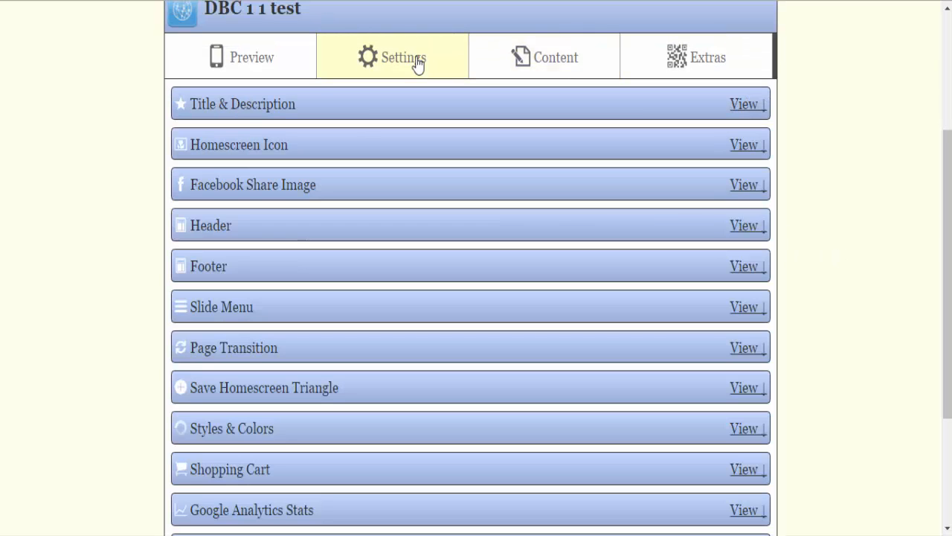
{"action": "mouse_move", "coordinate": [690, 184]}
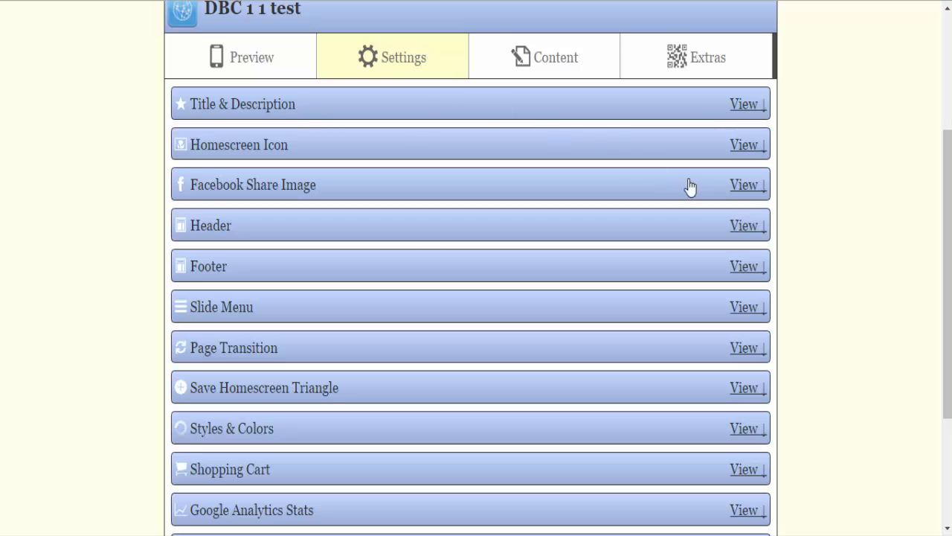
In the header tab bar, add a tab linked to Call Us
{"action": "left_click", "coordinate": [744, 226]}
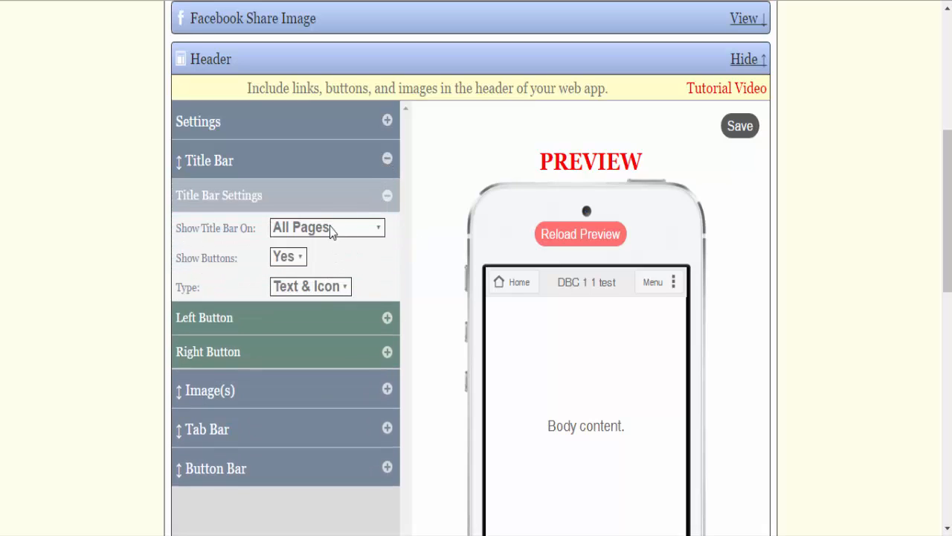
{"action": "left_click", "coordinate": [327, 226]}
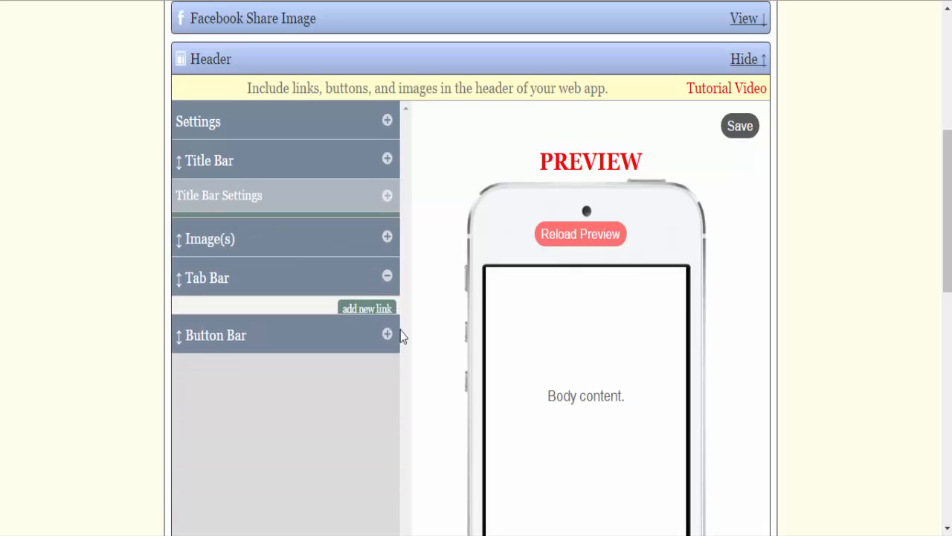
{"action": "left_click", "coordinate": [366, 308]}
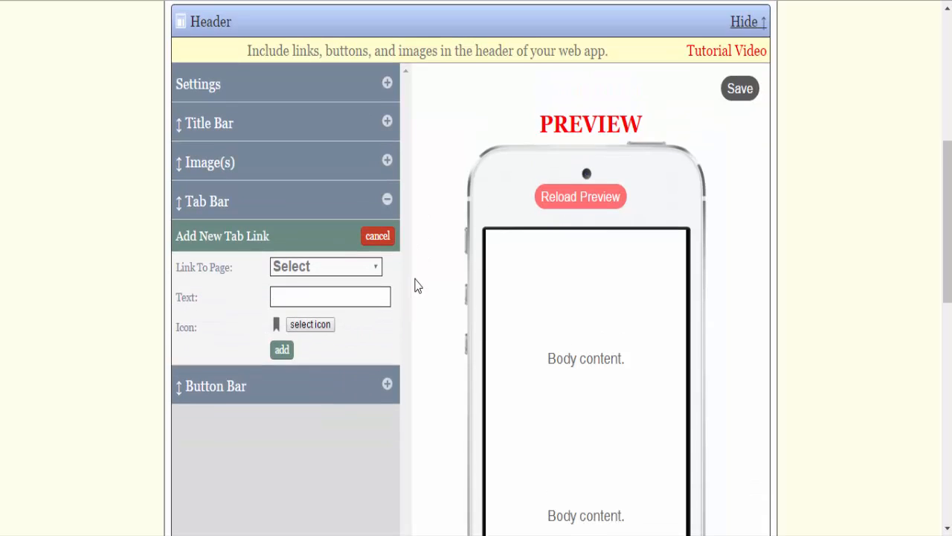
{"action": "left_click", "coordinate": [324, 265]}
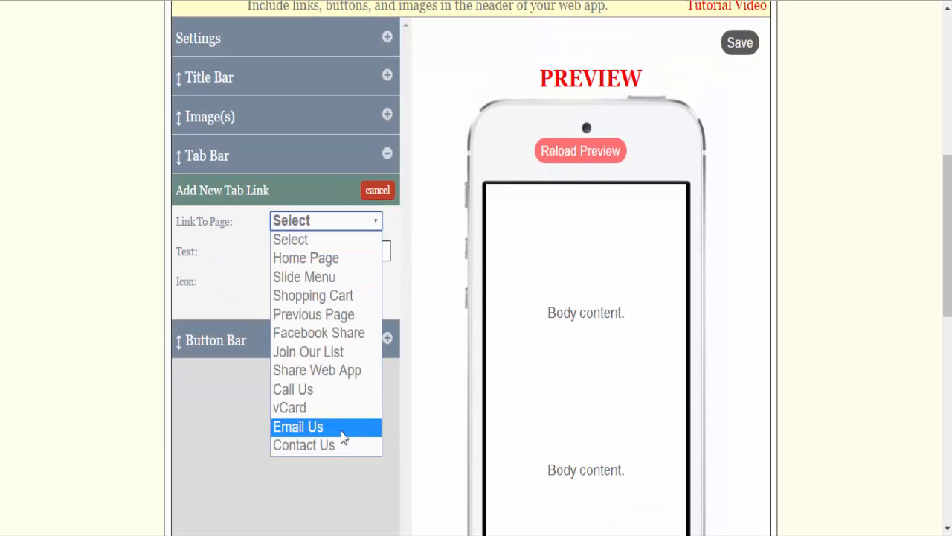
{"action": "left_click", "coordinate": [292, 388]}
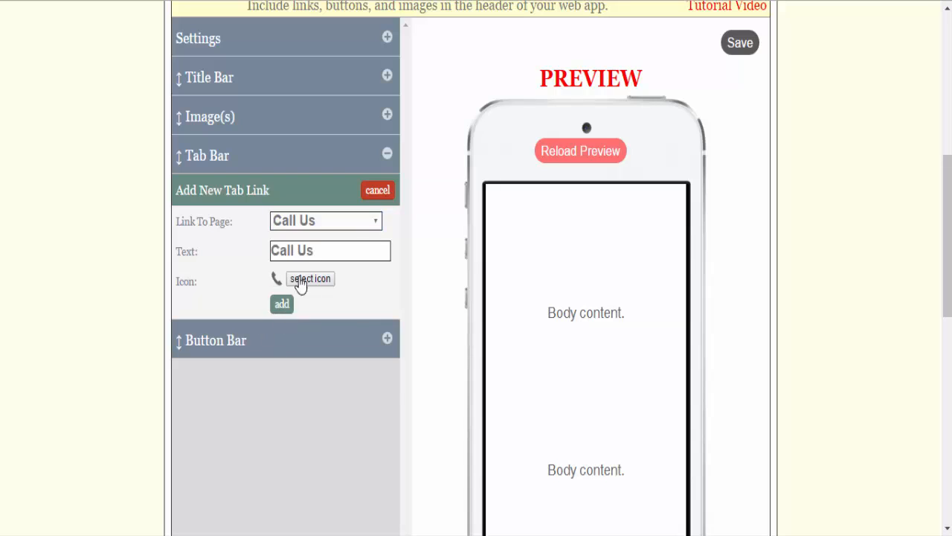
{"action": "left_click", "coordinate": [282, 304]}
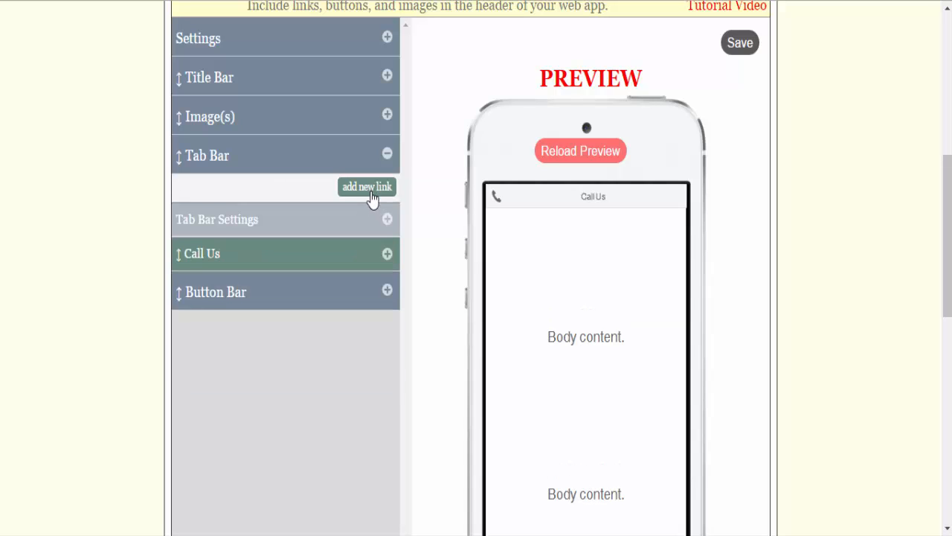
Add vCard and Share tabs to the header tab bar
{"action": "left_click", "coordinate": [366, 186]}
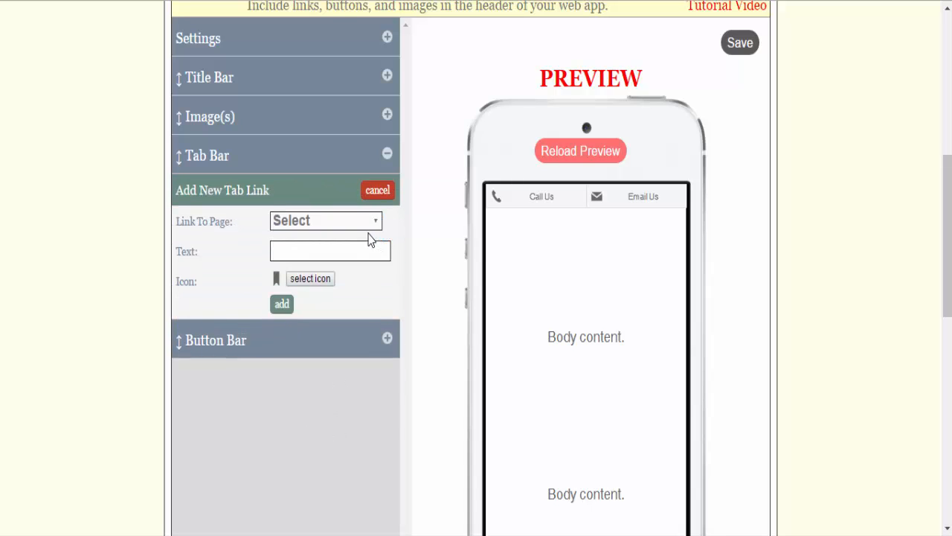
{"action": "left_click", "coordinate": [324, 220]}
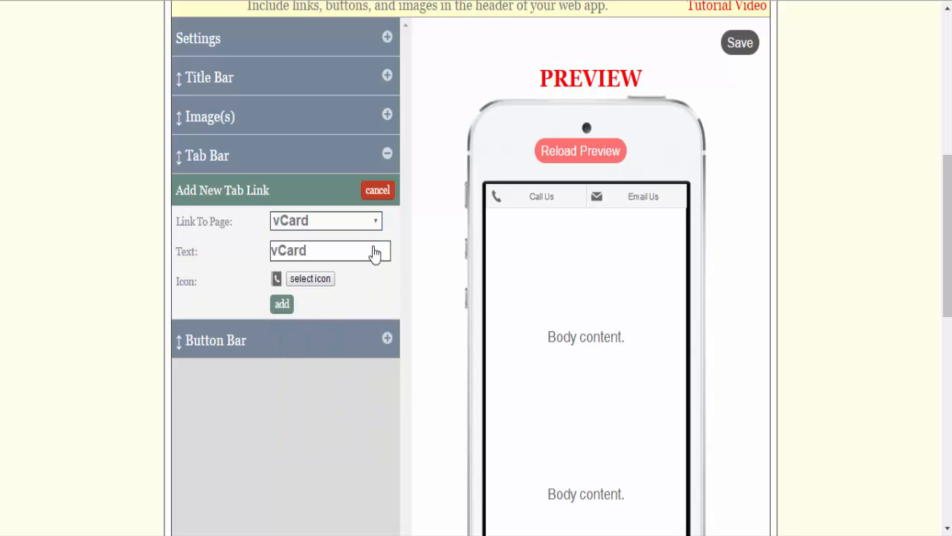
{"action": "left_click", "coordinate": [281, 304]}
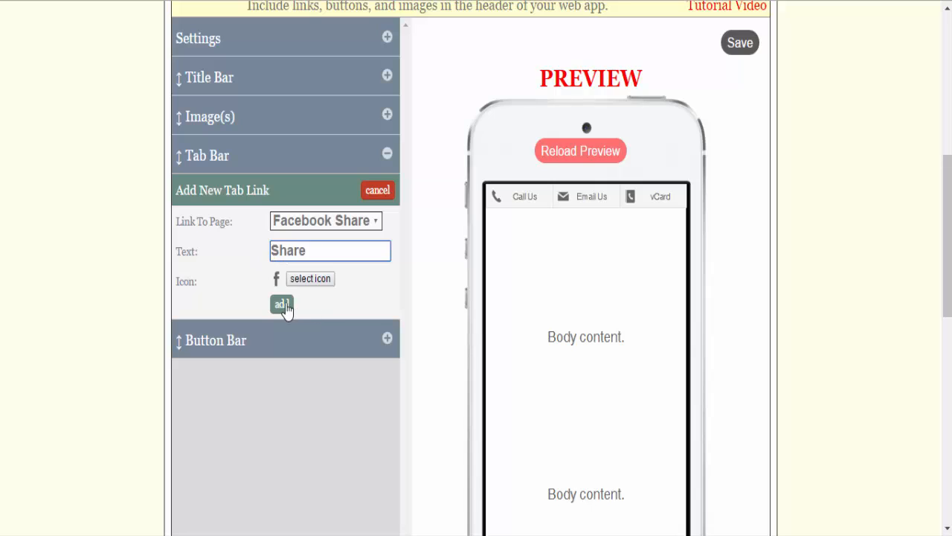
{"action": "left_click", "coordinate": [281, 304]}
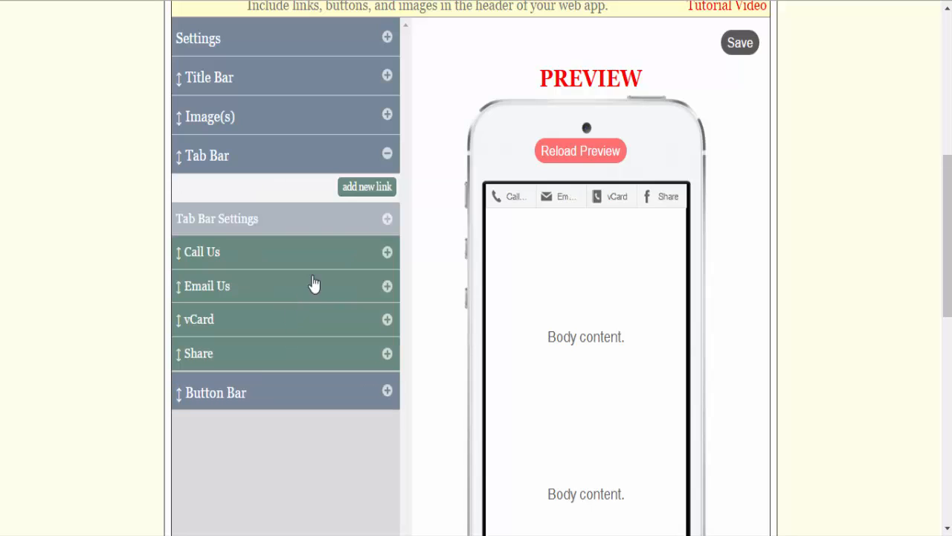
Set the tab bar's Icon Location to Top and save the header
{"action": "left_click", "coordinate": [387, 217]}
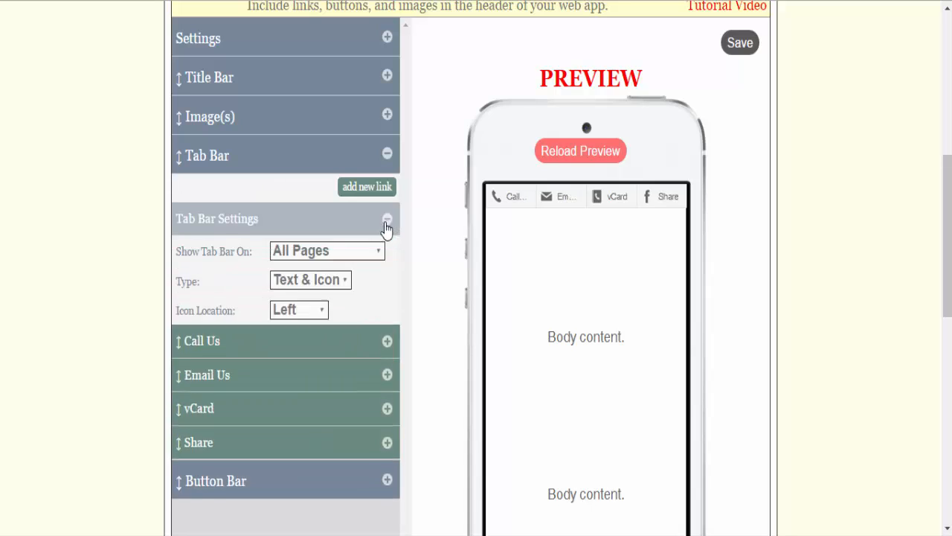
{"action": "left_click", "coordinate": [298, 310]}
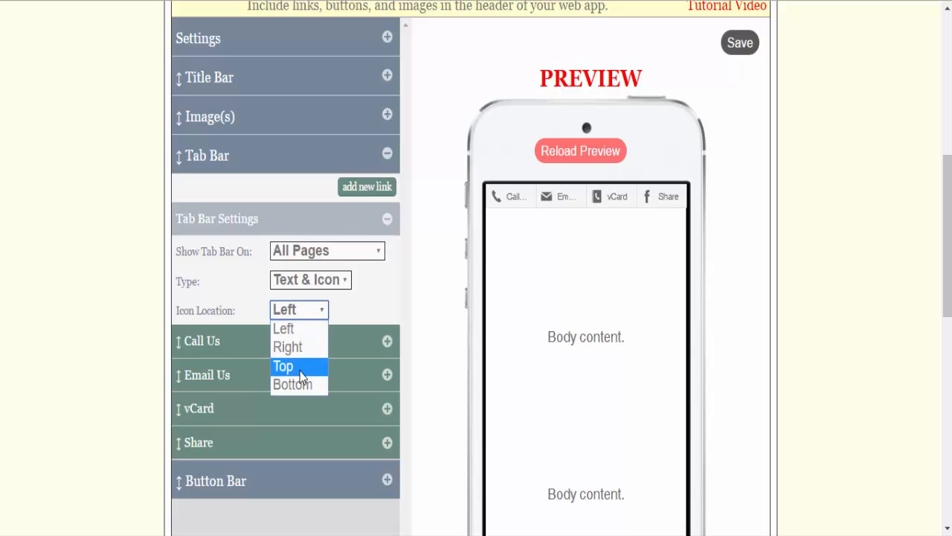
{"action": "left_click", "coordinate": [283, 366]}
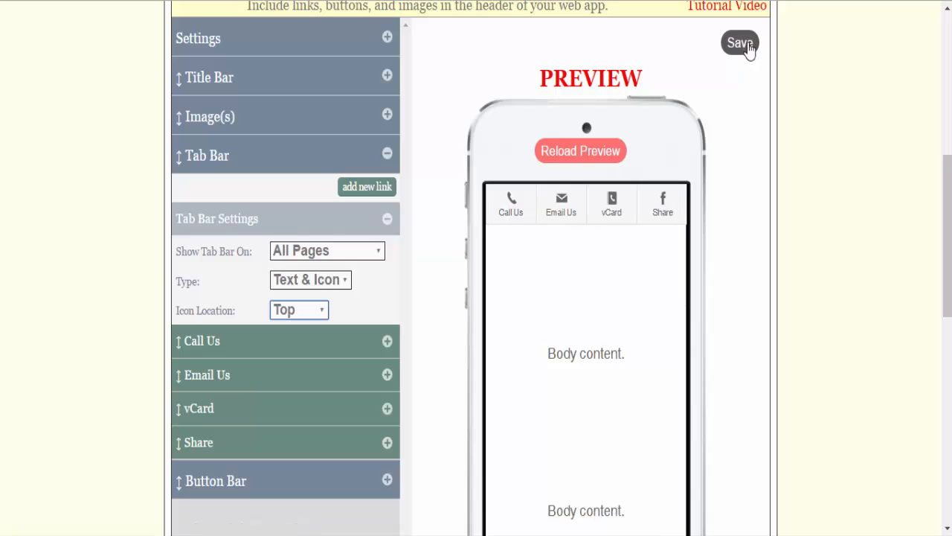
{"action": "left_click", "coordinate": [740, 42]}
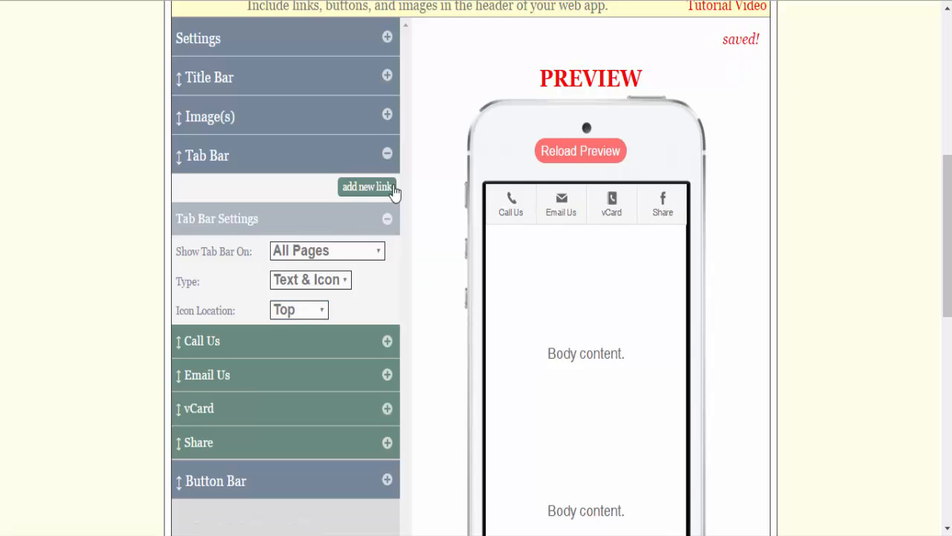
Hide the footer title bar and add Home and Contact Us tabs to the tab bar
{"action": "scroll", "scroll_direction": "down", "scroll_amount": 3}
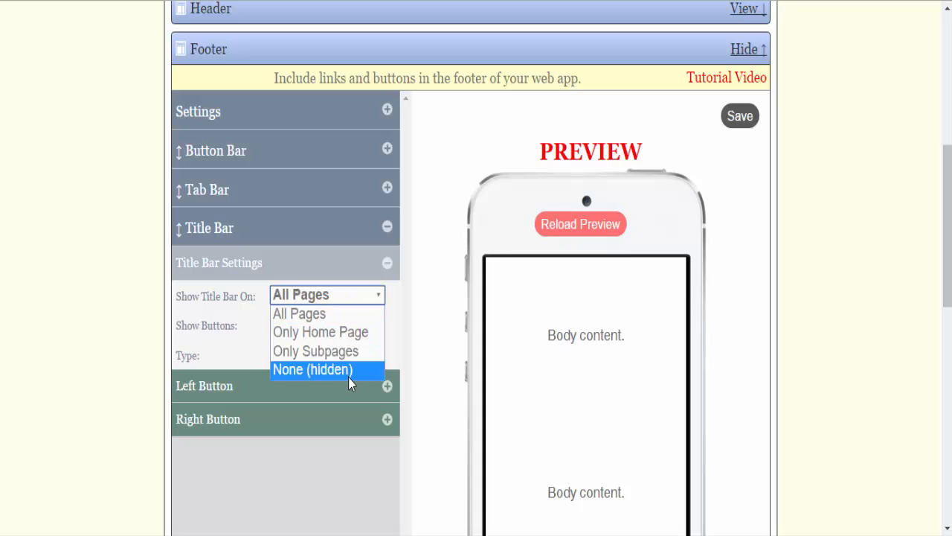
{"action": "left_click", "coordinate": [313, 369]}
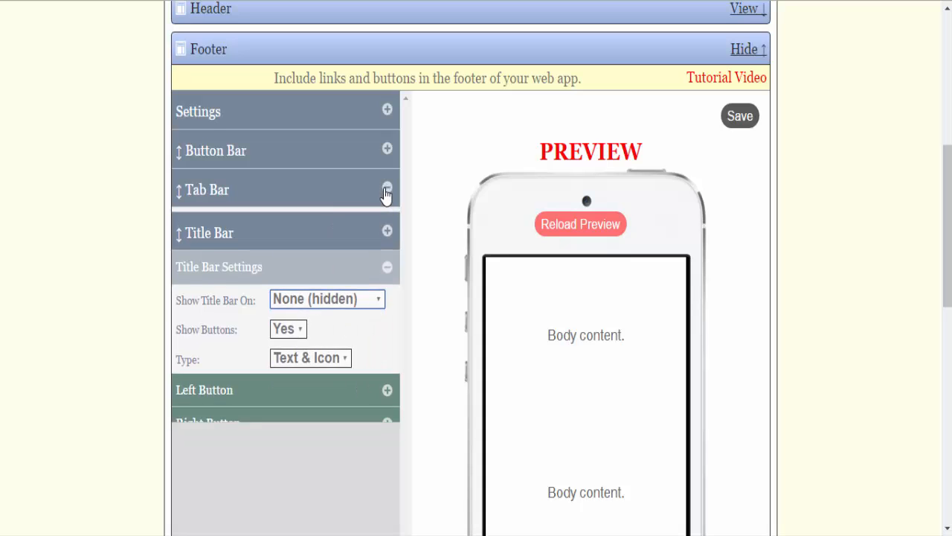
{"action": "left_click", "coordinate": [387, 191]}
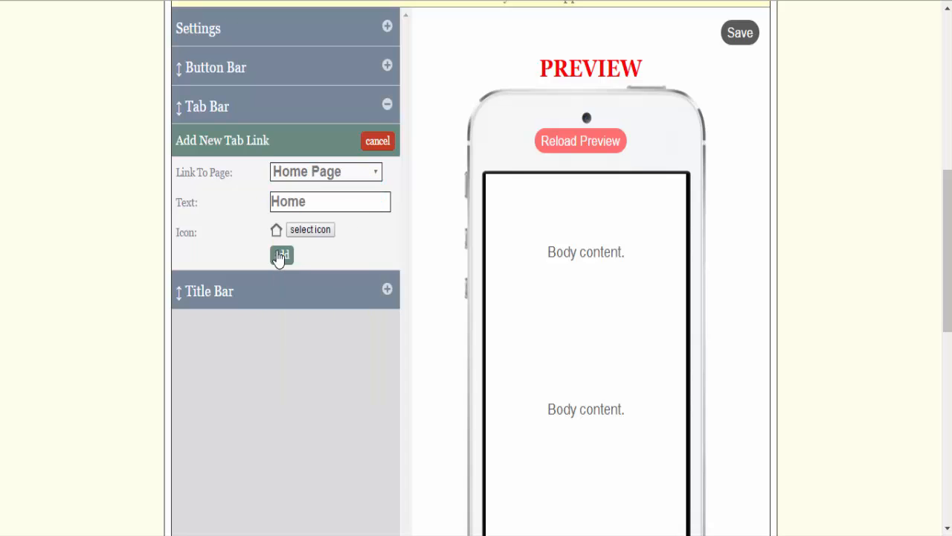
{"action": "left_click", "coordinate": [281, 256]}
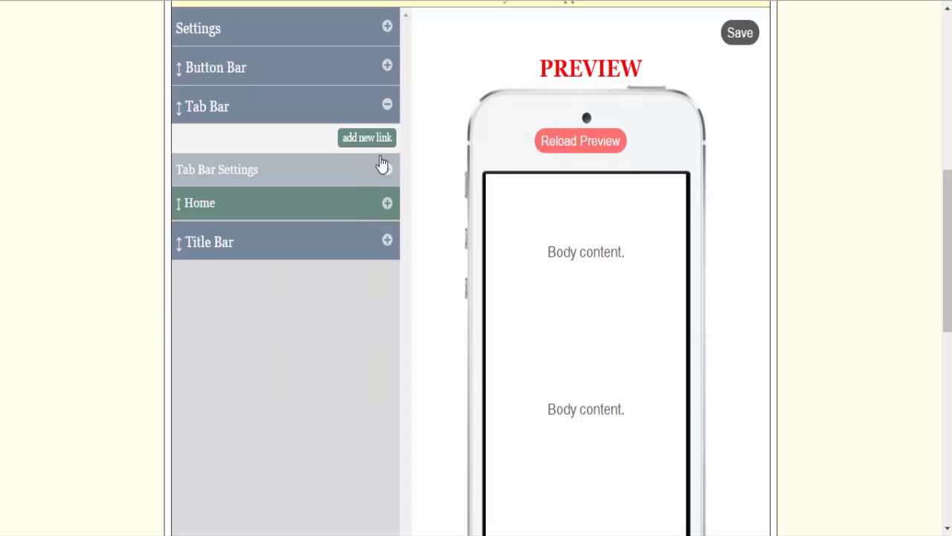
{"action": "left_click", "coordinate": [366, 136]}
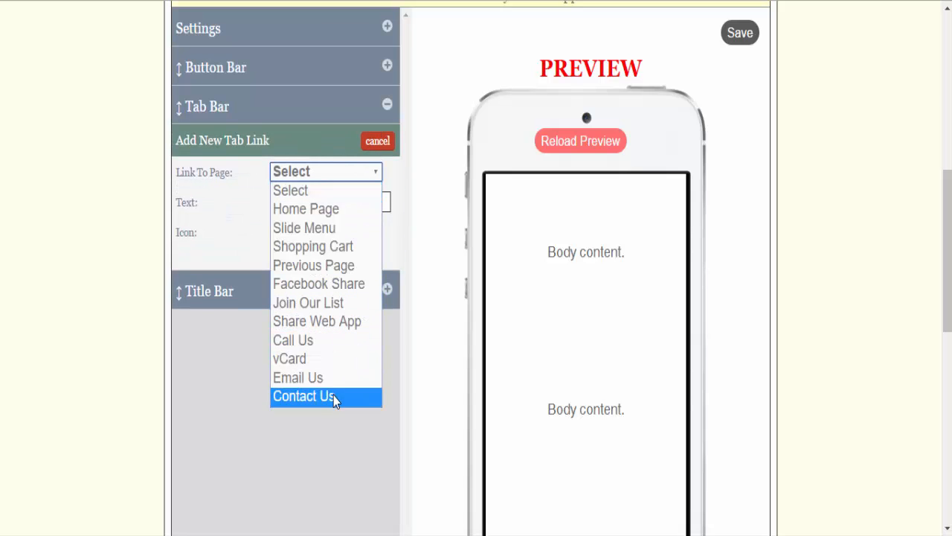
{"action": "left_click", "coordinate": [304, 396]}
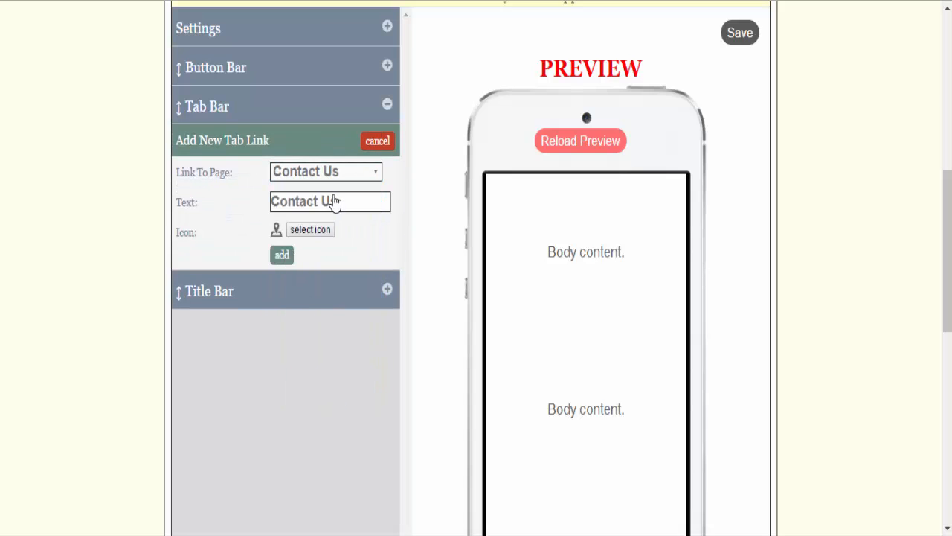
{"action": "left_click", "coordinate": [324, 172]}
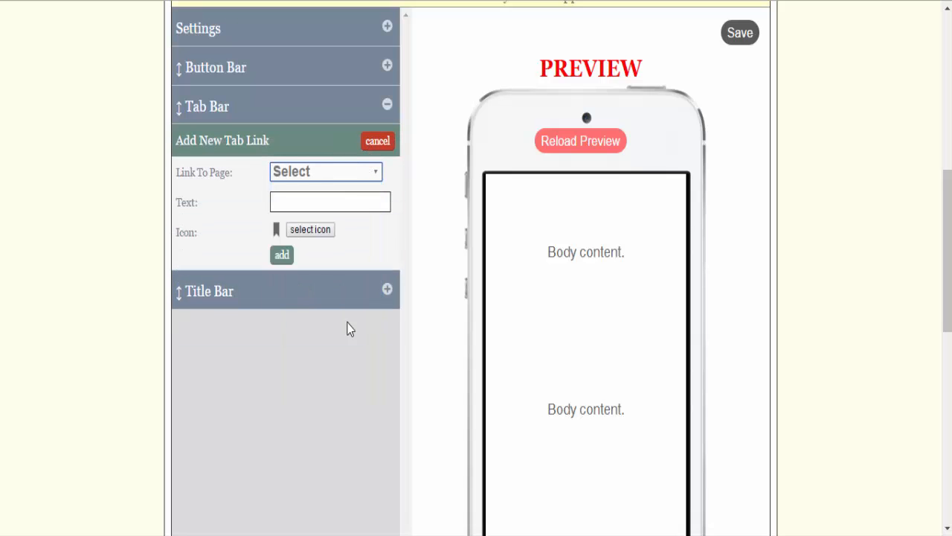
Add a Share Web App tab labelled 'Share' and a Previous Page tab labelled 'Previous'
{"action": "left_click", "coordinate": [324, 171]}
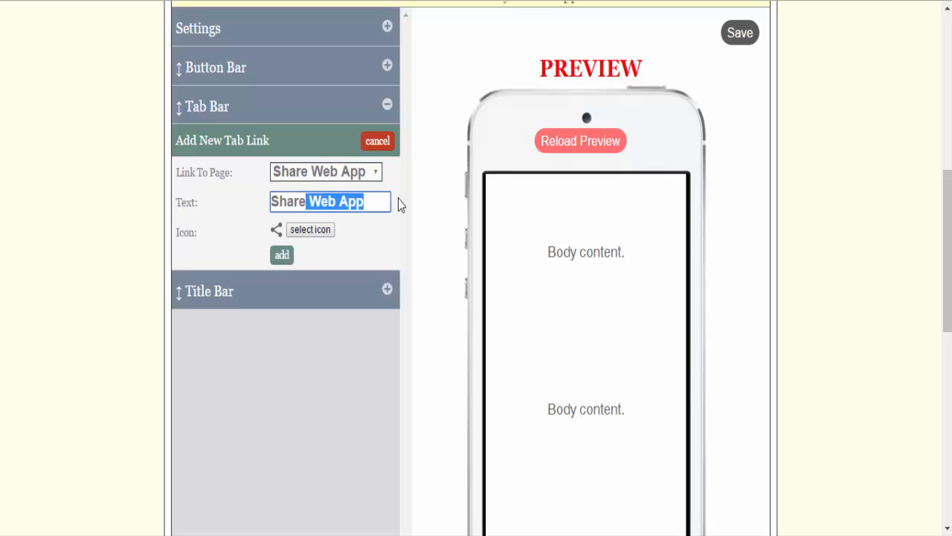
{"action": "key", "text": "Delete"}
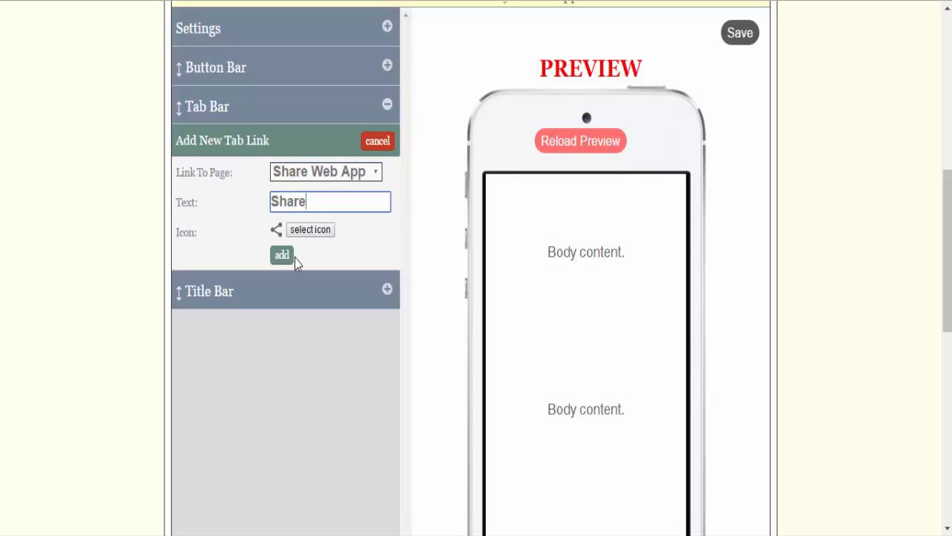
{"action": "left_click", "coordinate": [281, 255]}
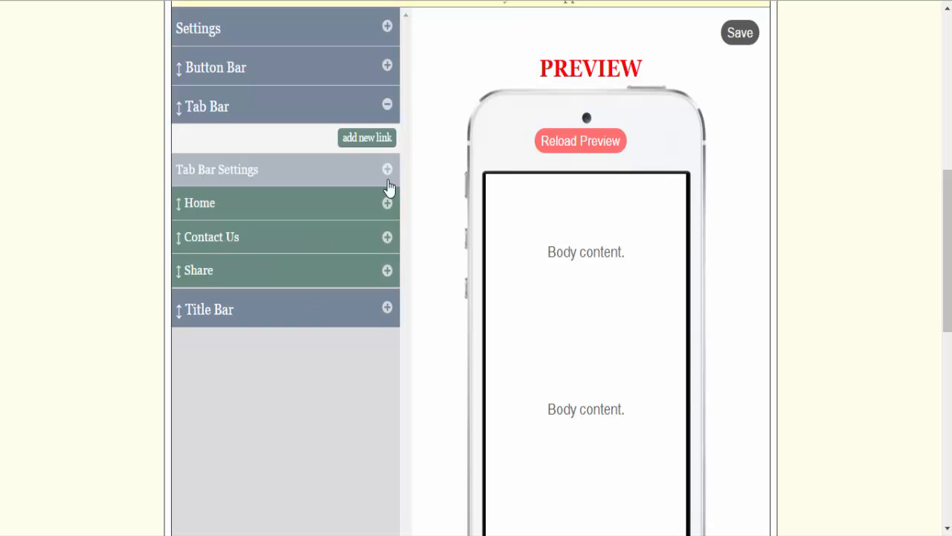
{"action": "left_click", "coordinate": [366, 137]}
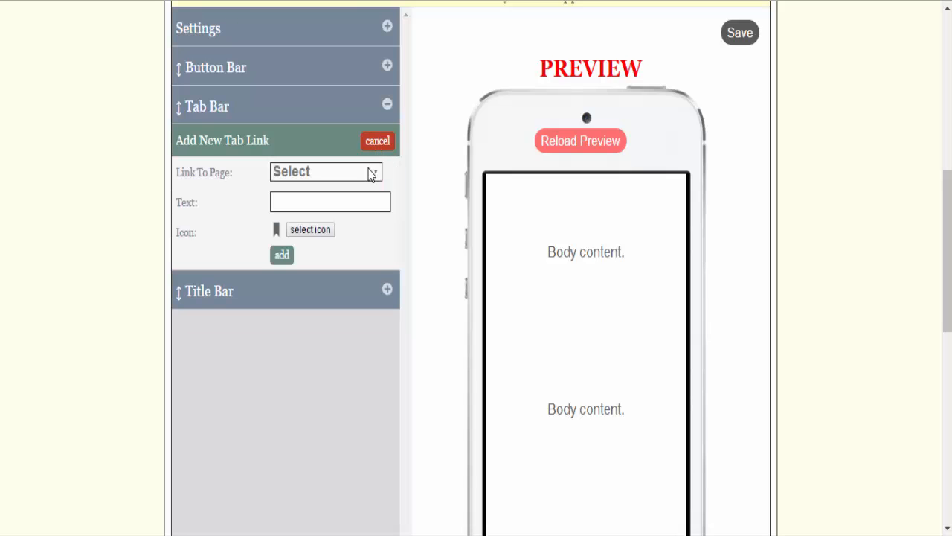
{"action": "left_click", "coordinate": [326, 171]}
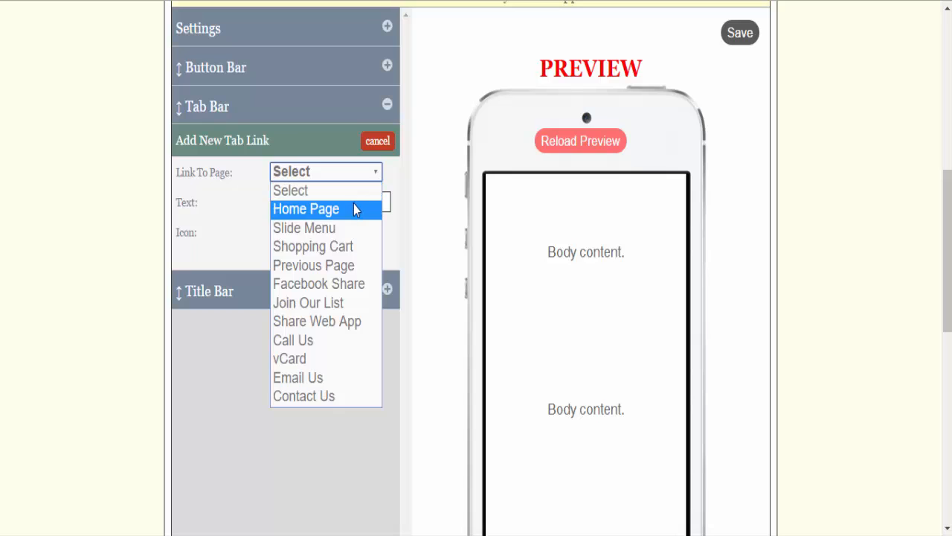
{"action": "left_click", "coordinate": [312, 265]}
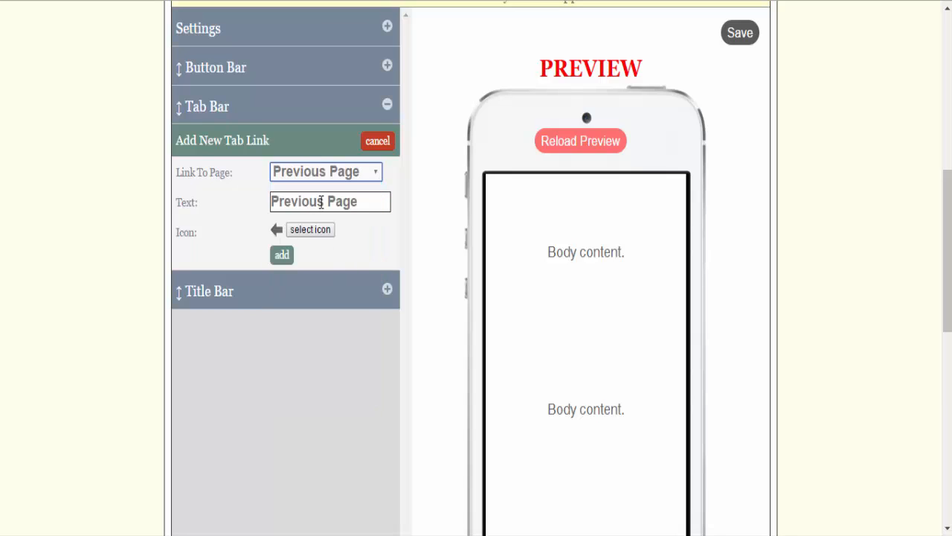
{"action": "type", "text": "Previous"}
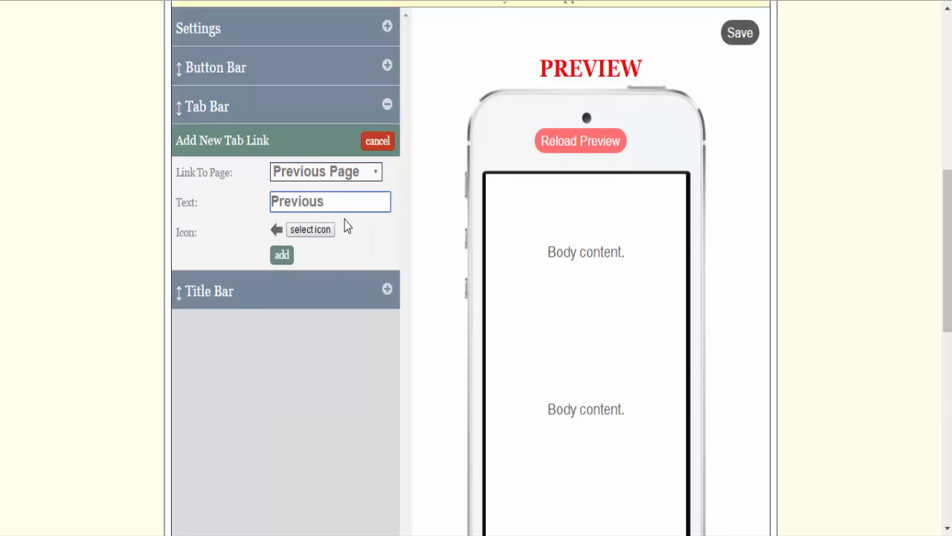
{"action": "left_click", "coordinate": [281, 255]}
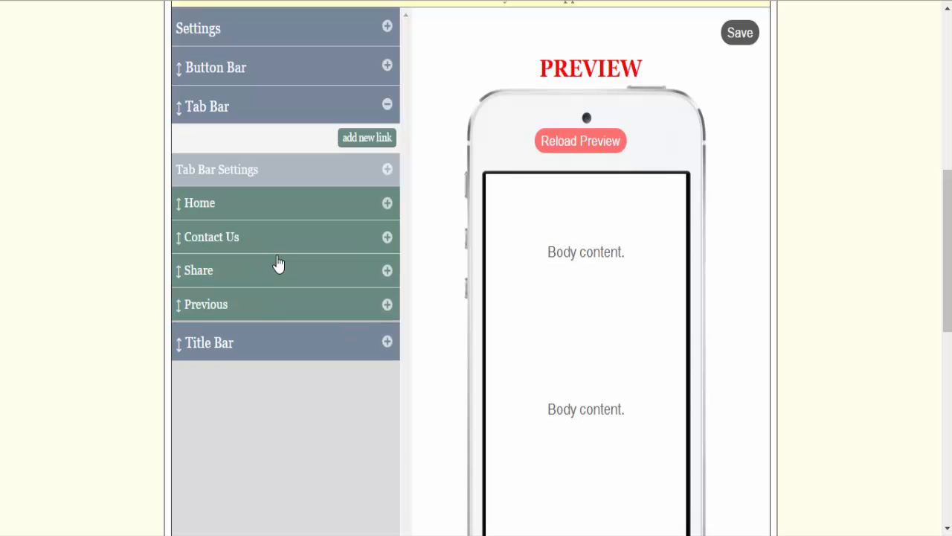
Save the tab bar and review its display settings
{"action": "left_click", "coordinate": [739, 33]}
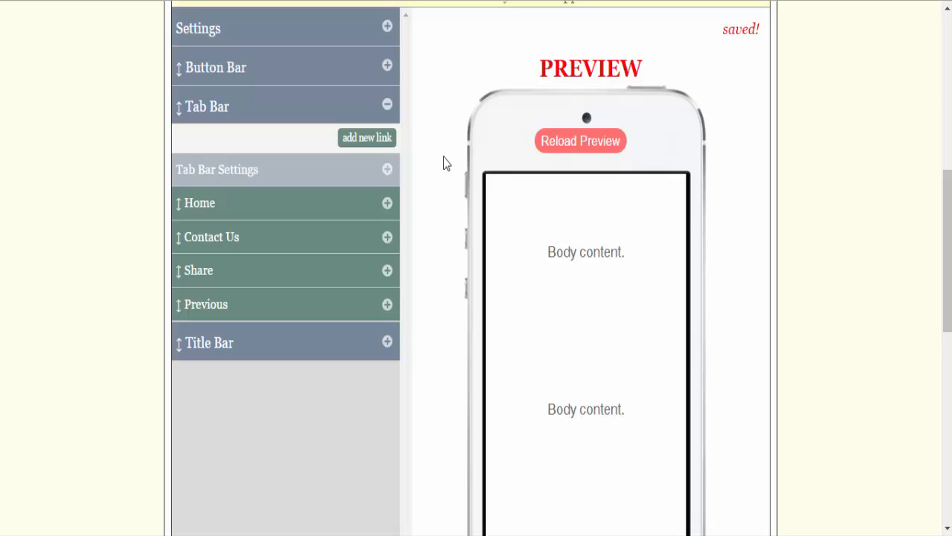
{"action": "left_click", "coordinate": [387, 169]}
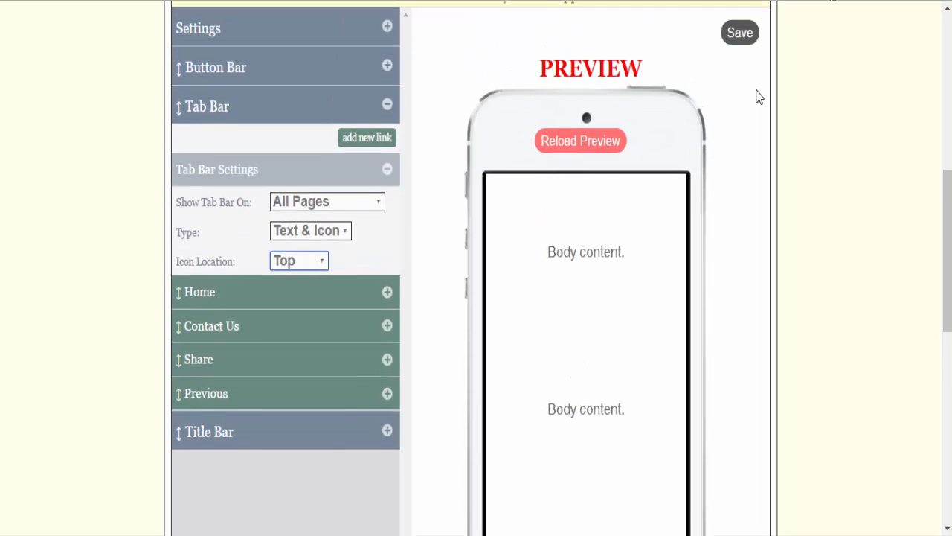
{"action": "left_click", "coordinate": [741, 33]}
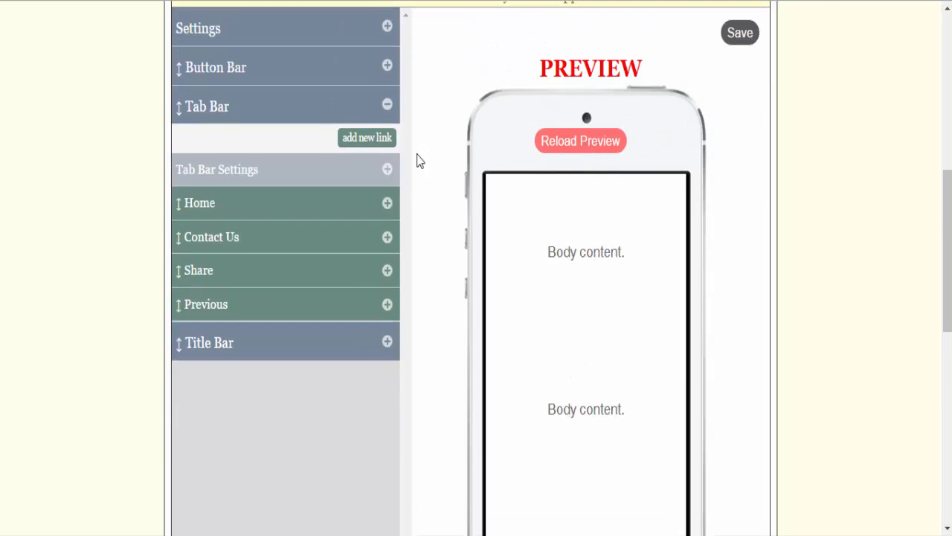
{"action": "scroll", "scroll_direction": "down", "scroll_amount": 3}
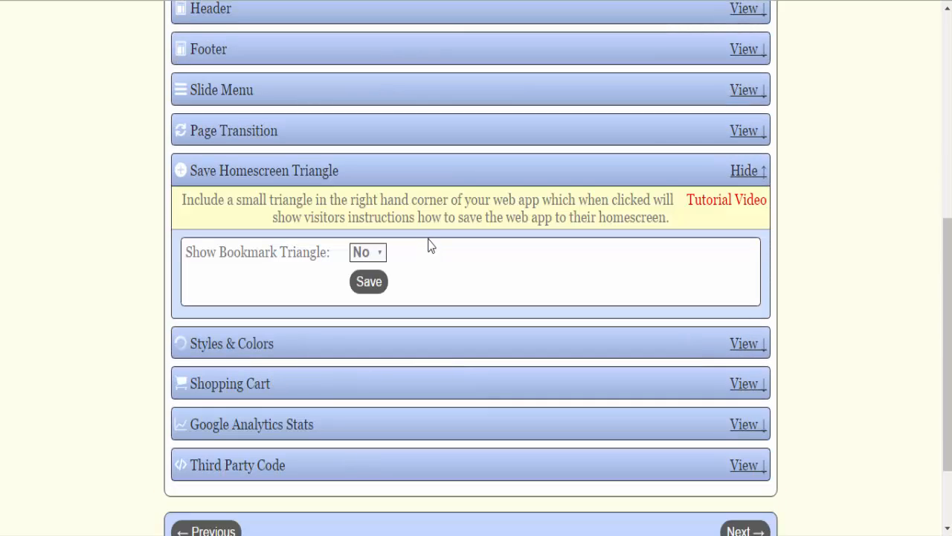
Set Show Bookmark Triangle to Yes and save the homescreen triangle setting
{"action": "left_click", "coordinate": [368, 252]}
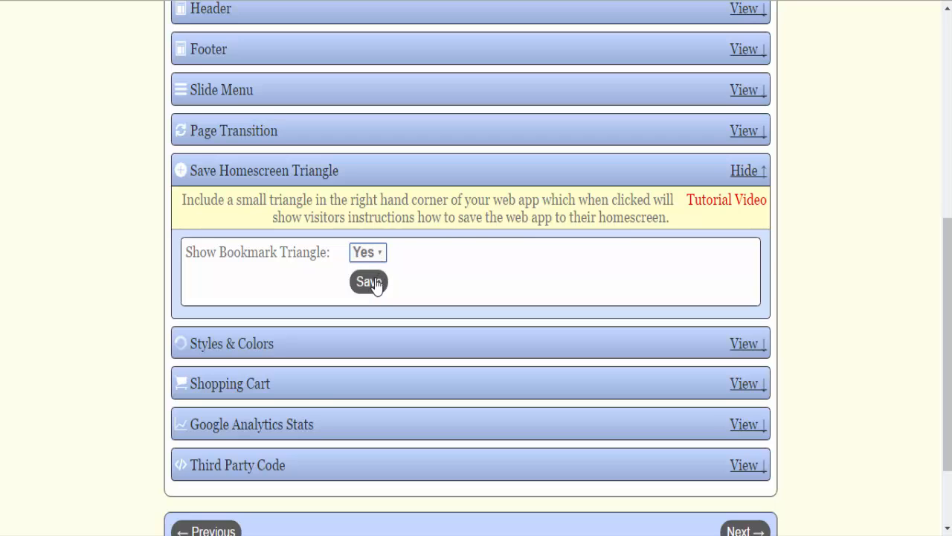
{"action": "left_click", "coordinate": [369, 283]}
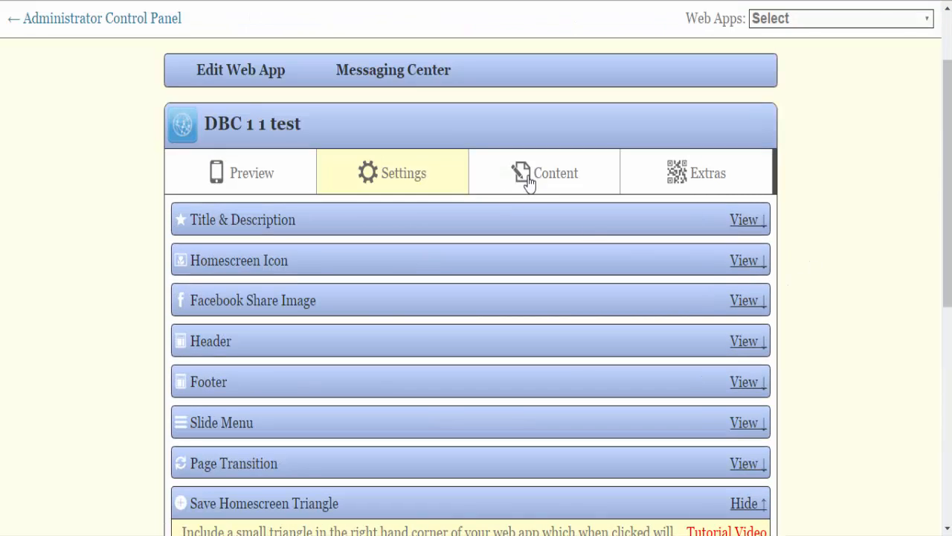
View the Home Page under Content and expand its empty Text/HTML editor
{"action": "left_click", "coordinate": [544, 173]}
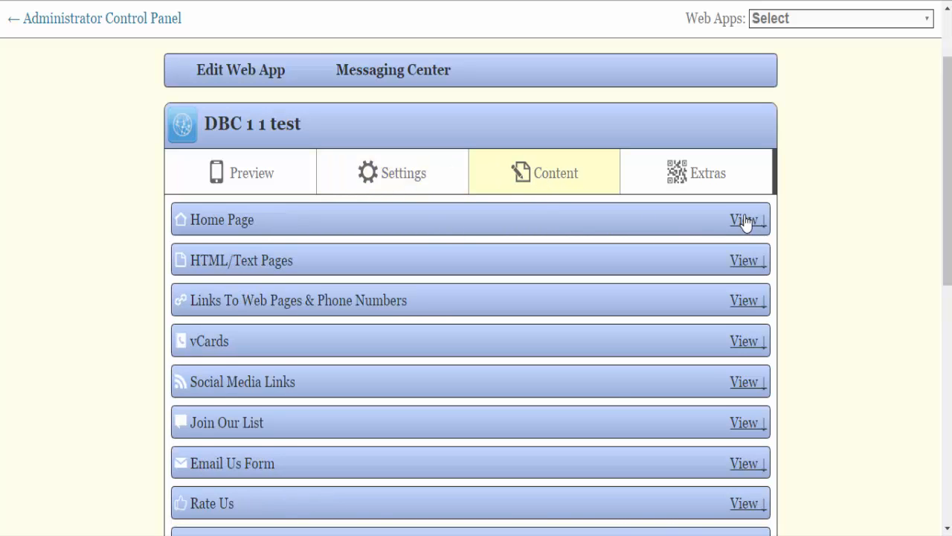
{"action": "left_click", "coordinate": [744, 221]}
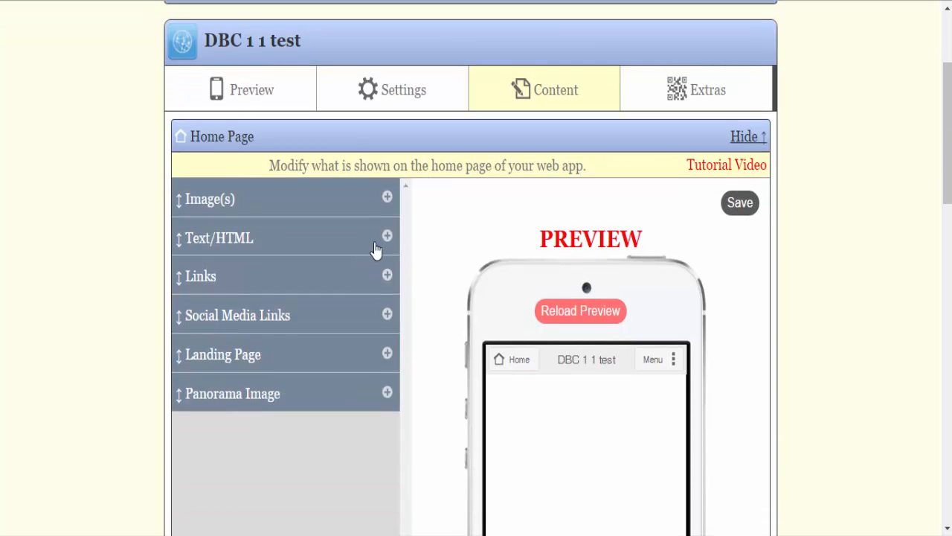
{"action": "left_click", "coordinate": [387, 238]}
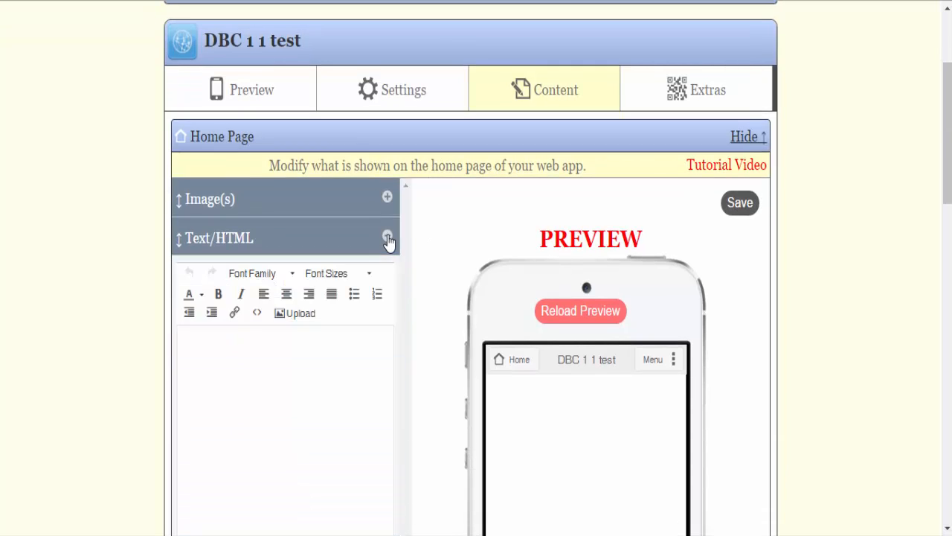
{"action": "scroll", "scroll_direction": "down", "scroll_amount": 3}
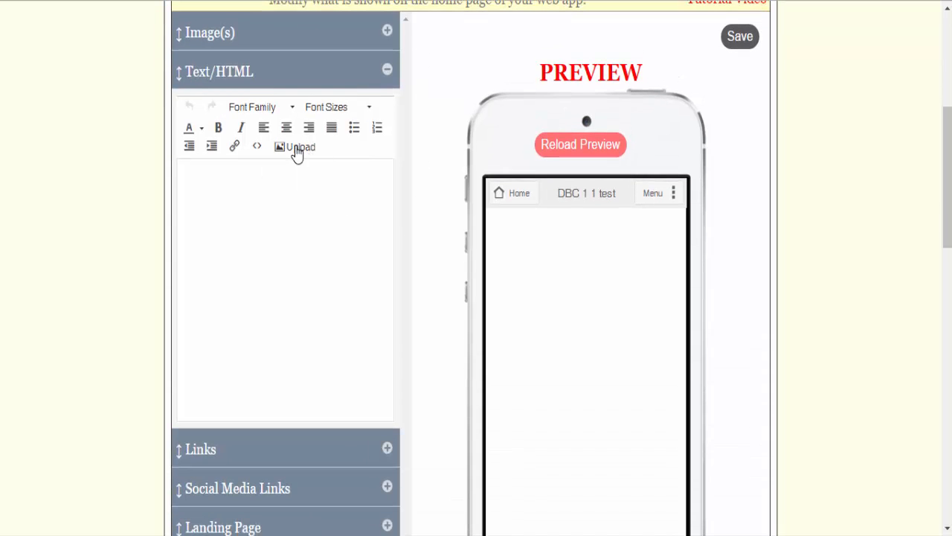
Insert the eagle image file into the home page text by uploading it
{"action": "left_click", "coordinate": [295, 146]}
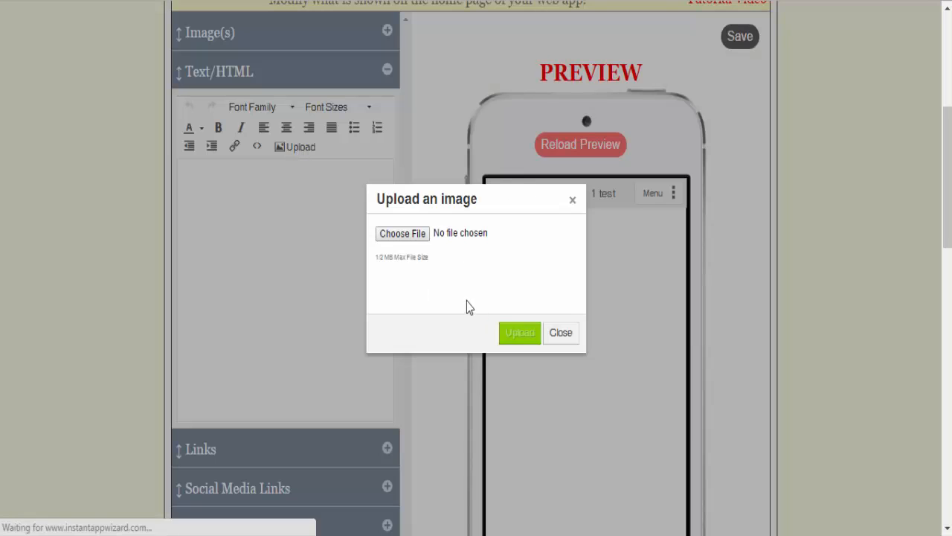
{"action": "left_click", "coordinate": [402, 232]}
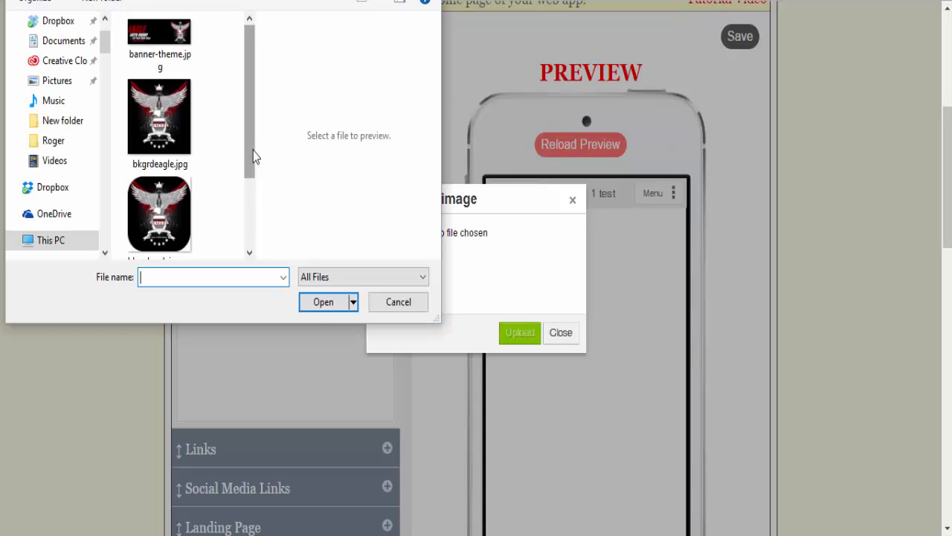
{"action": "left_click", "coordinate": [159, 116]}
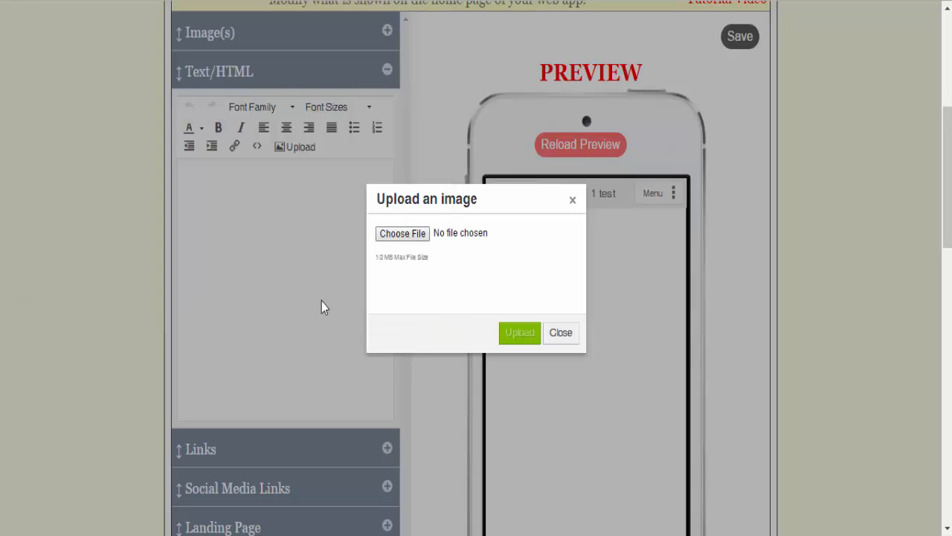
{"action": "left_click", "coordinate": [559, 333]}
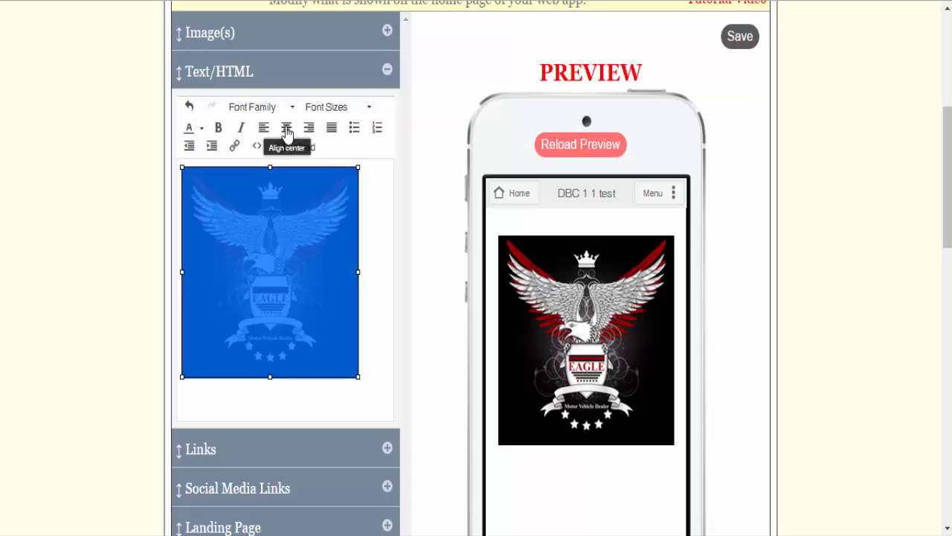
Center the eagle logo and save the home page content
{"action": "left_click", "coordinate": [285, 128]}
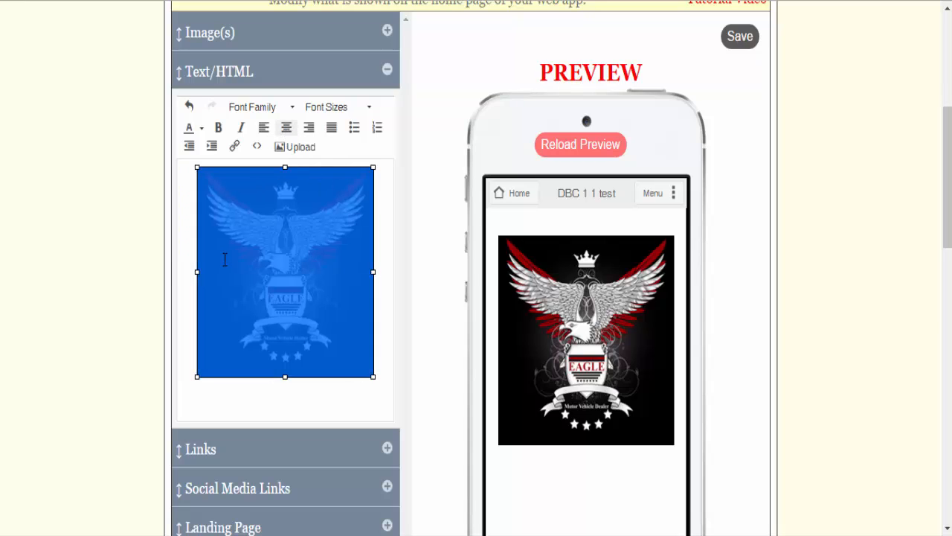
{"action": "mouse_move", "coordinate": [306, 237]}
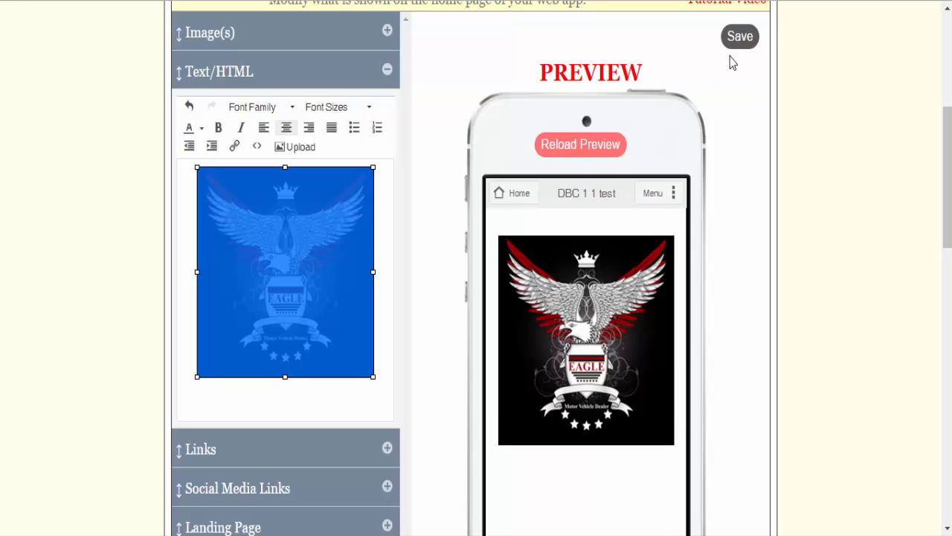
{"action": "mouse_move", "coordinate": [732, 60]}
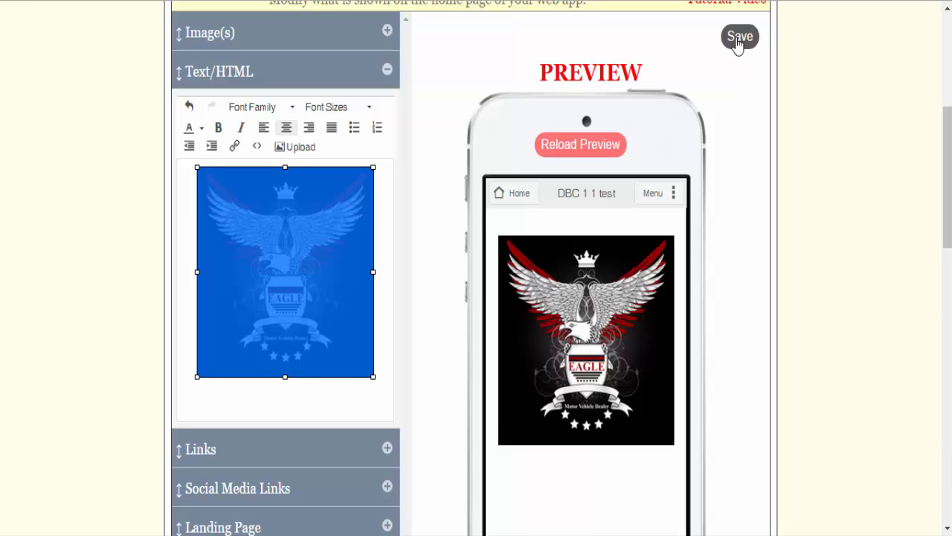
{"action": "left_click", "coordinate": [739, 36]}
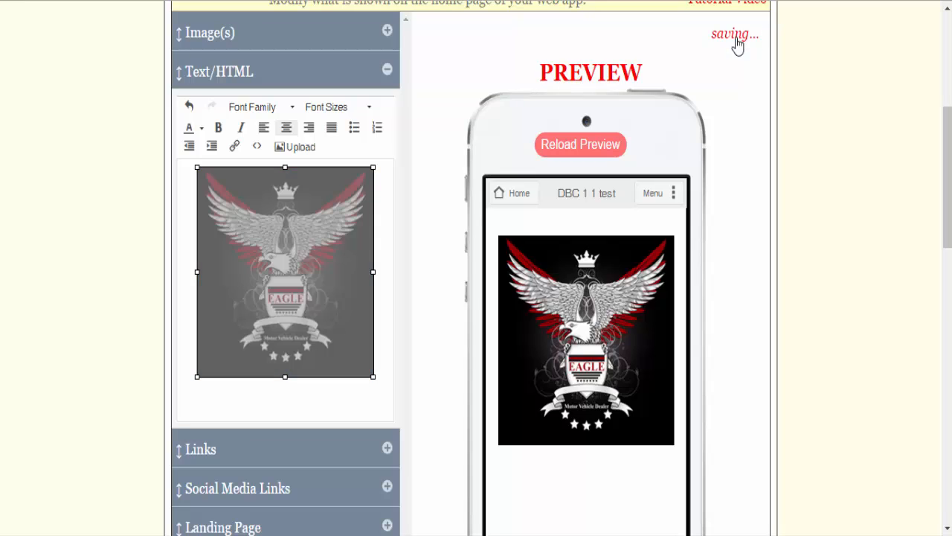
{"action": "mouse_move", "coordinate": [376, 128]}
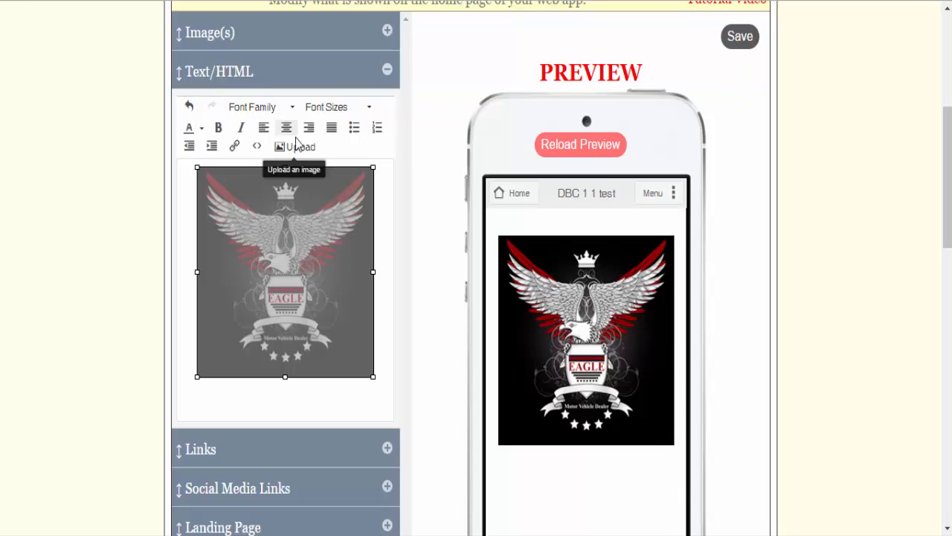
{"action": "mouse_move", "coordinate": [751, 123]}
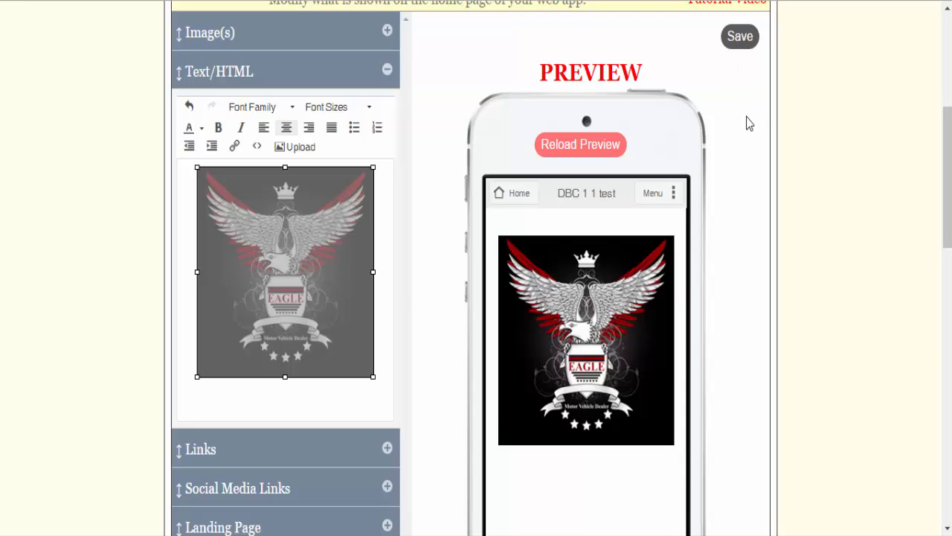
{"action": "left_click", "coordinate": [741, 36]}
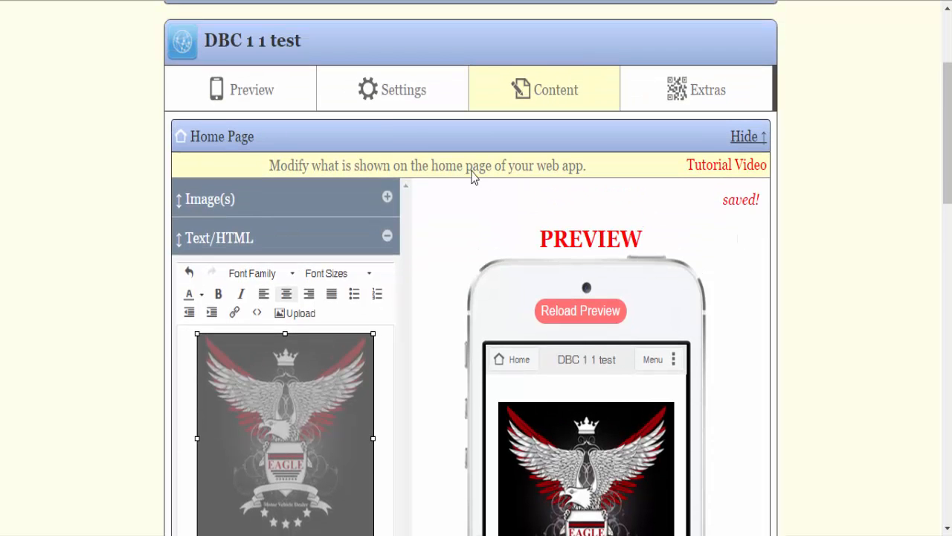
Return to Settings and scroll to the Styles & Colors advanced section list
{"action": "left_click", "coordinate": [392, 89]}
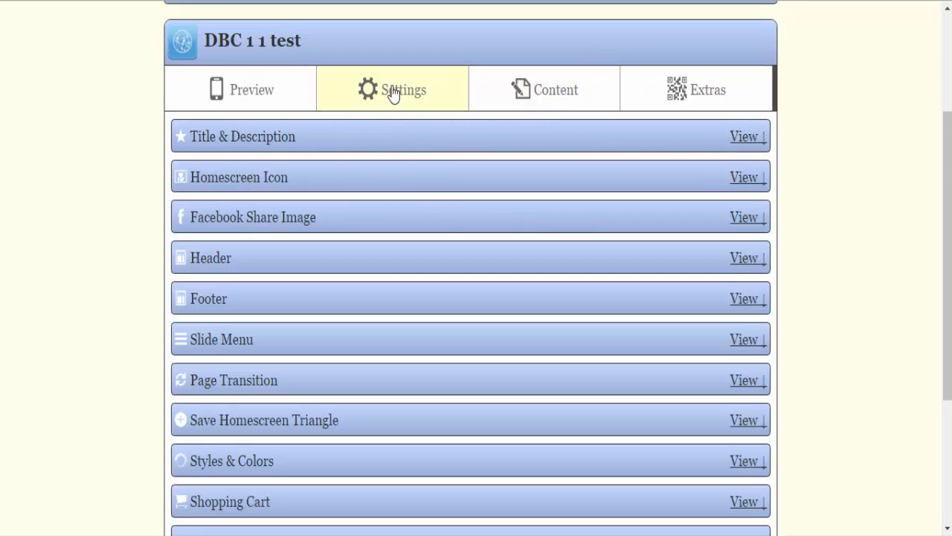
{"action": "scroll", "scroll_direction": "down", "scroll_amount": 3}
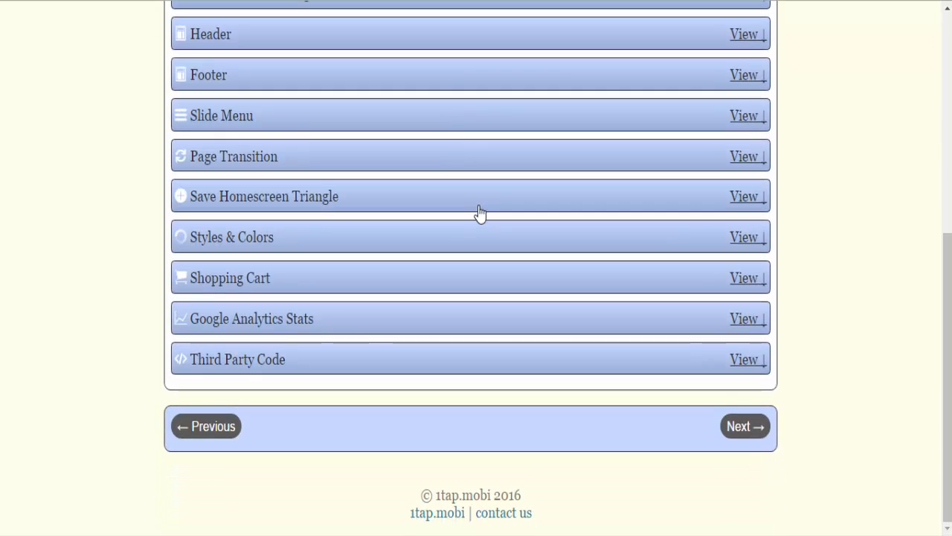
{"action": "mouse_move", "coordinate": [449, 246]}
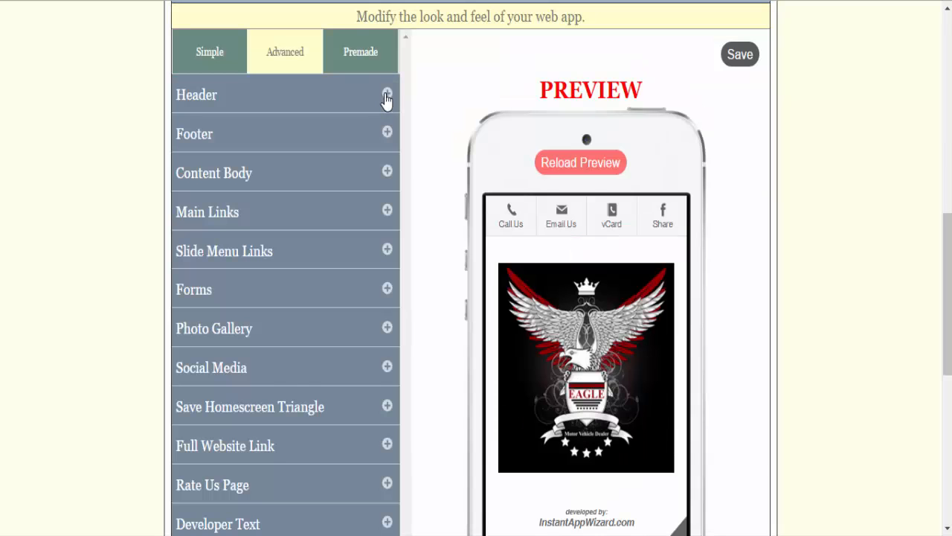
Set the header tab bar background to #000000 and its border to maroon #990000
{"action": "left_click", "coordinate": [387, 95]}
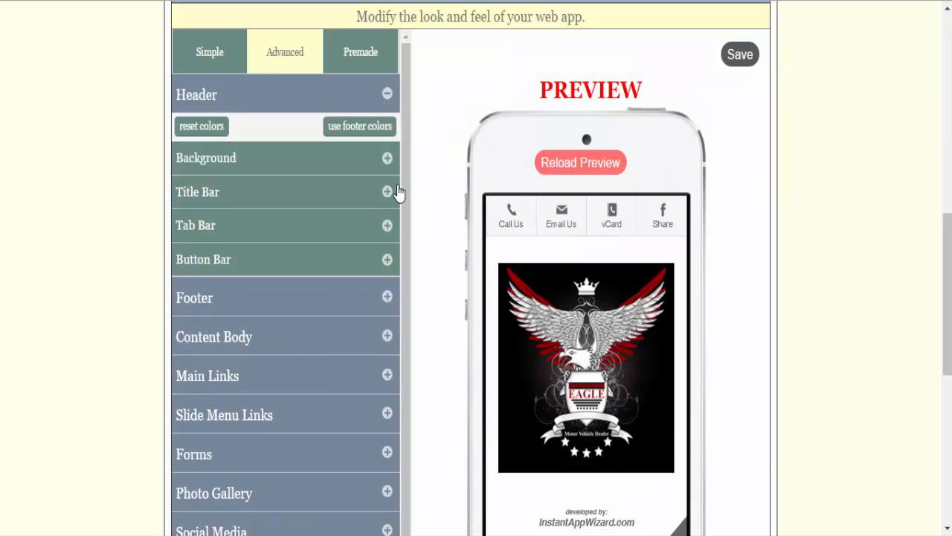
{"action": "mouse_move", "coordinate": [387, 229]}
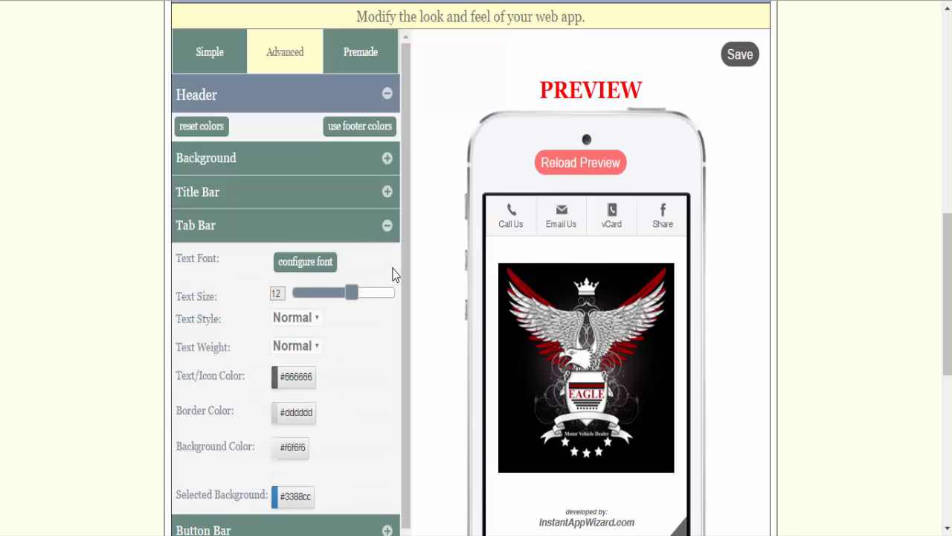
{"action": "scroll", "scroll_direction": "down", "scroll_amount": 3}
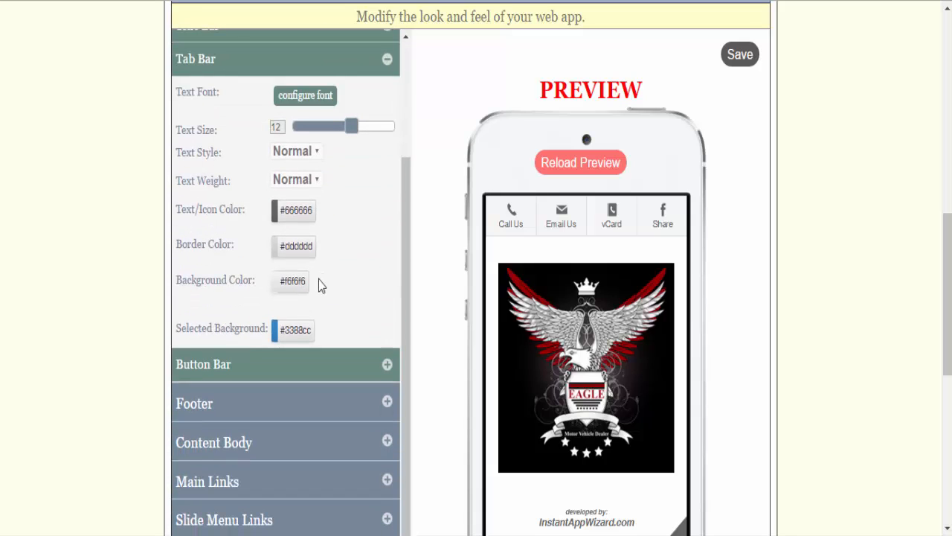
{"action": "left_click", "coordinate": [291, 281]}
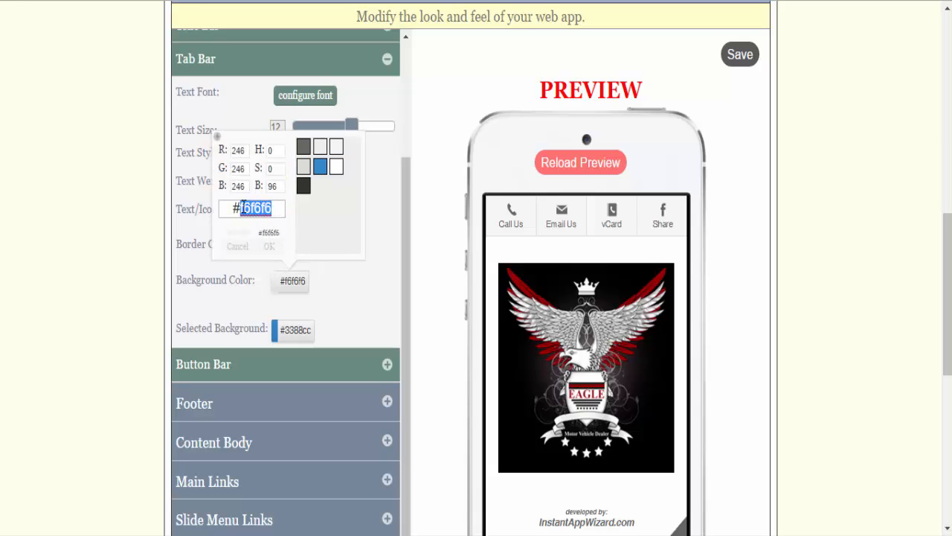
{"action": "type", "text": "000000"}
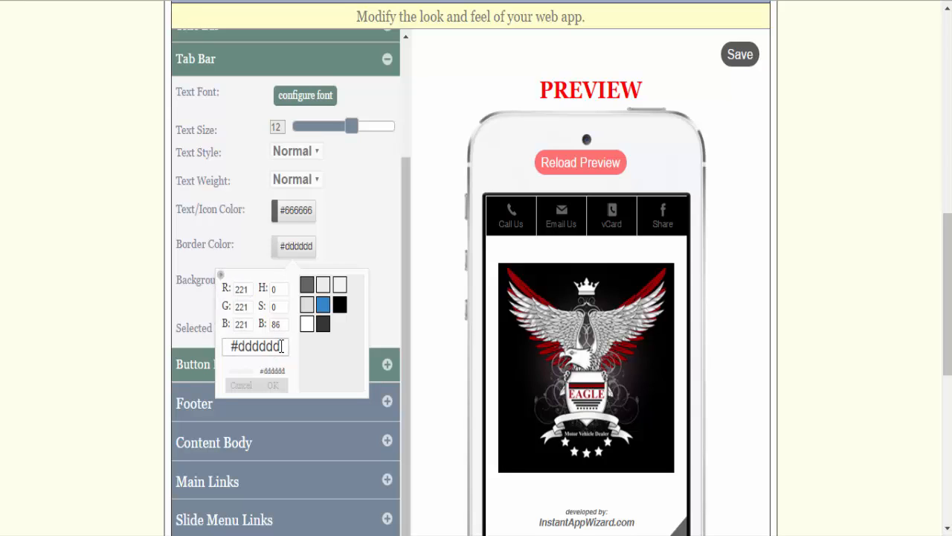
{"action": "type", "text": "#990000"}
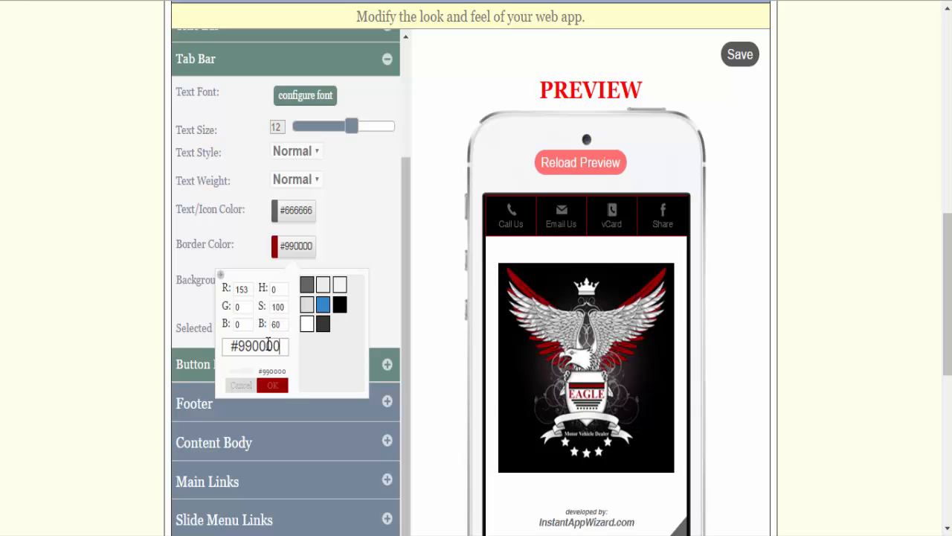
{"action": "left_click", "coordinate": [273, 384]}
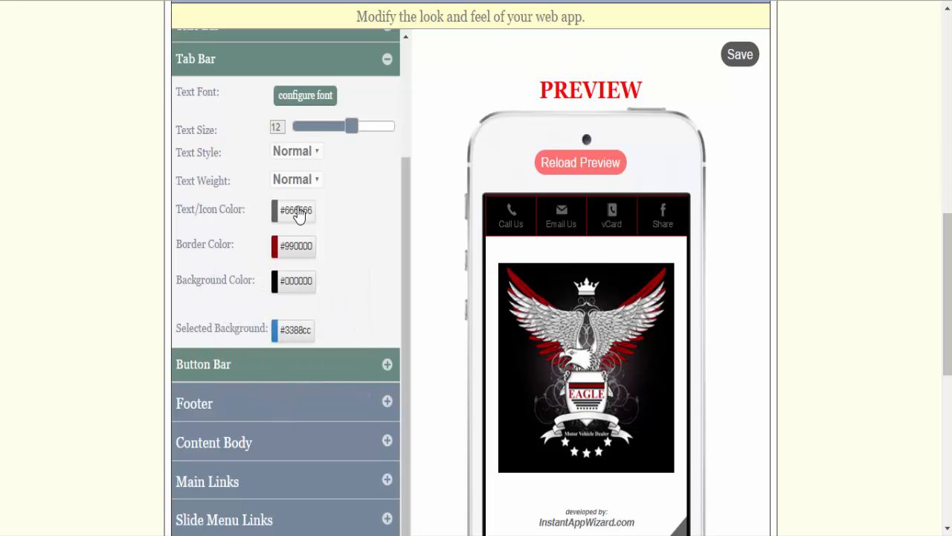
Make the tab bar text and icons white #ffffff with a dark grey #333333 selected background
{"action": "left_click", "coordinate": [293, 212]}
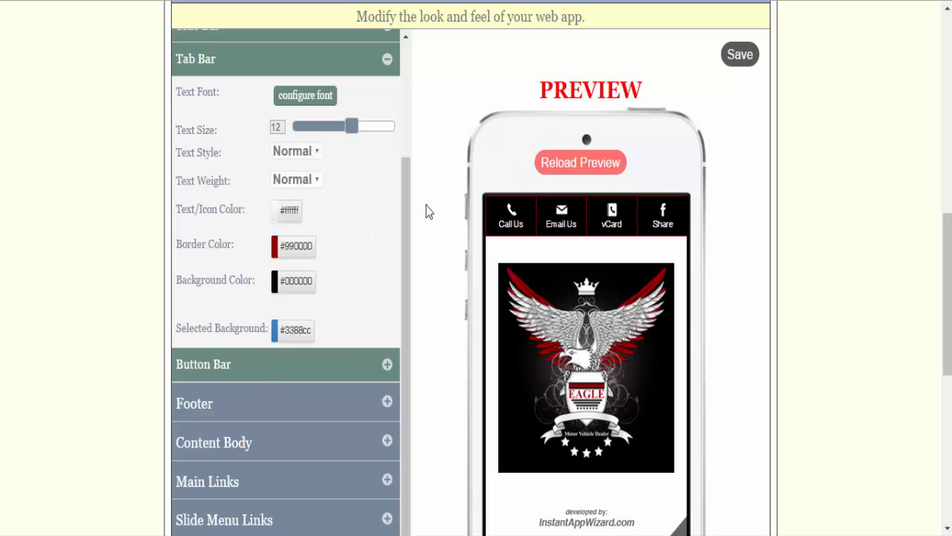
{"action": "left_click", "coordinate": [286, 212]}
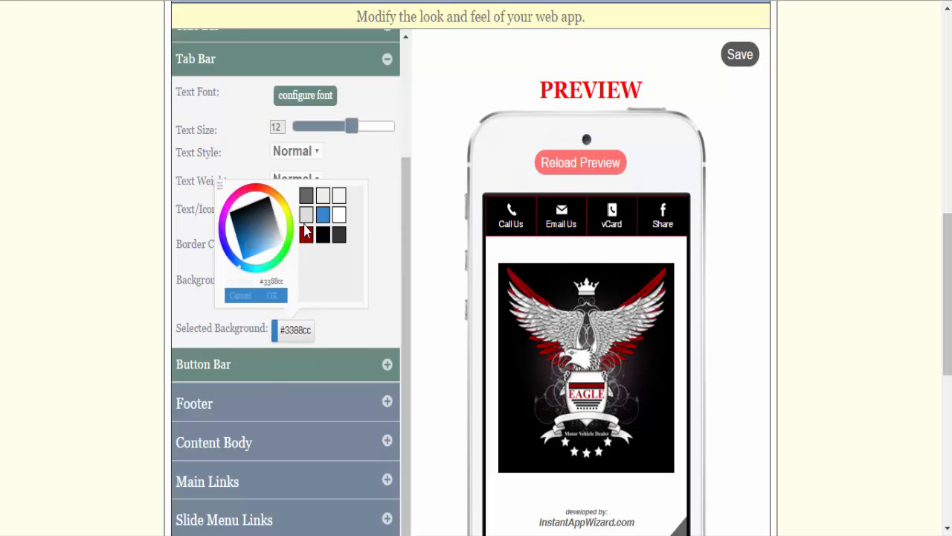
{"action": "left_click", "coordinate": [339, 235]}
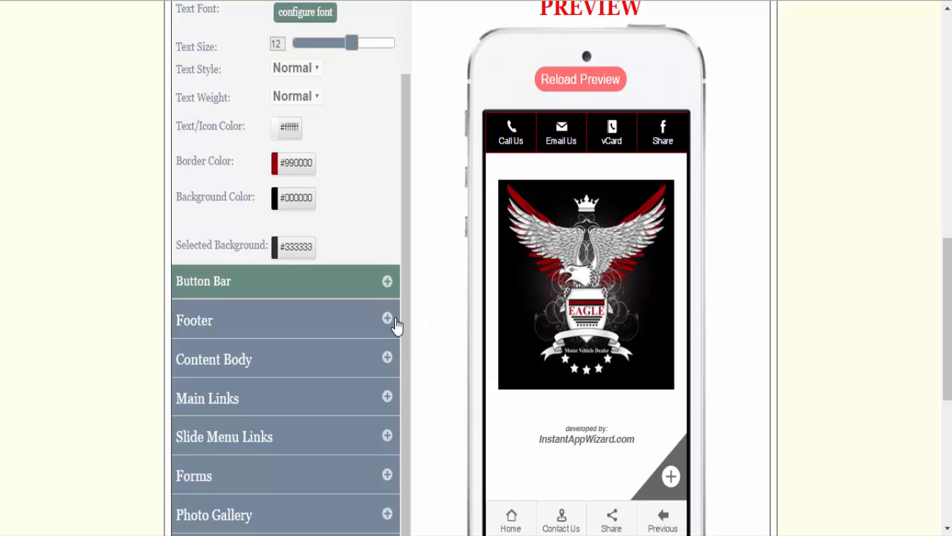
Copy the header's black and maroon colours to the footer bar
{"action": "left_click", "coordinate": [387, 320]}
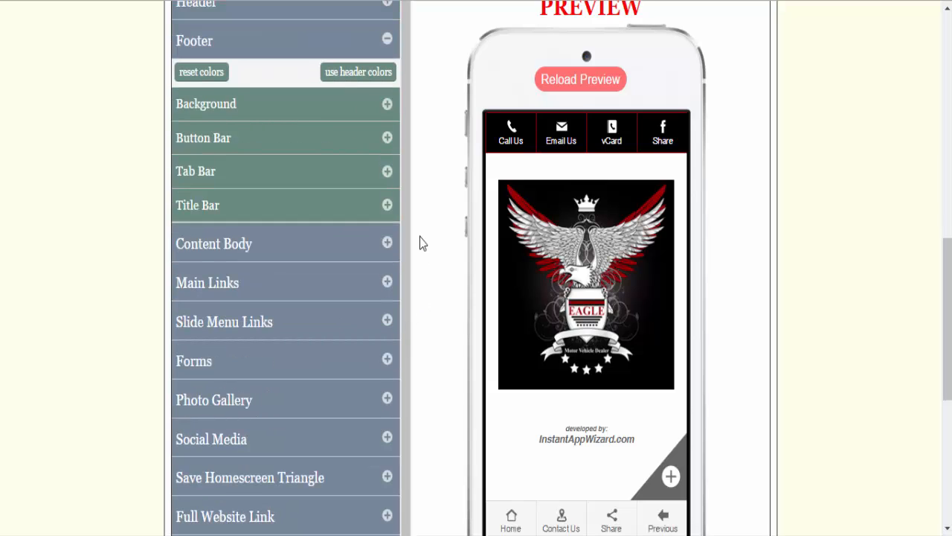
{"action": "mouse_move", "coordinate": [357, 72]}
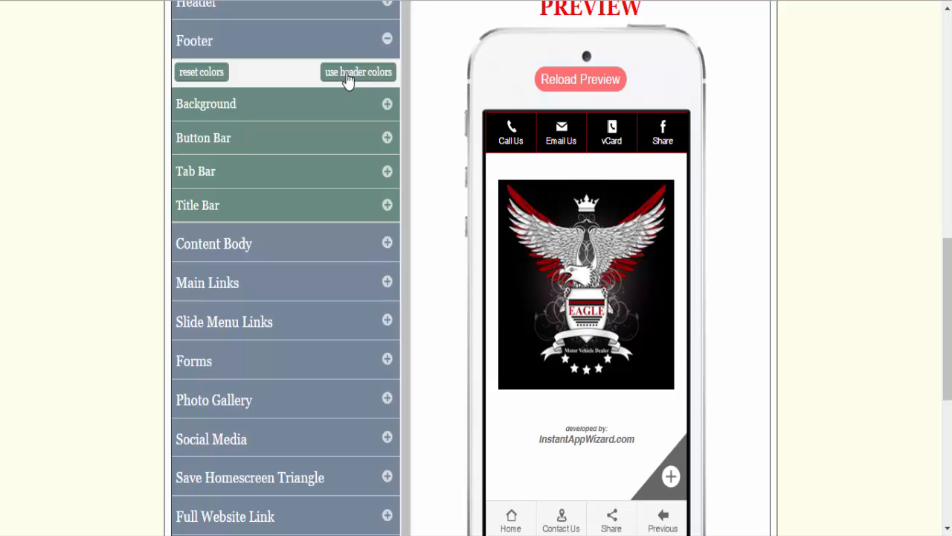
{"action": "left_click", "coordinate": [357, 72]}
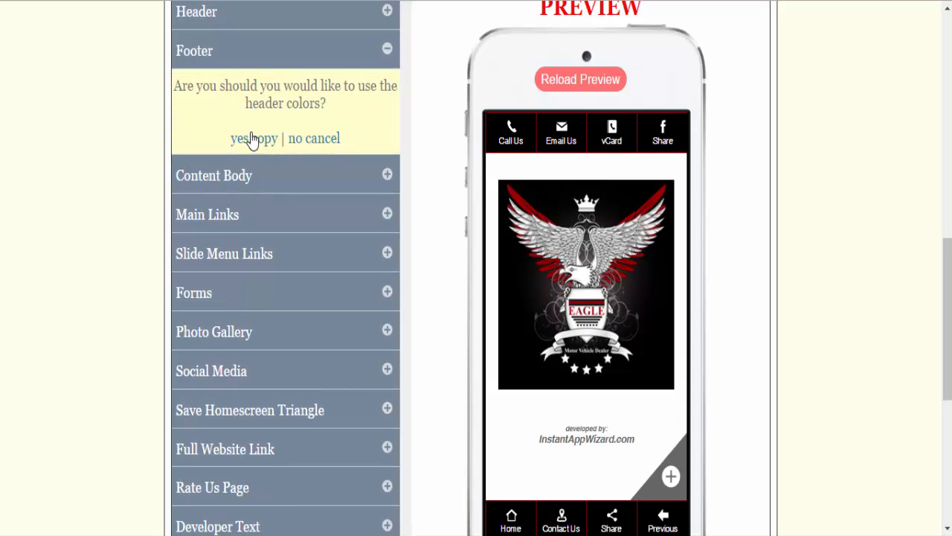
{"action": "left_click", "coordinate": [239, 139]}
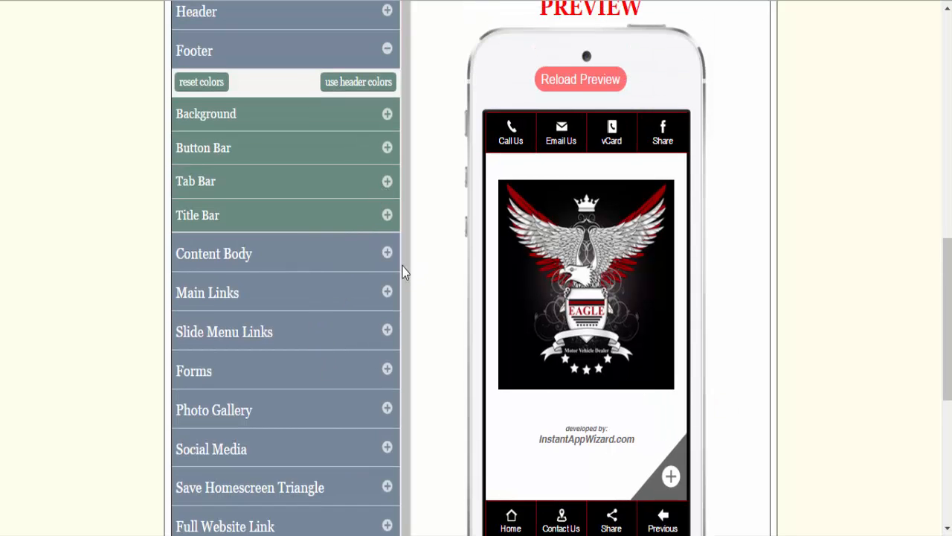
{"action": "mouse_move", "coordinate": [387, 259]}
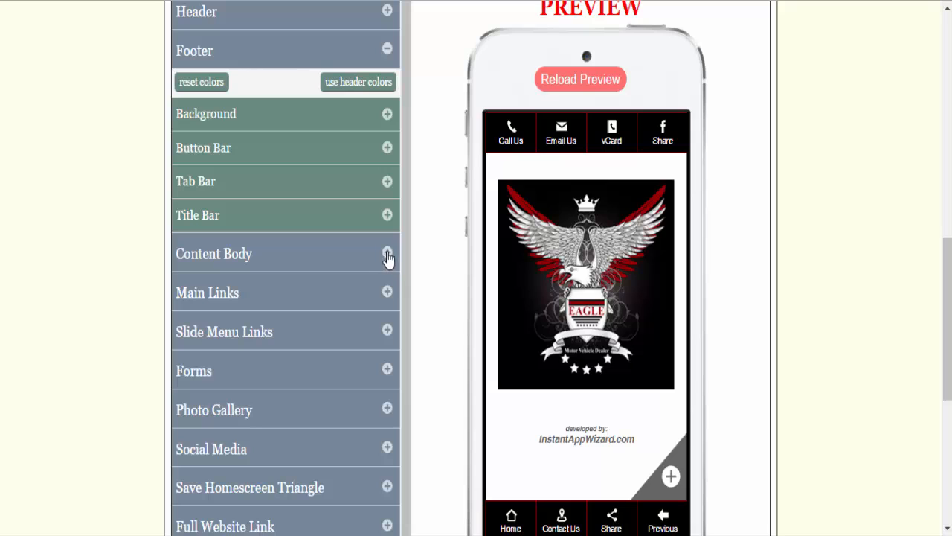
Give the content body a black #000000 background with white text
{"action": "left_click", "coordinate": [387, 253]}
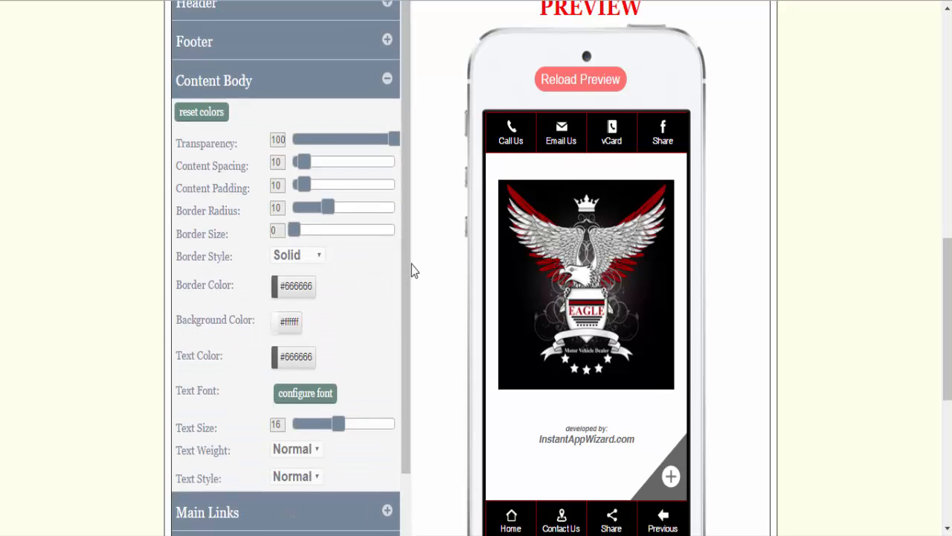
{"action": "scroll", "scroll_direction": "down", "scroll_amount": 3}
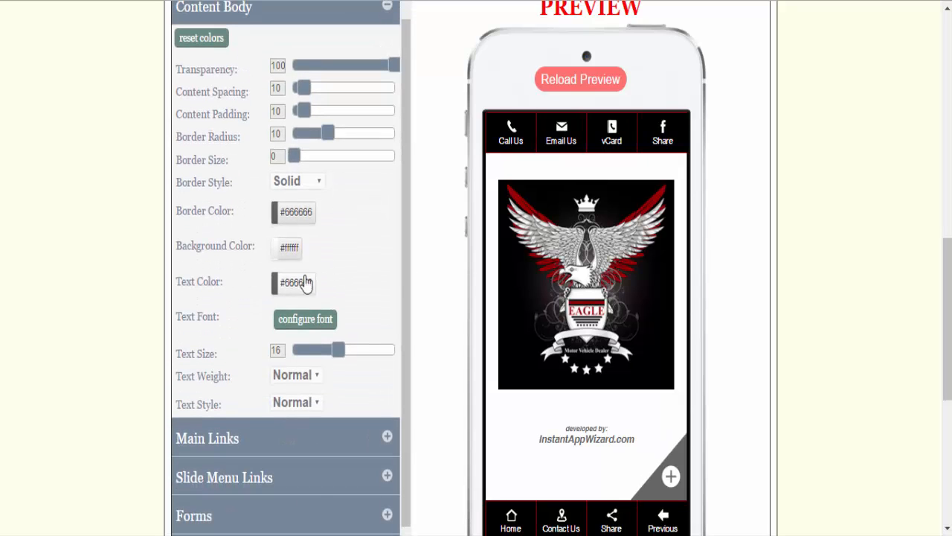
{"action": "mouse_move", "coordinate": [429, 232]}
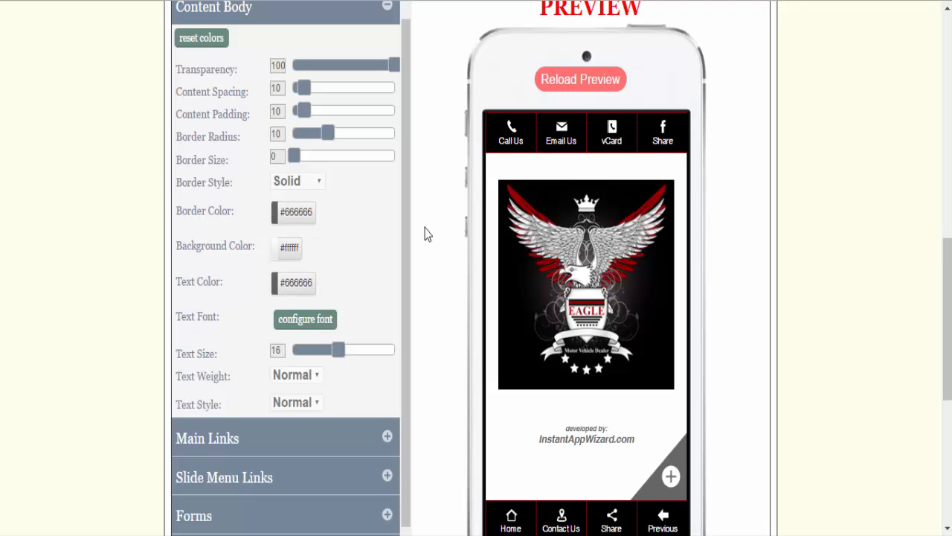
{"action": "scroll", "scroll_direction": "down", "scroll_amount": 3}
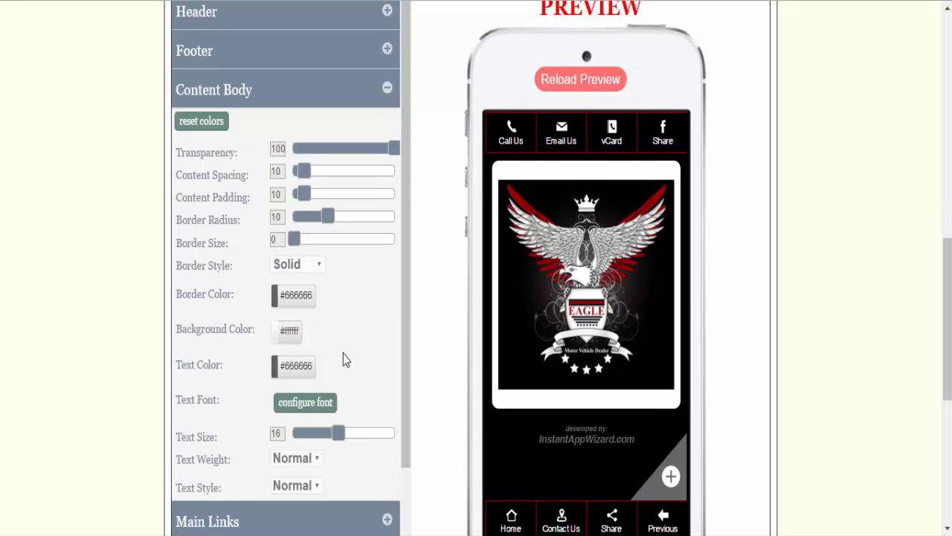
{"action": "mouse_move", "coordinate": [333, 180]}
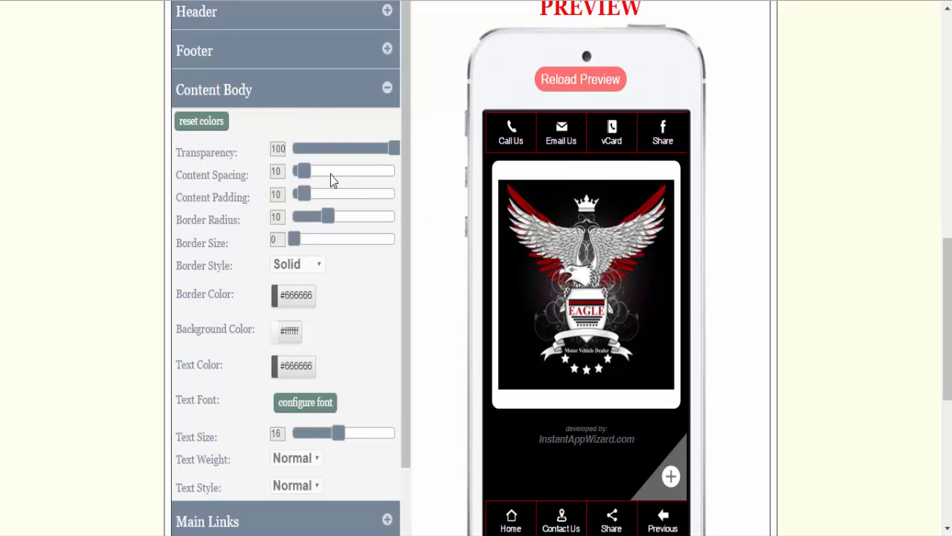
{"action": "mouse_move", "coordinate": [324, 375]}
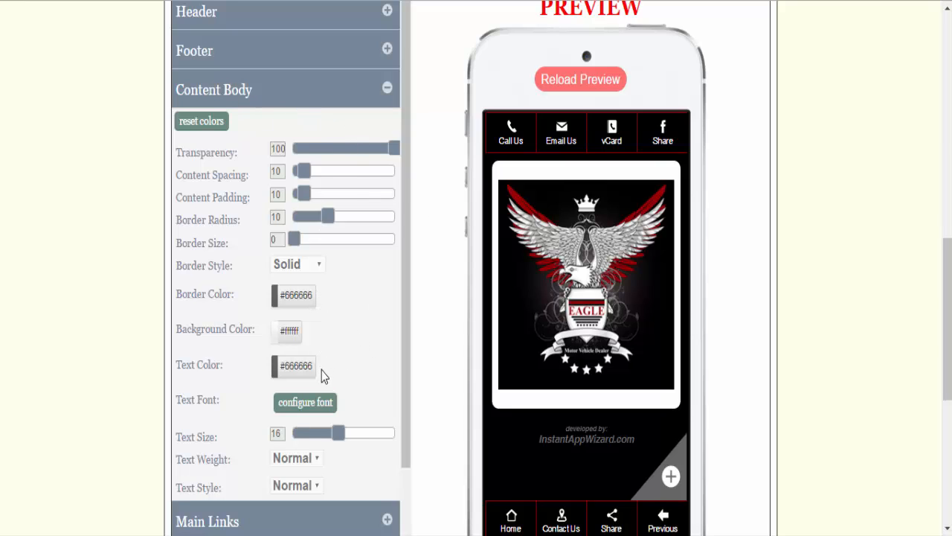
{"action": "mouse_move", "coordinate": [296, 363]}
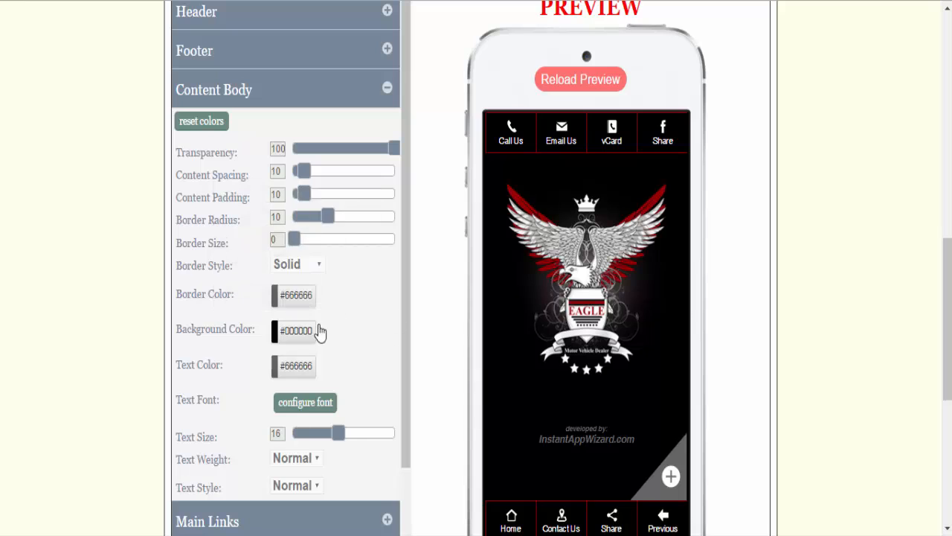
{"action": "mouse_move", "coordinate": [309, 370]}
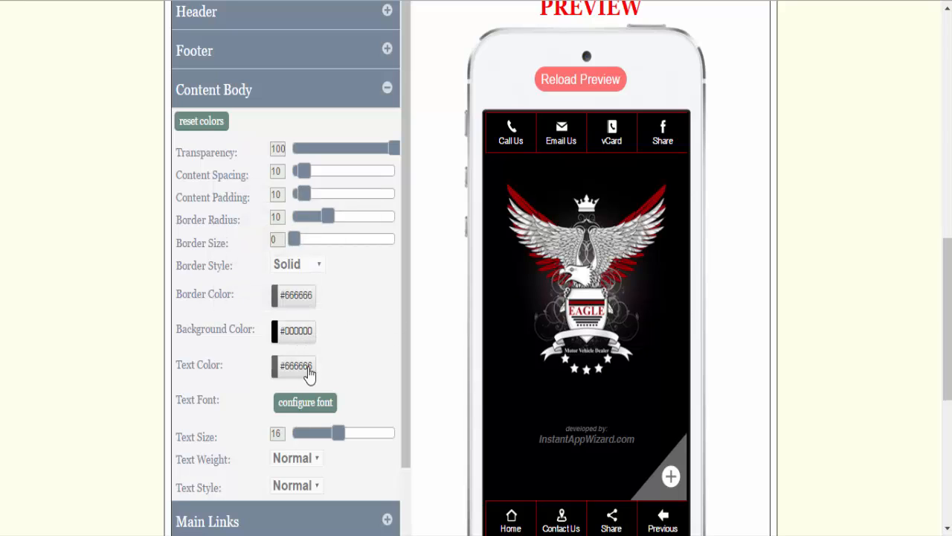
{"action": "left_click", "coordinate": [295, 366]}
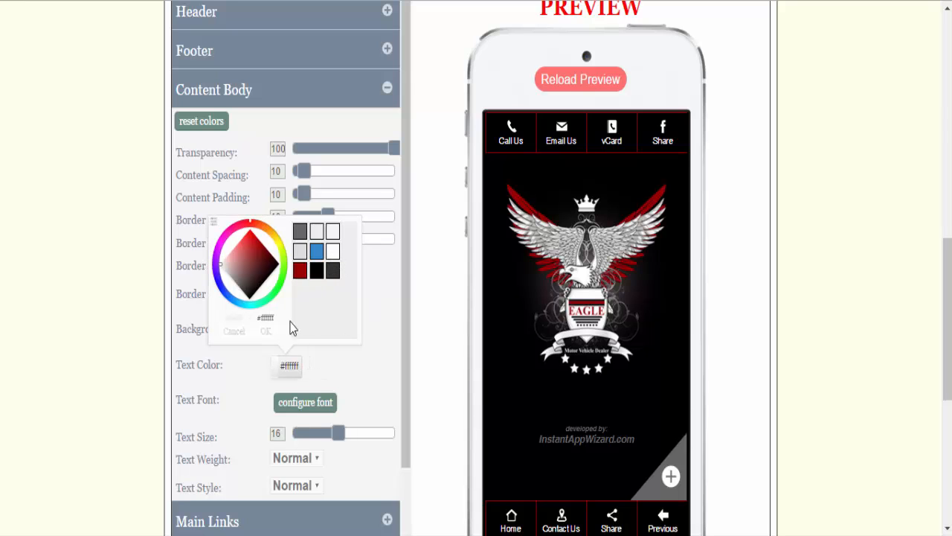
{"action": "left_click", "coordinate": [265, 330]}
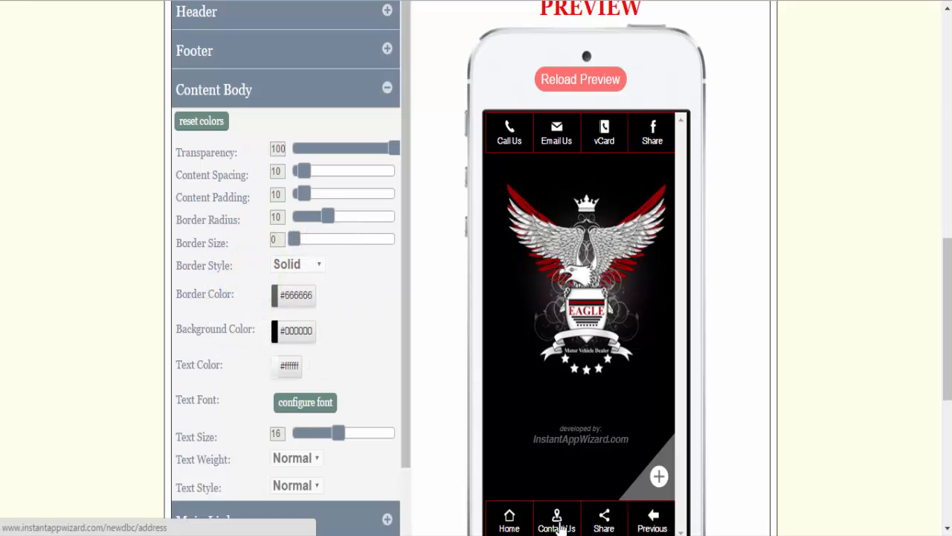
Preview the app's Contact Us and Share pages with the new styling
{"action": "left_click", "coordinate": [556, 521]}
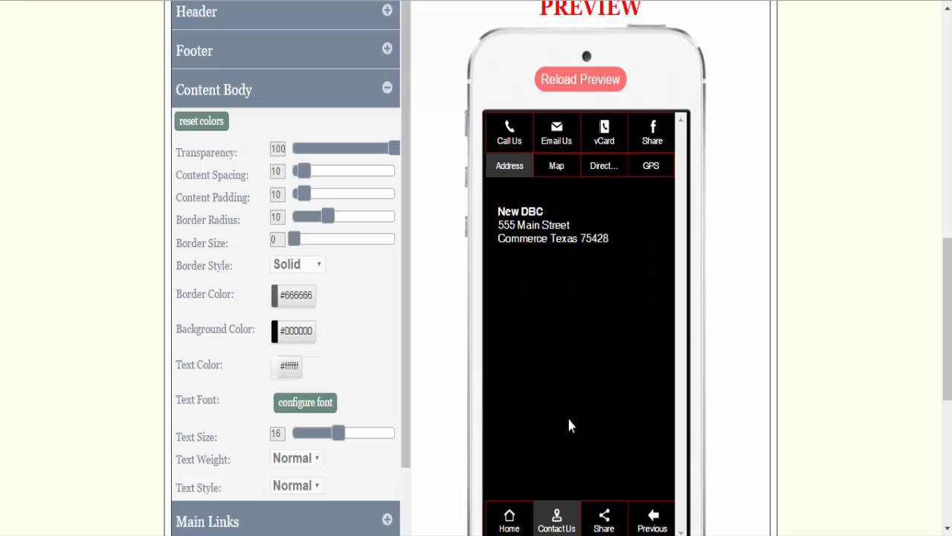
{"action": "mouse_move", "coordinate": [542, 268]}
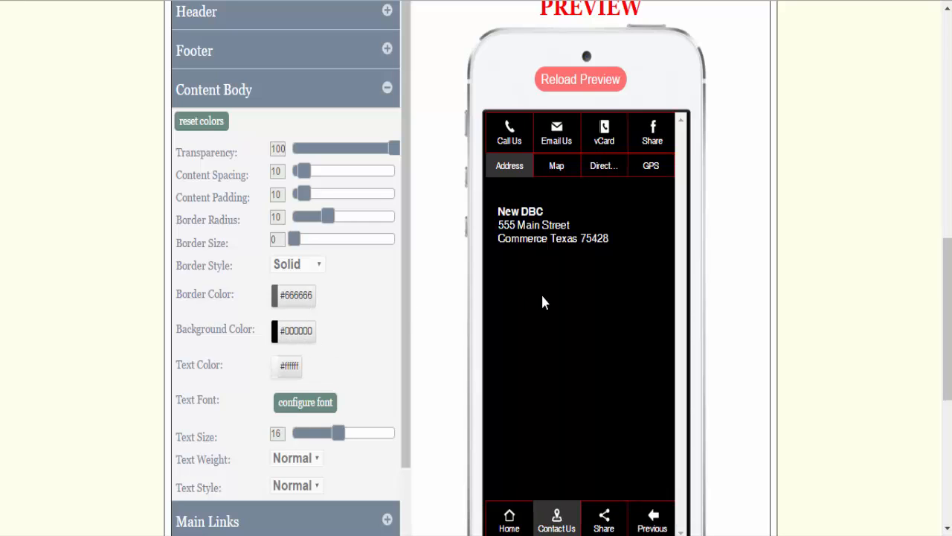
{"action": "mouse_move", "coordinate": [562, 311]}
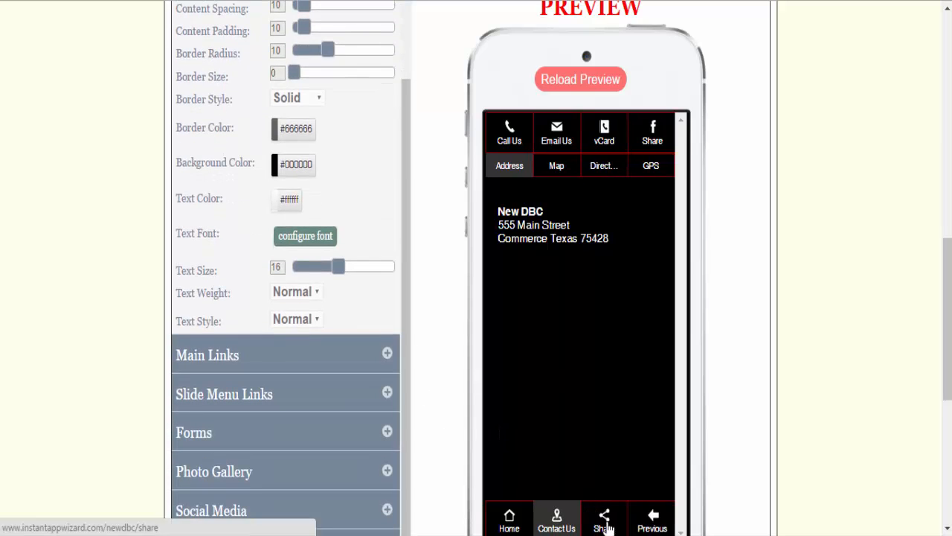
{"action": "left_click", "coordinate": [604, 518]}
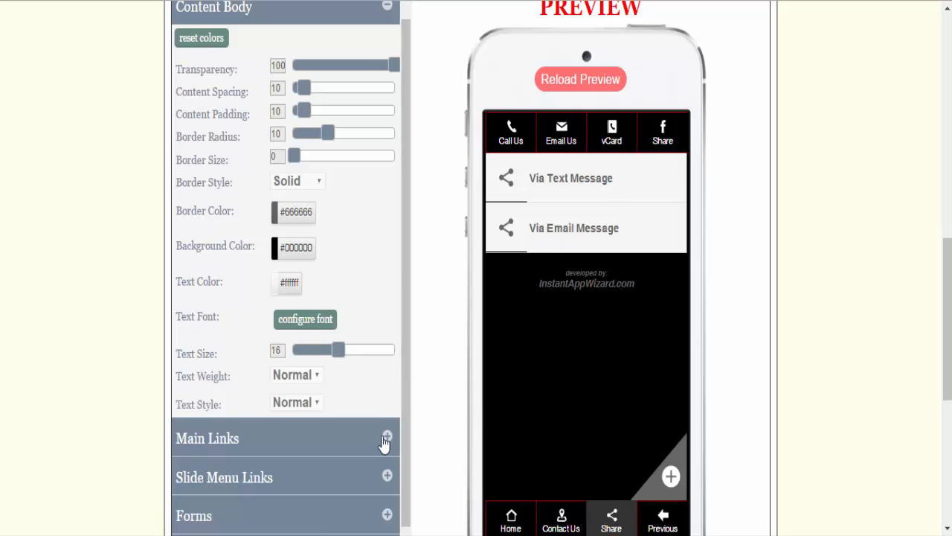
Give the main share links spacing 30 by 5 and a size-8 double bottom border
{"action": "left_click", "coordinate": [386, 437]}
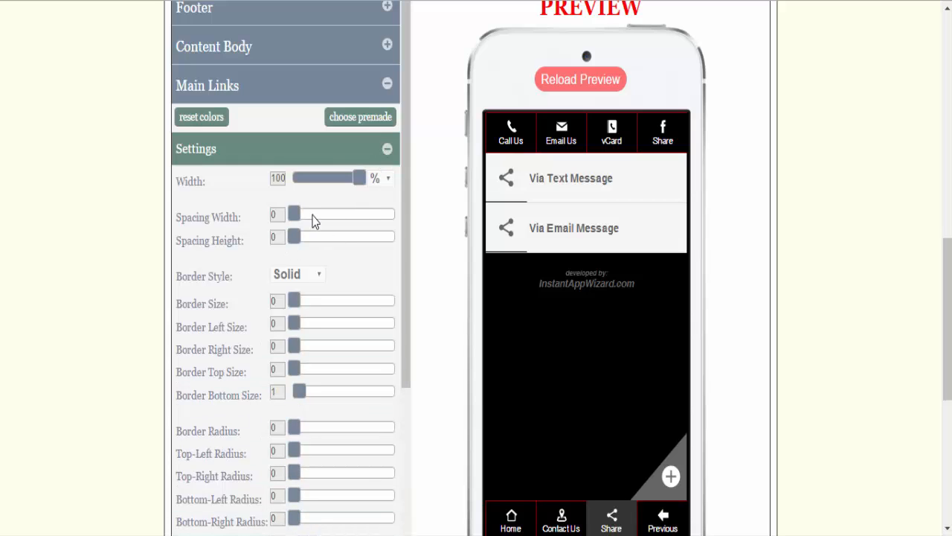
{"action": "left_click_drag", "start_coordinate": [294, 215], "coordinate": [371, 215]}
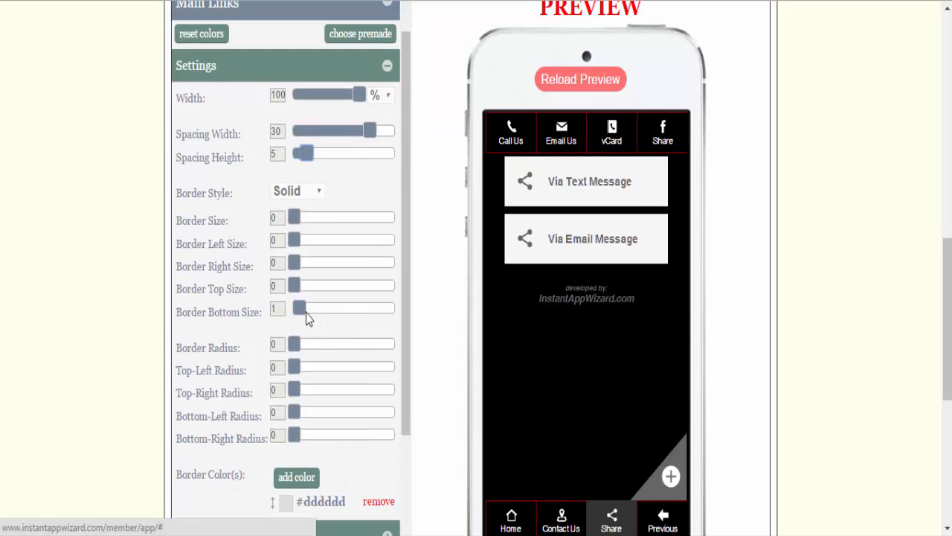
{"action": "left_click_drag", "start_coordinate": [299, 307], "coordinate": [330, 307]}
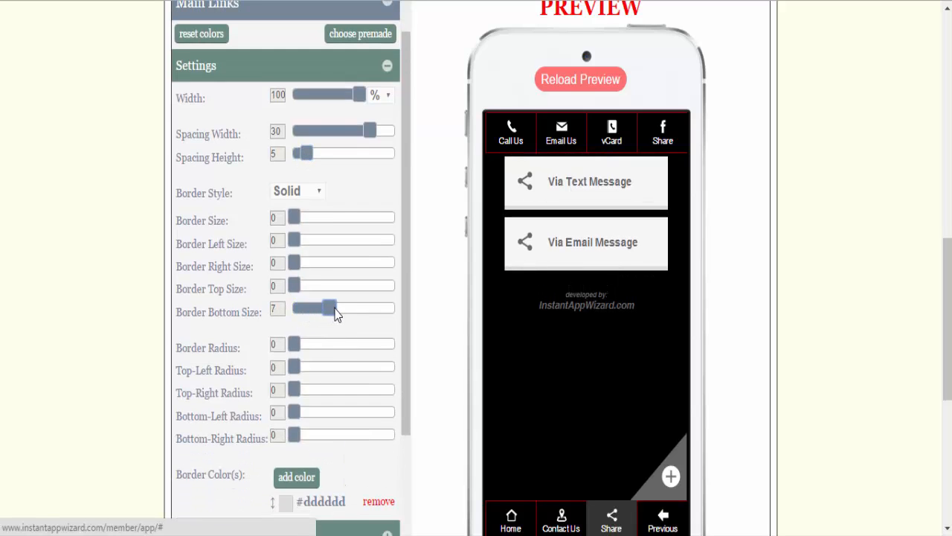
{"action": "left_click_drag", "start_coordinate": [331, 308], "coordinate": [334, 308]}
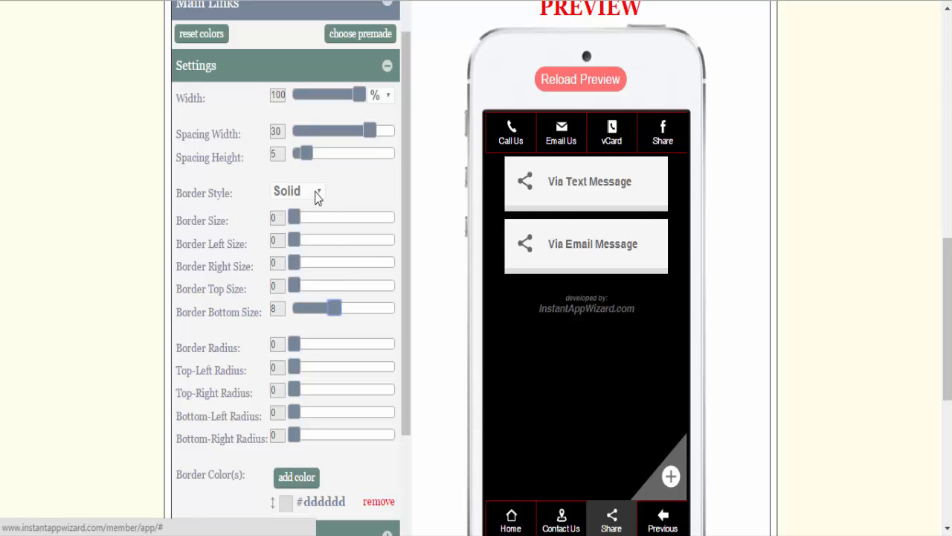
{"action": "left_click", "coordinate": [298, 190]}
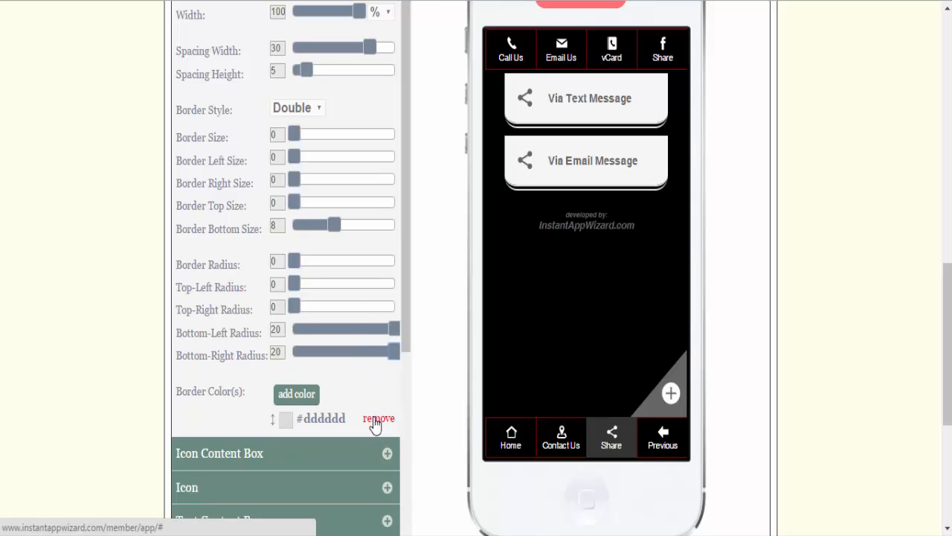
Replace the links' light grey border colour with maroon #990000
{"action": "left_click", "coordinate": [378, 416]}
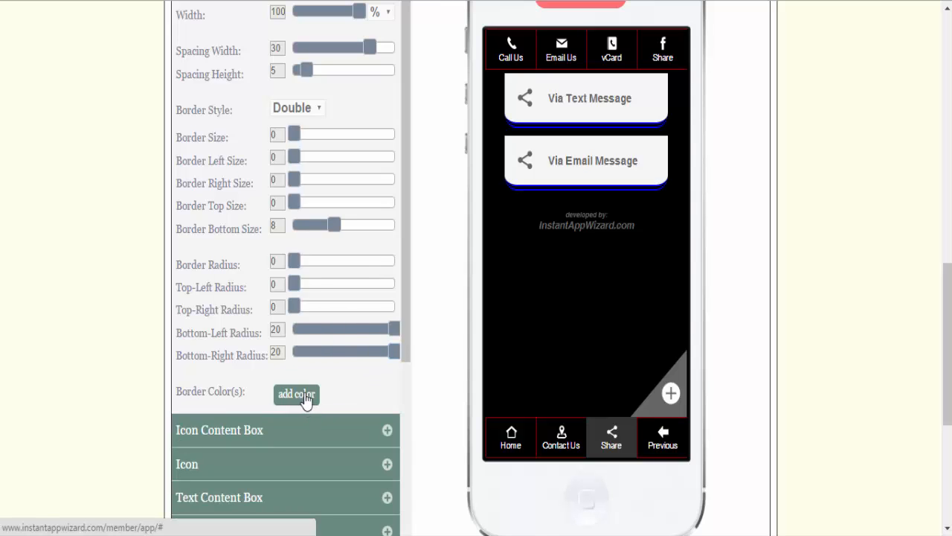
{"action": "left_click", "coordinate": [296, 394]}
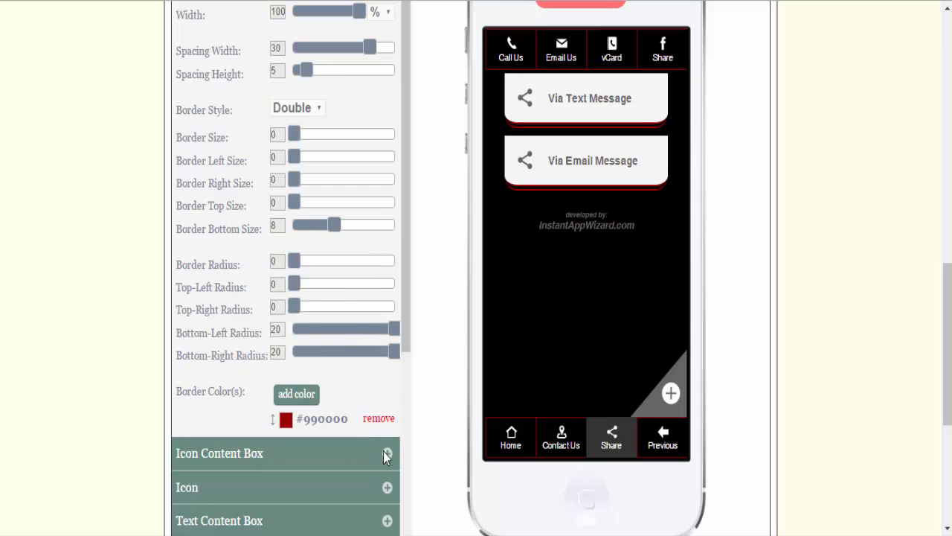
Make the icon content boxes radius-50 circles with a size-7 inset maroon border and no background fill
{"action": "left_click", "coordinate": [386, 452]}
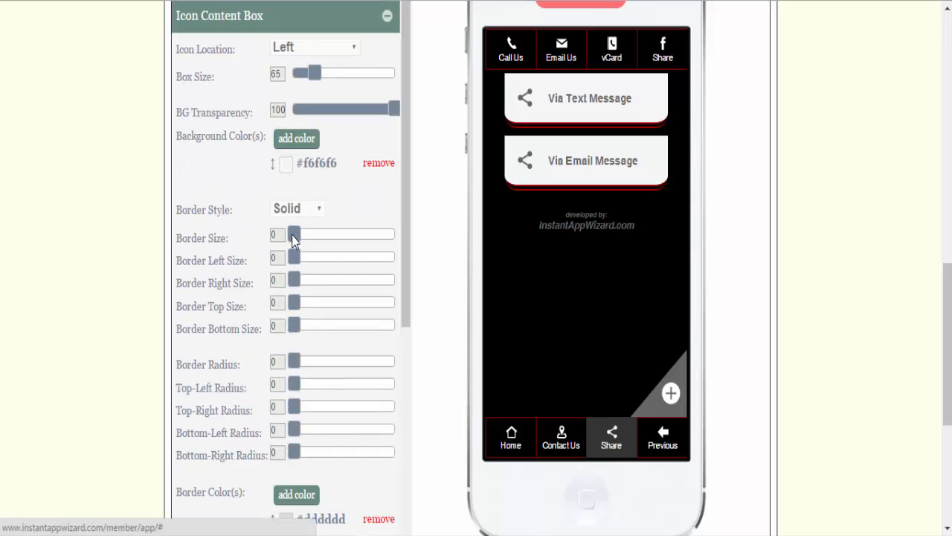
{"action": "left_click_drag", "start_coordinate": [295, 233], "coordinate": [325, 233]}
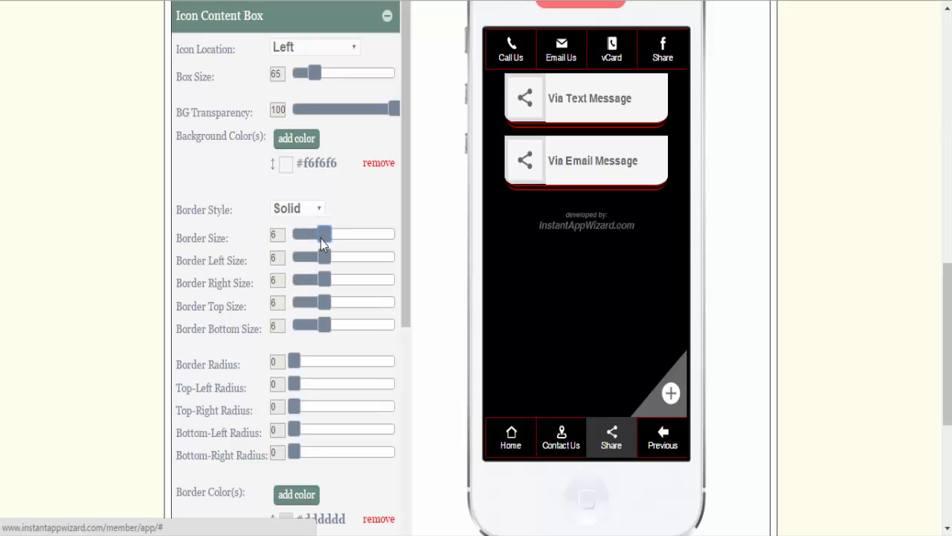
{"action": "left_click_drag", "start_coordinate": [324, 235], "coordinate": [330, 235]}
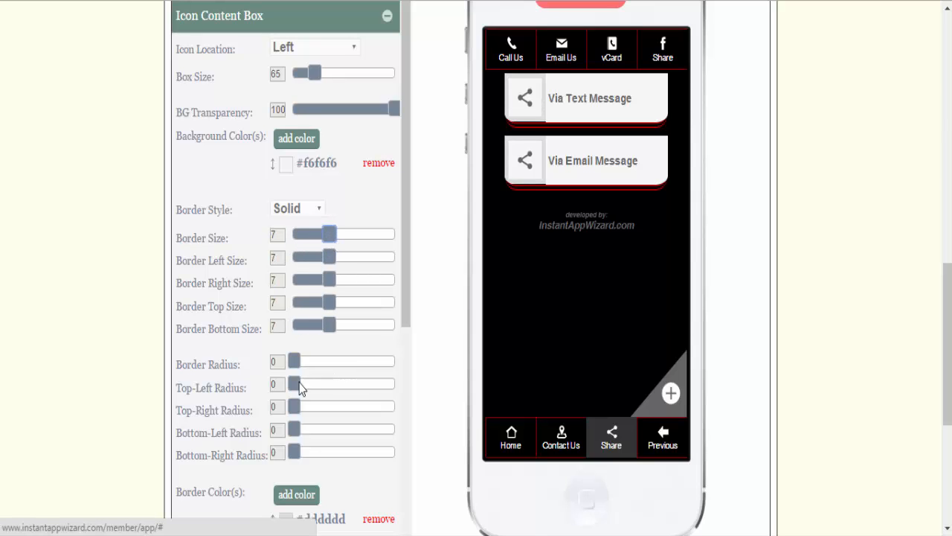
{"action": "left_click_drag", "start_coordinate": [295, 362], "coordinate": [399, 361]}
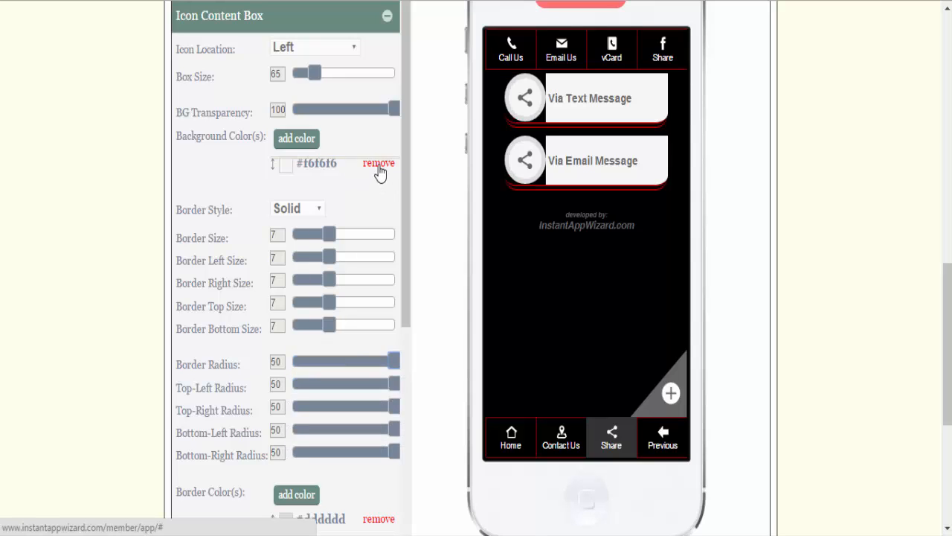
{"action": "left_click", "coordinate": [378, 162]}
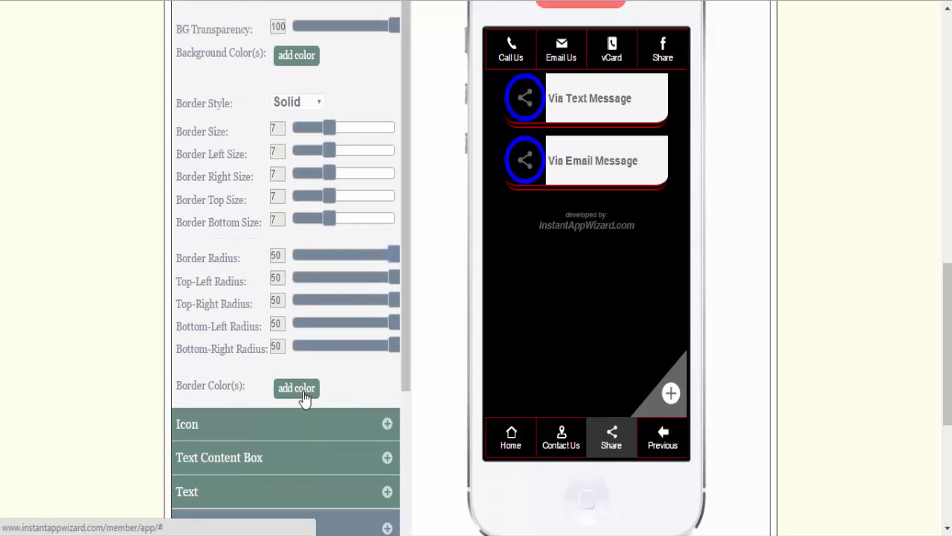
{"action": "left_click", "coordinate": [296, 387]}
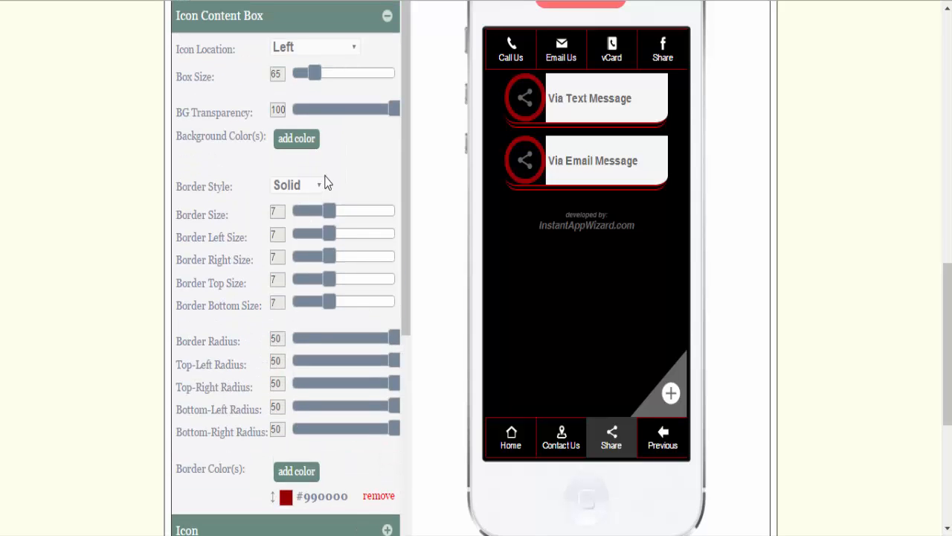
{"action": "left_click", "coordinate": [298, 185]}
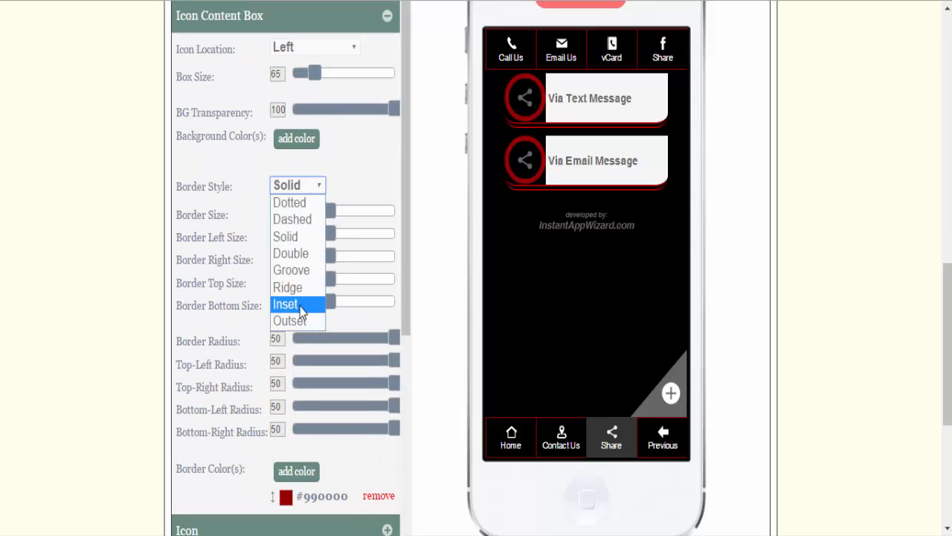
{"action": "left_click", "coordinate": [286, 303]}
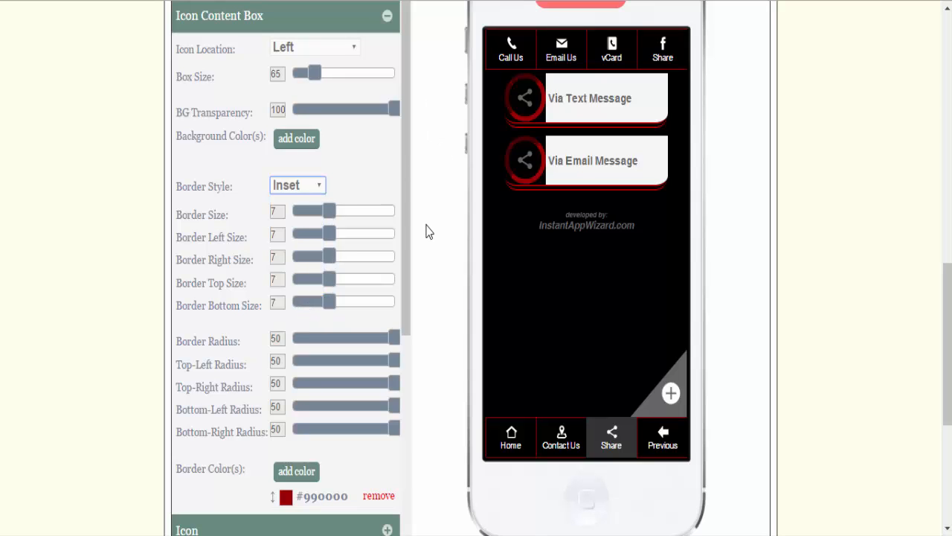
Remove the grey icon colour from the share link icons
{"action": "scroll", "scroll_direction": "down", "scroll_amount": 3}
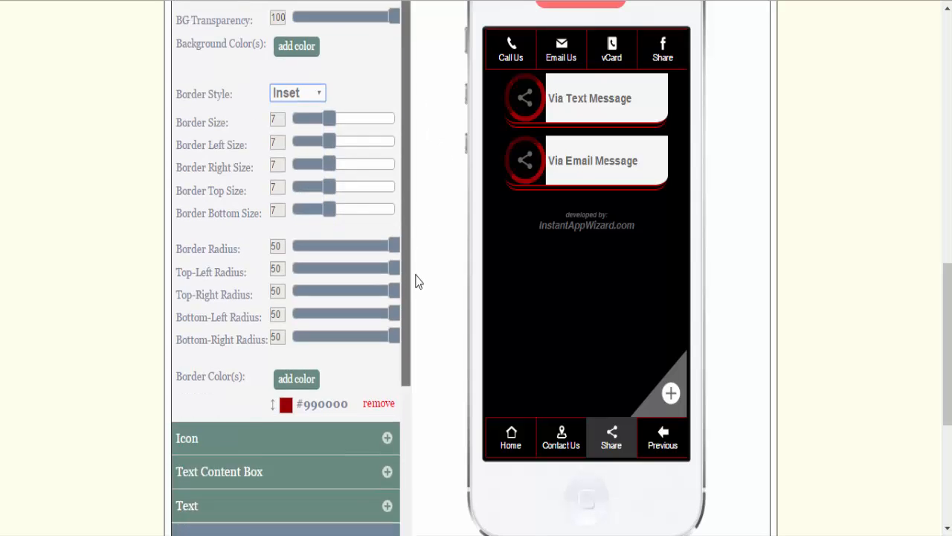
{"action": "scroll", "scroll_direction": "down", "scroll_amount": 3}
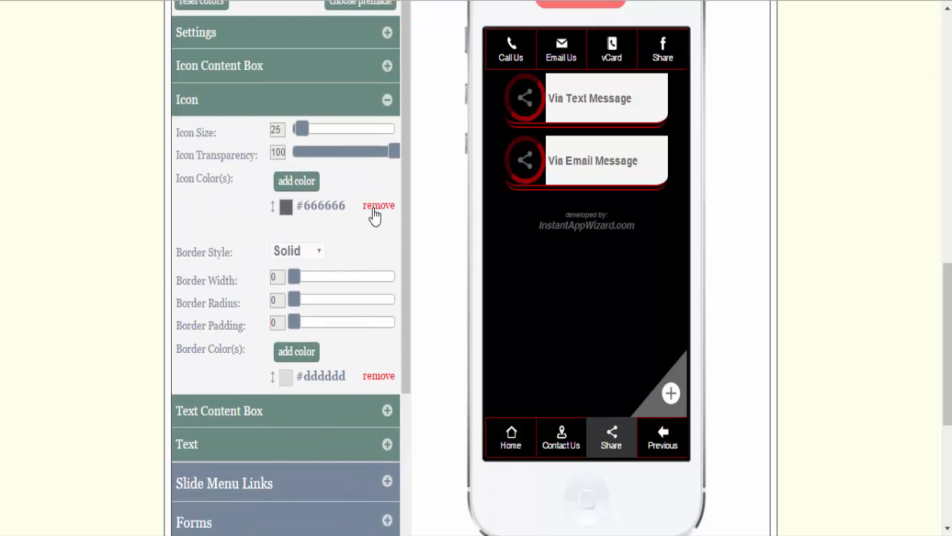
{"action": "left_click", "coordinate": [378, 205]}
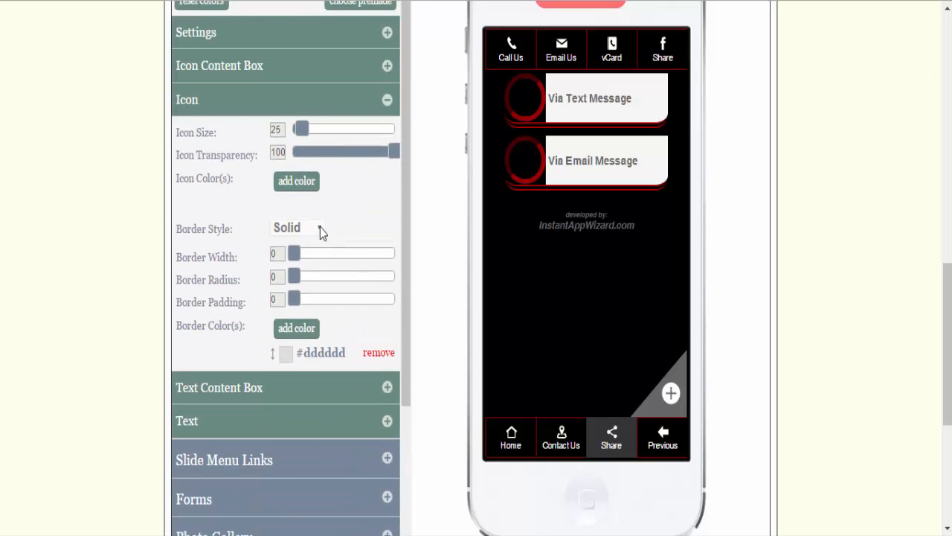
{"action": "left_click", "coordinate": [296, 182]}
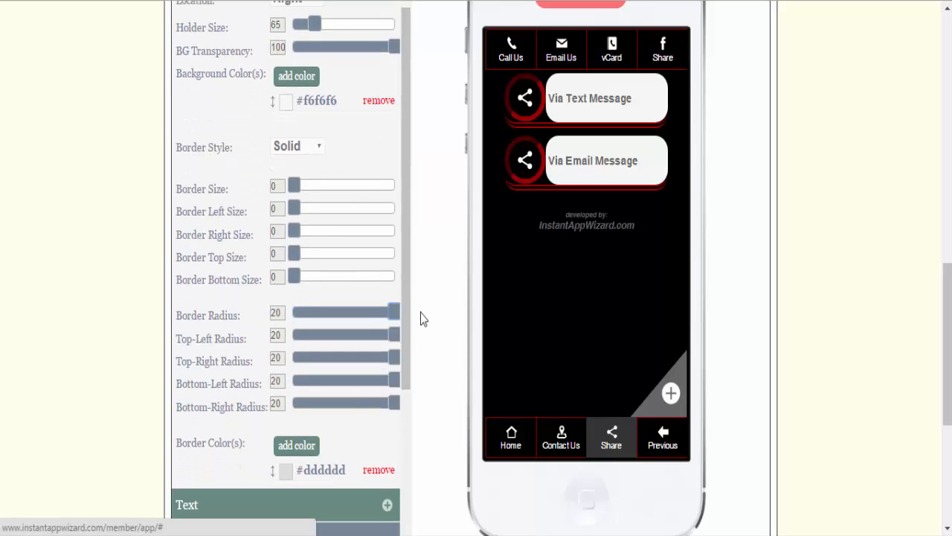
{"action": "mouse_move", "coordinate": [296, 188]}
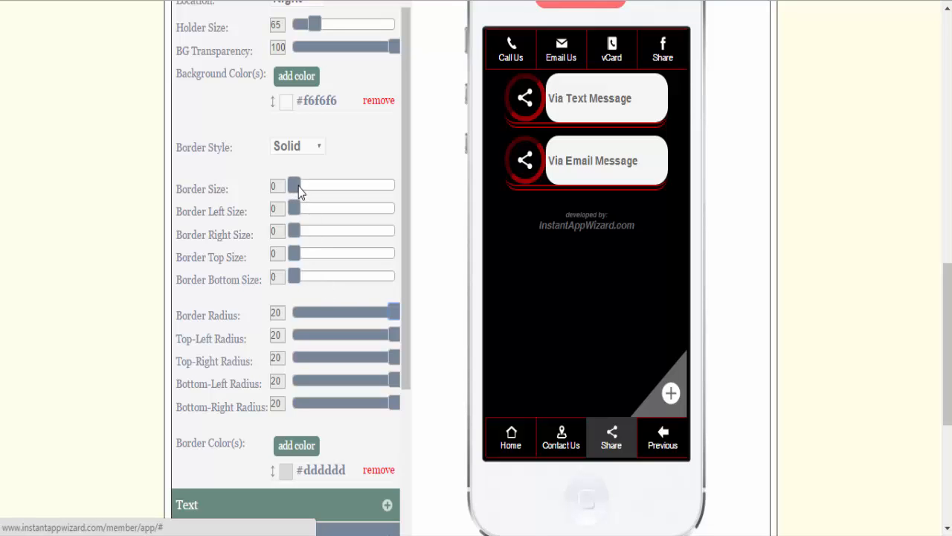
Give the share link text boxes a size-7 outset border
{"action": "left_click_drag", "start_coordinate": [294, 184], "coordinate": [312, 184]}
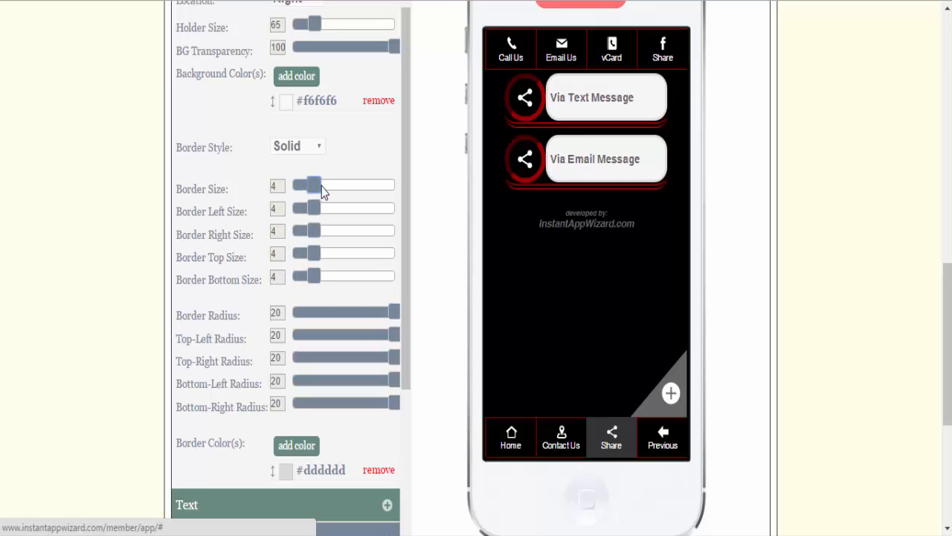
{"action": "left_click_drag", "start_coordinate": [313, 184], "coordinate": [330, 185]}
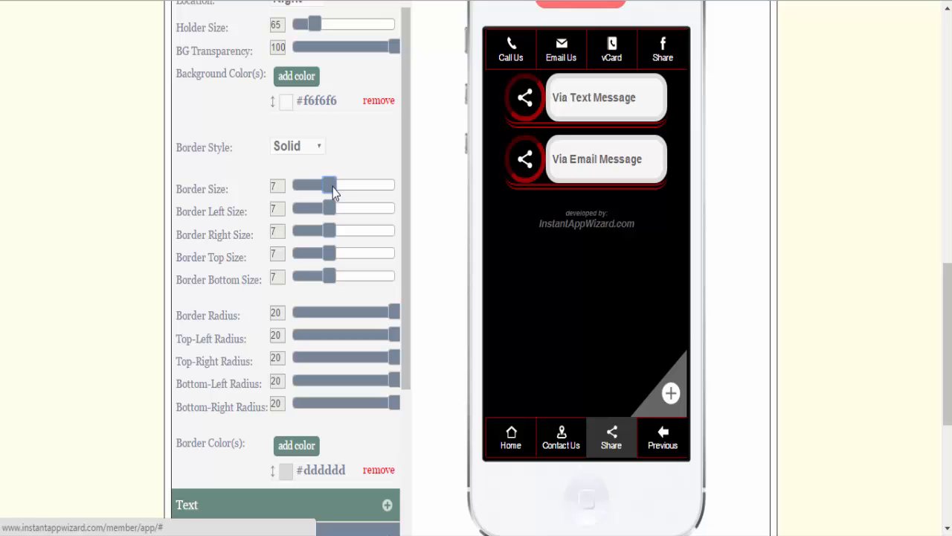
{"action": "left_click", "coordinate": [298, 146]}
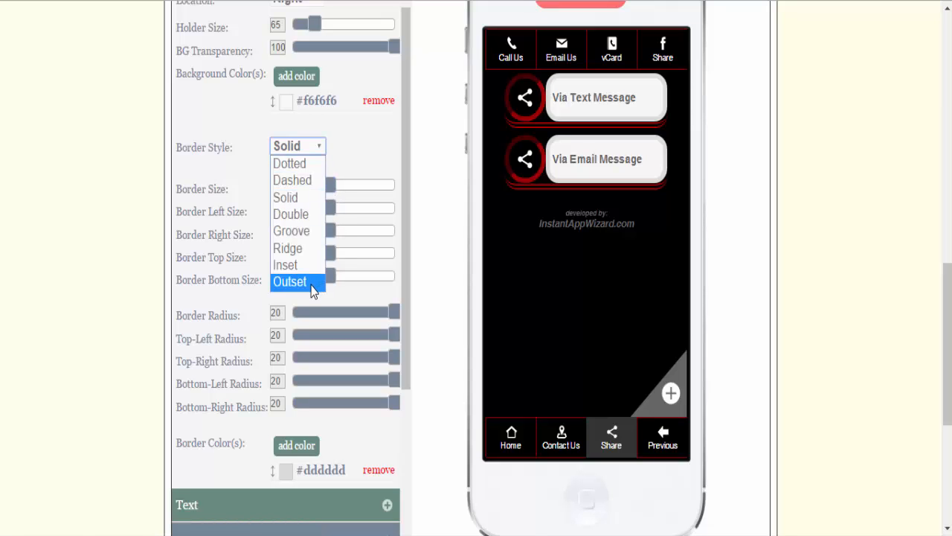
{"action": "left_click", "coordinate": [290, 282]}
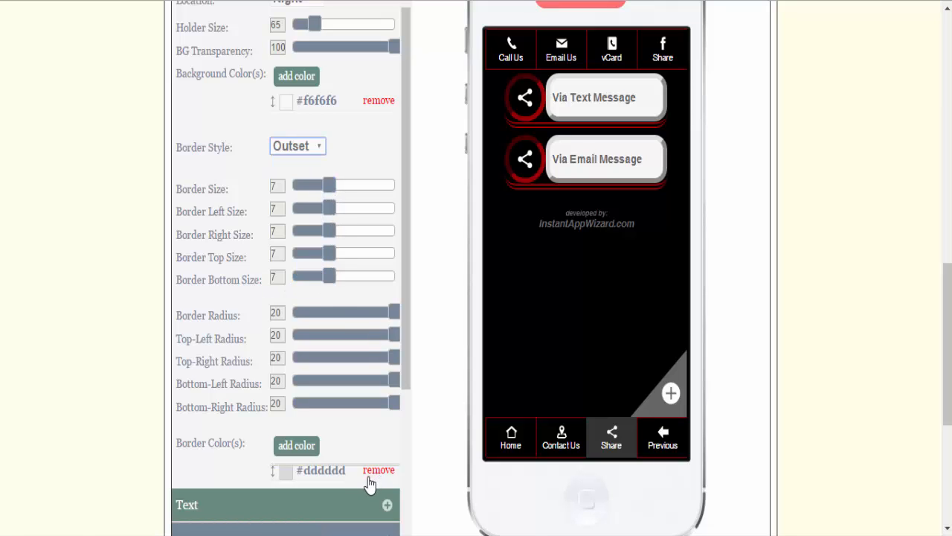
Replace the text boxes' grey border colour with maroon #990000
{"action": "left_click", "coordinate": [378, 470]}
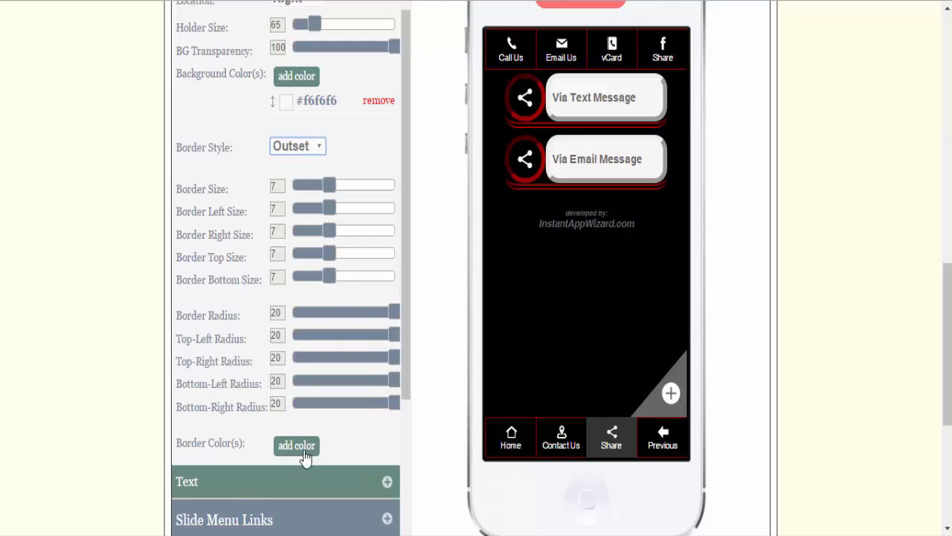
{"action": "left_click", "coordinate": [296, 445]}
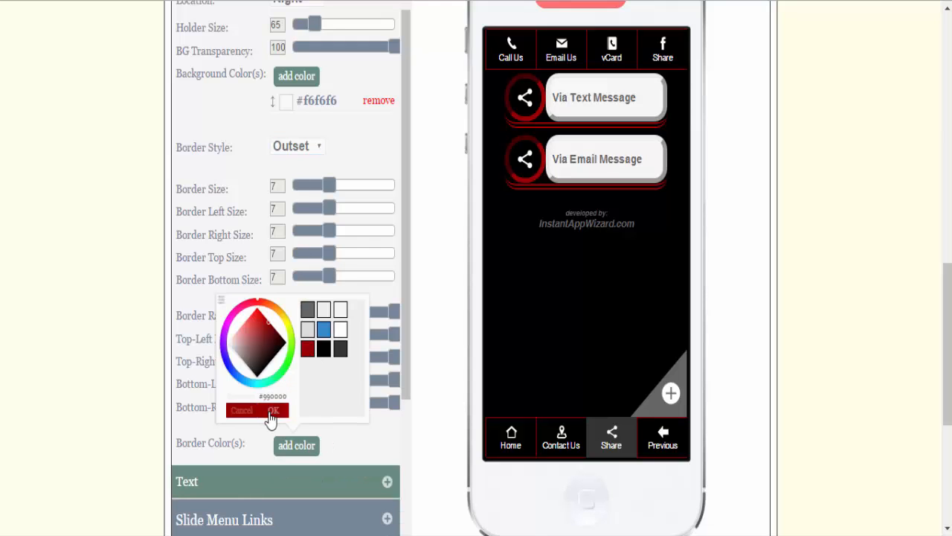
{"action": "left_click", "coordinate": [274, 410]}
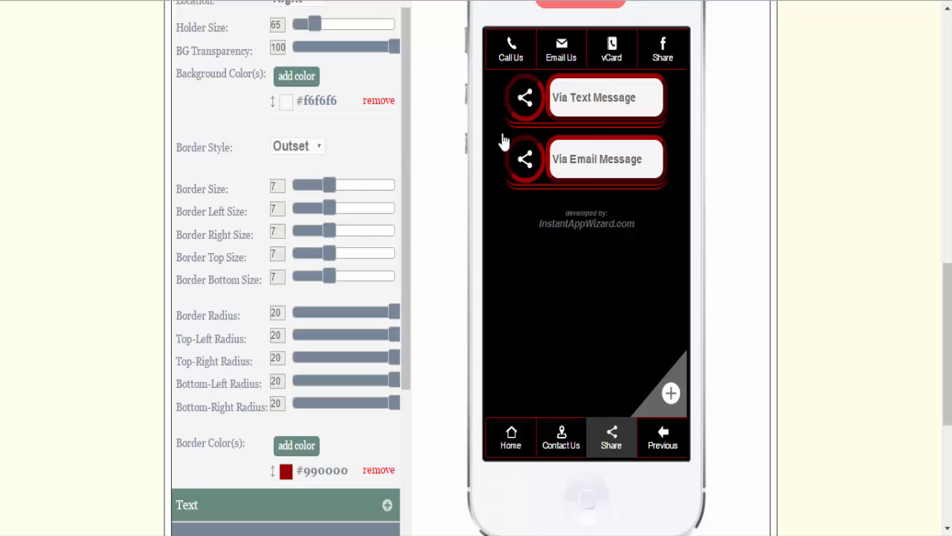
{"action": "left_click", "coordinate": [378, 101]}
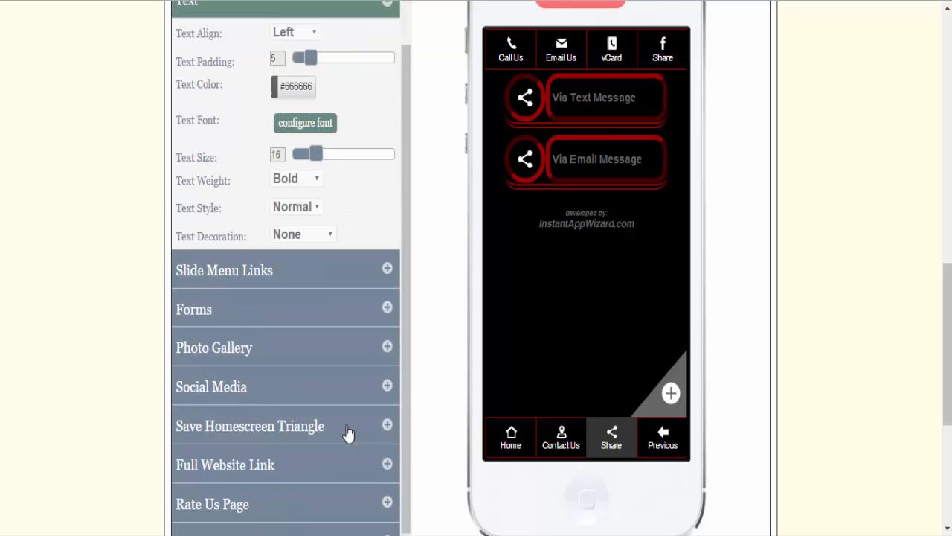
Set the share link label text colour to white
{"action": "left_click", "coordinate": [293, 85]}
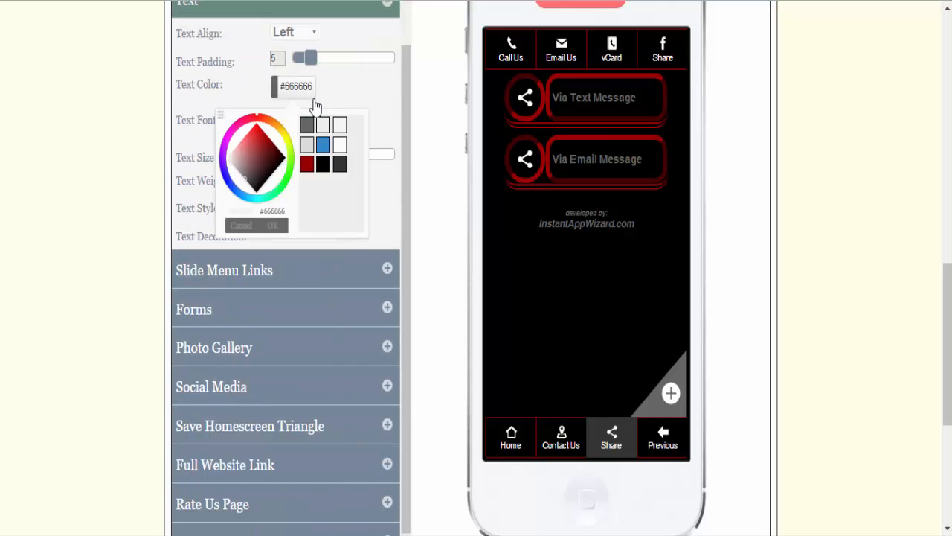
{"action": "left_click", "coordinate": [334, 123]}
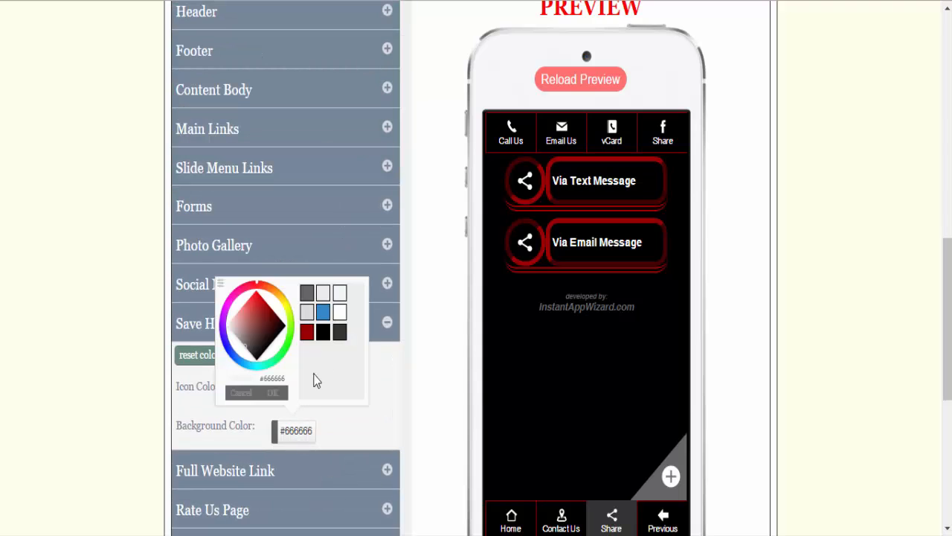
Give the save-to-homescreen triangle a white icon and a maroon #990000 background
{"action": "left_click", "coordinate": [321, 333]}
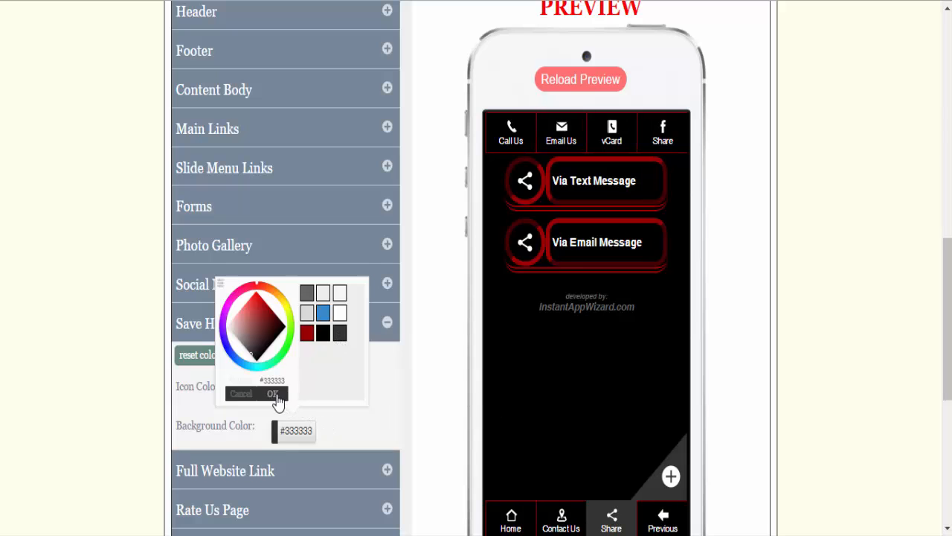
{"action": "left_click", "coordinate": [272, 393]}
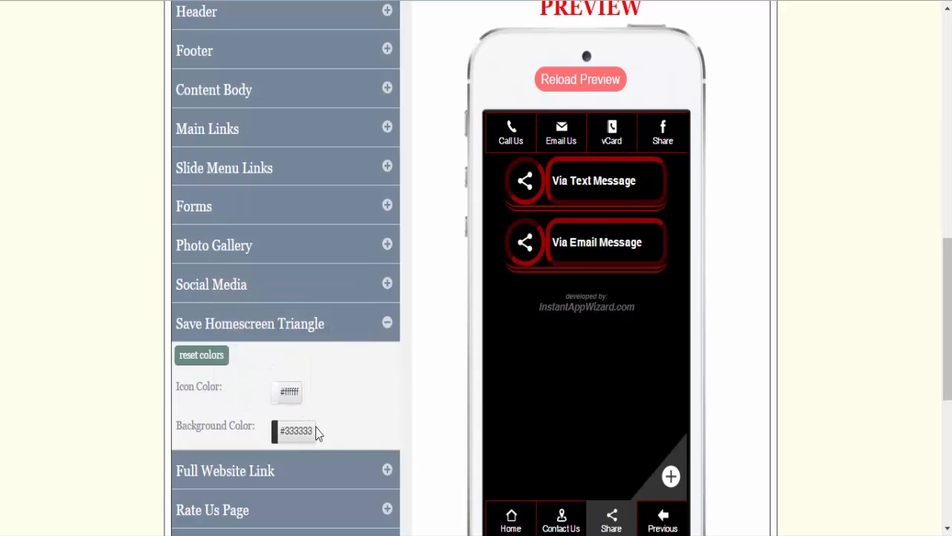
{"action": "left_click", "coordinate": [295, 431]}
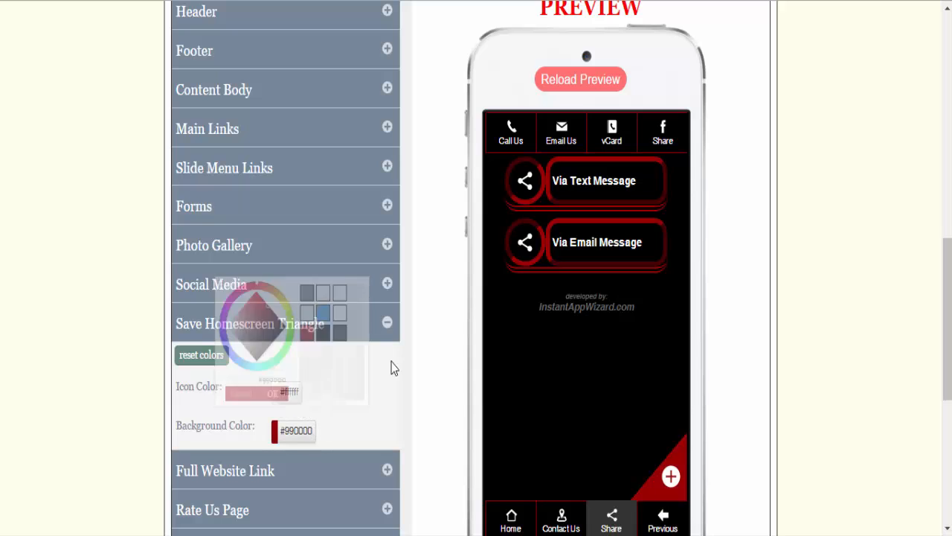
{"action": "scroll", "scroll_direction": "down", "scroll_amount": 3}
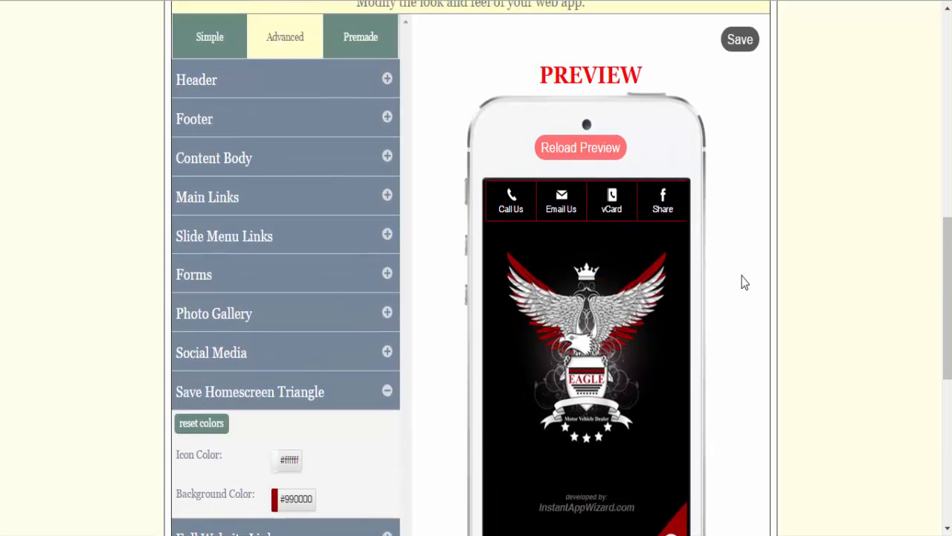
Collapse the Save Homescreen Triangle settings section
{"action": "scroll", "scroll_direction": "down", "scroll_amount": 3}
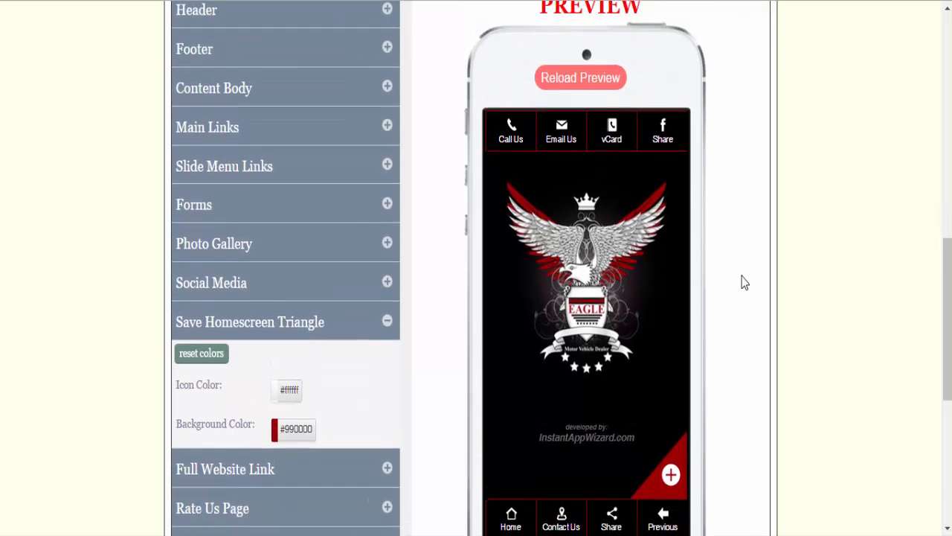
{"action": "scroll", "scroll_direction": "down", "scroll_amount": 3}
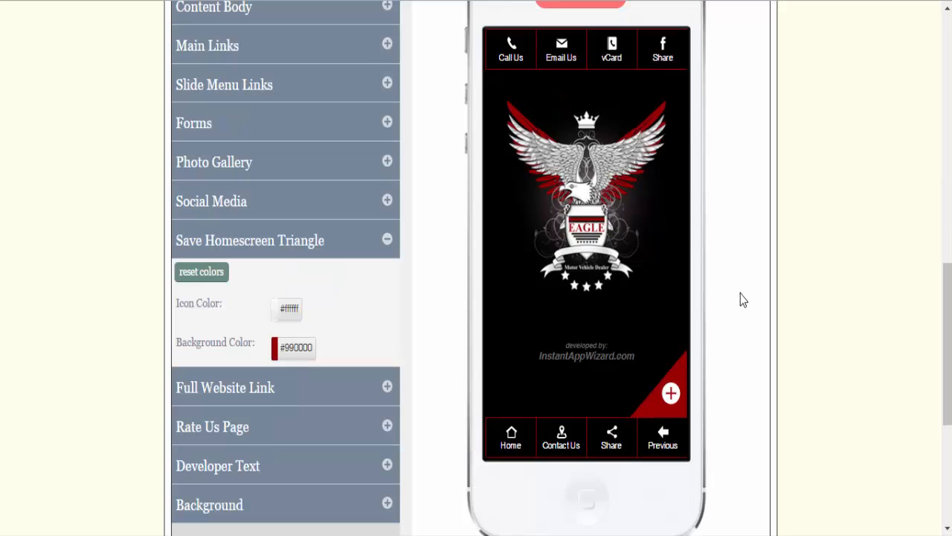
{"action": "left_click", "coordinate": [561, 437]}
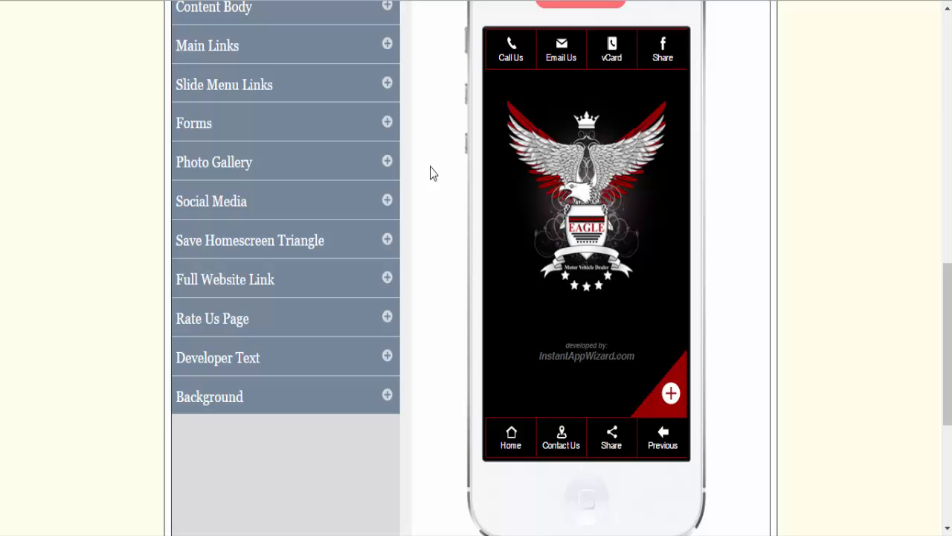
{"action": "mouse_move", "coordinate": [756, 178]}
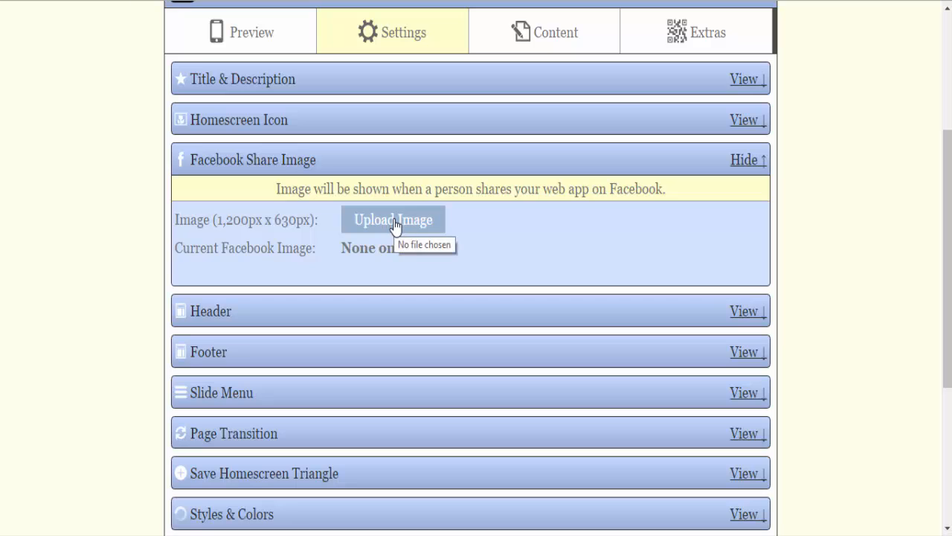
Upload eagle logo.png as the Facebook share image and return to the web app preview
{"action": "left_click", "coordinate": [393, 220]}
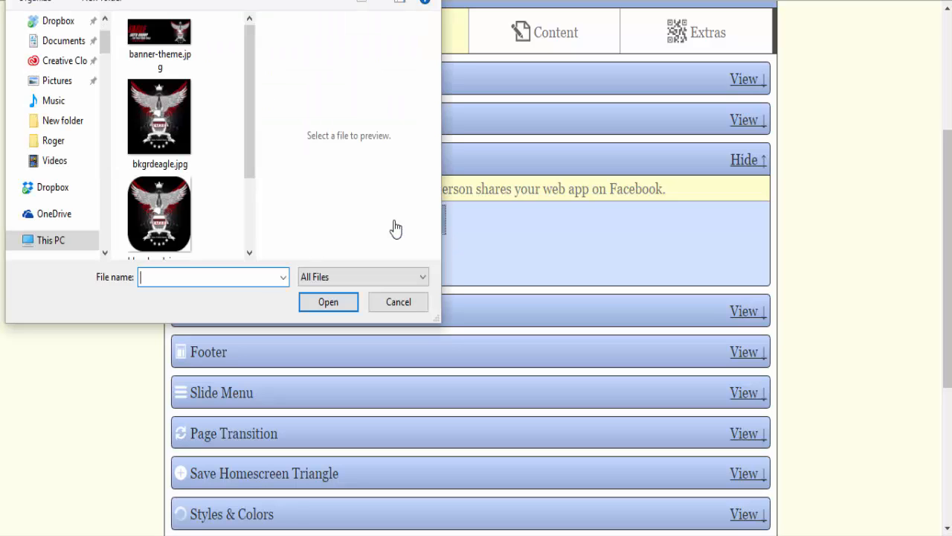
{"action": "scroll", "scroll_direction": "down", "scroll_amount": 3}
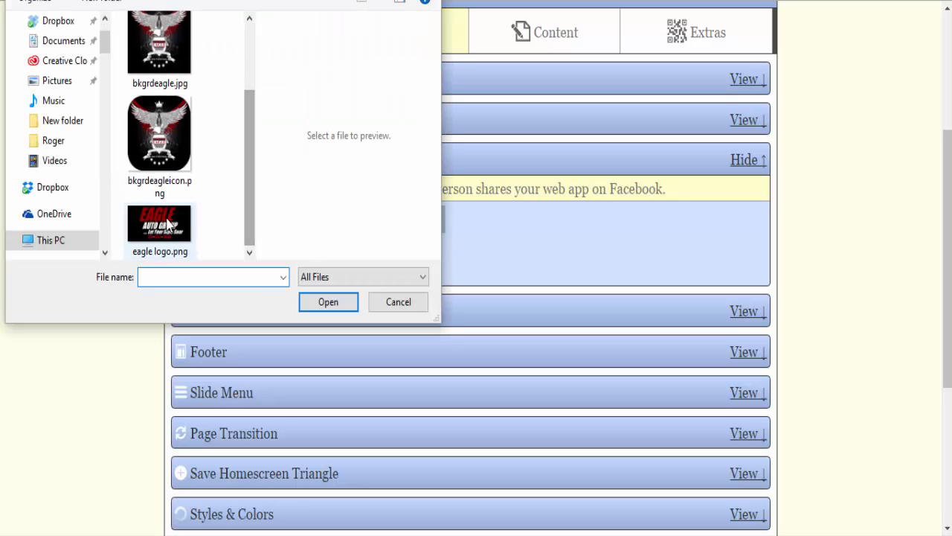
{"action": "left_click", "coordinate": [327, 300]}
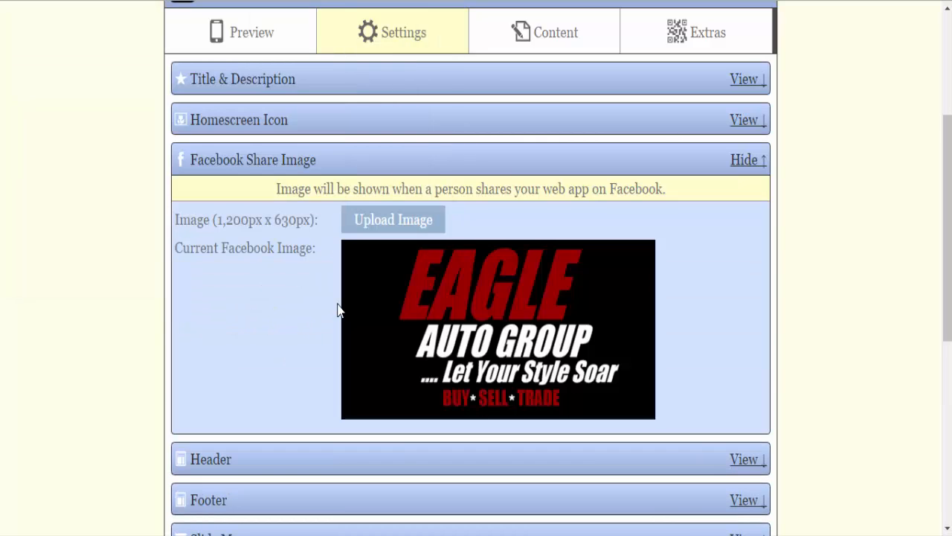
{"action": "left_click", "coordinate": [241, 32]}
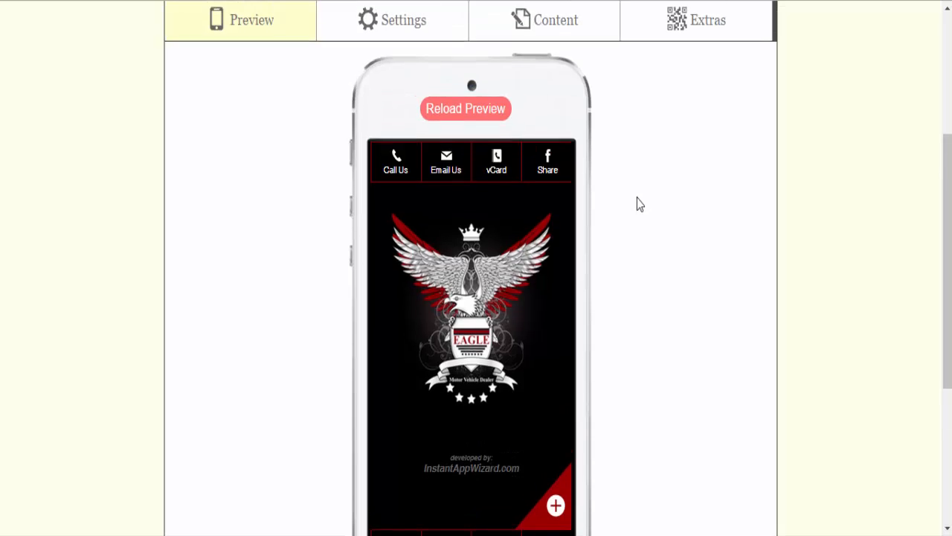
{"action": "scroll", "scroll_direction": "down", "scroll_amount": 3}
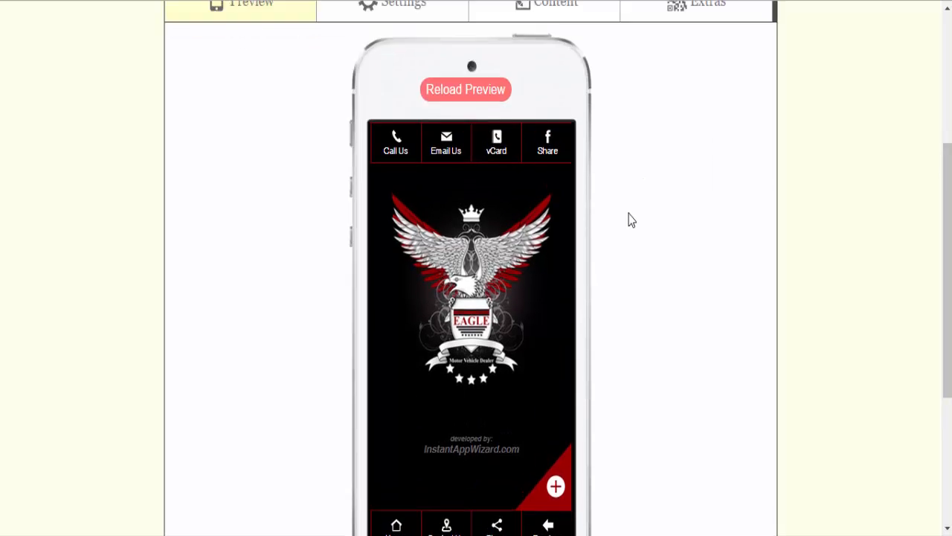
{"action": "scroll", "scroll_direction": "down", "scroll_amount": 3}
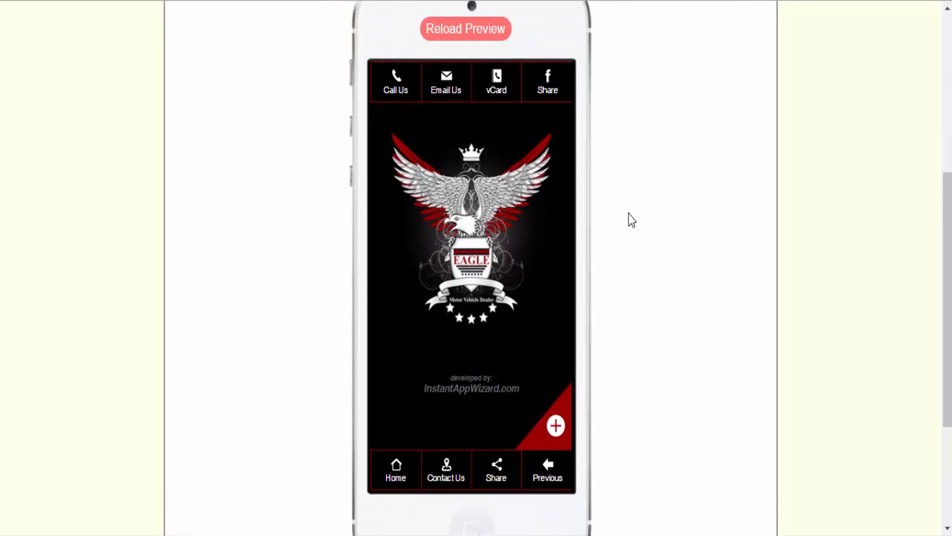
{"action": "left_click", "coordinate": [466, 29]}
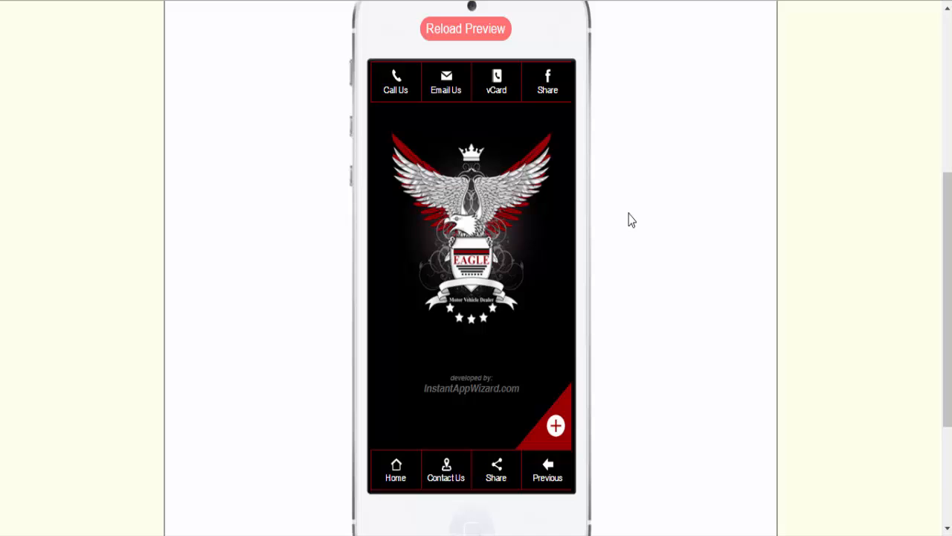